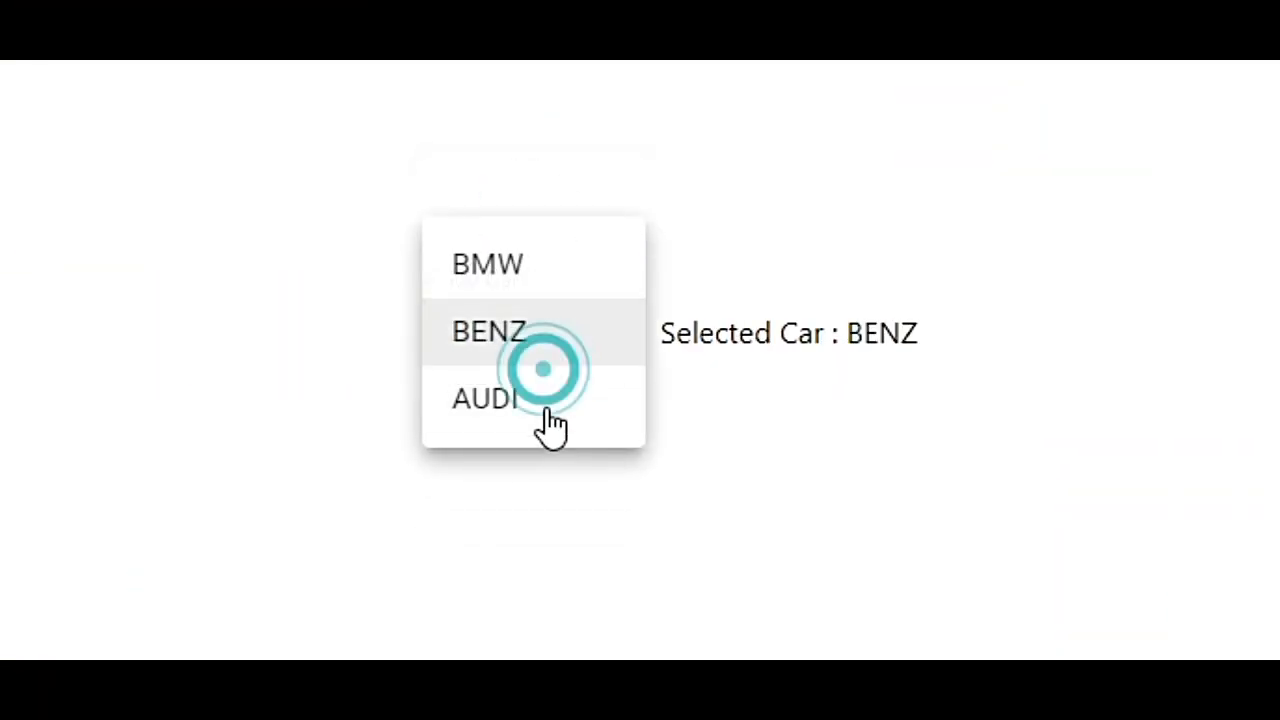
- Pick a different car, BENZ, from the running demo app's My Car list
{"action": "left_click", "coordinate": [485, 399]}
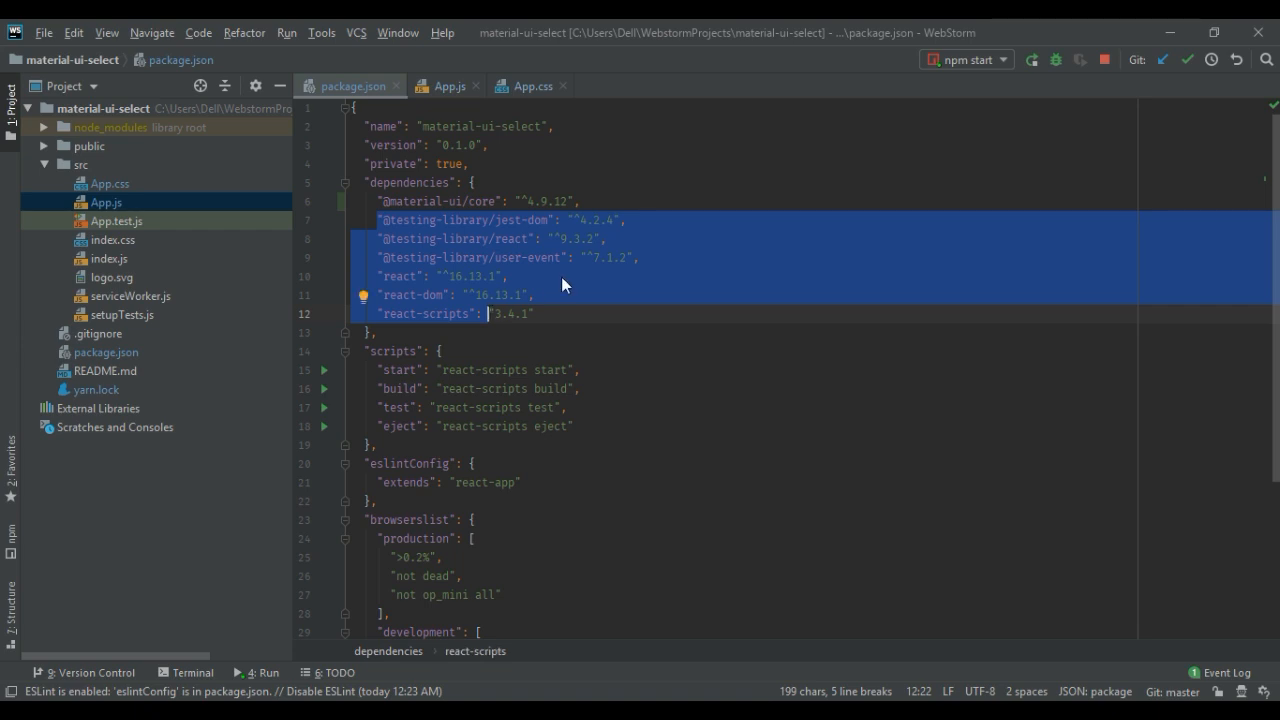
- Open App.js, scroll through the component, and highlight selectedCar in the useState line
{"action": "left_click", "coordinate": [455, 85]}
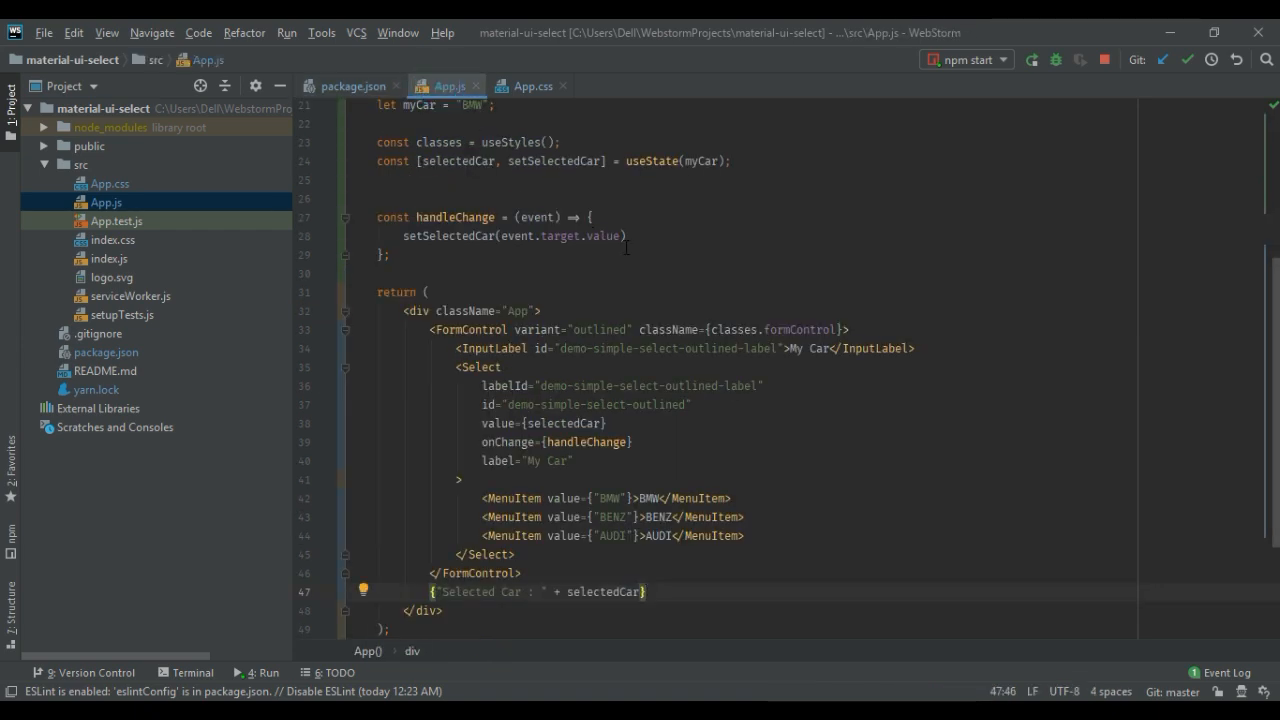
{"action": "scroll", "scroll_direction": "down", "scroll_amount": 3}
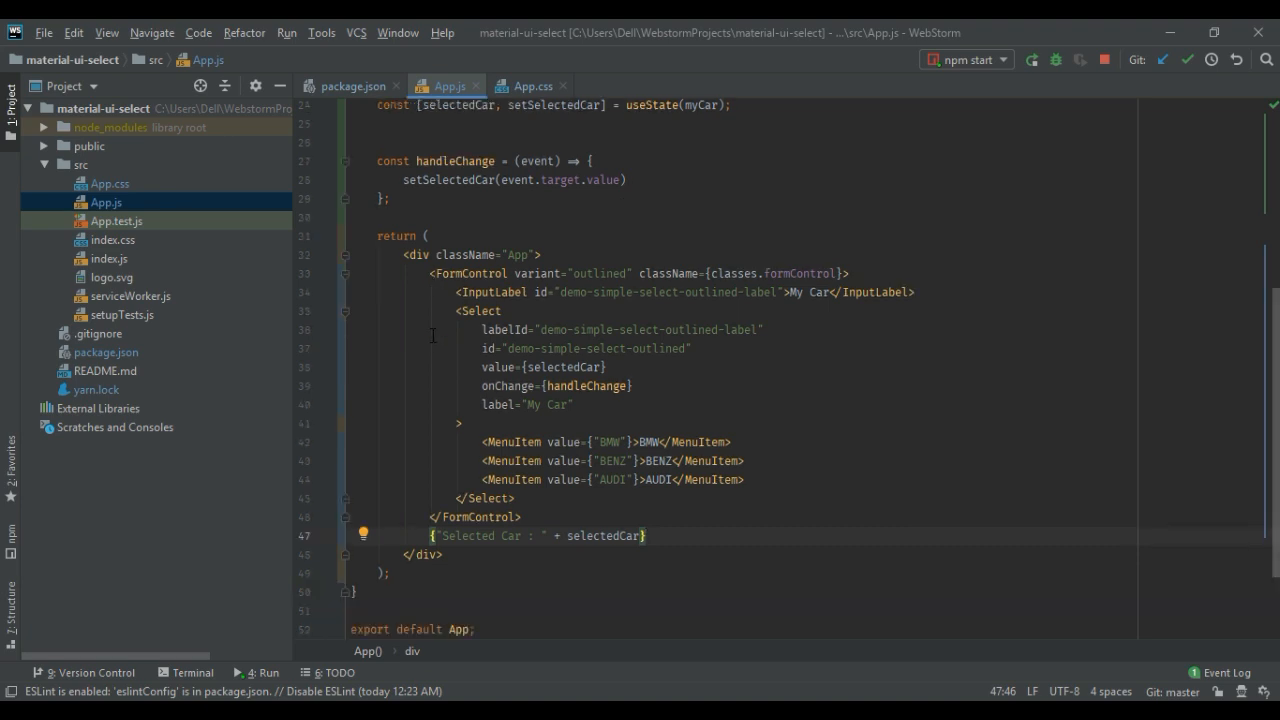
{"action": "left_click_drag", "start_coordinate": [430, 273], "coordinate": [520, 517]}
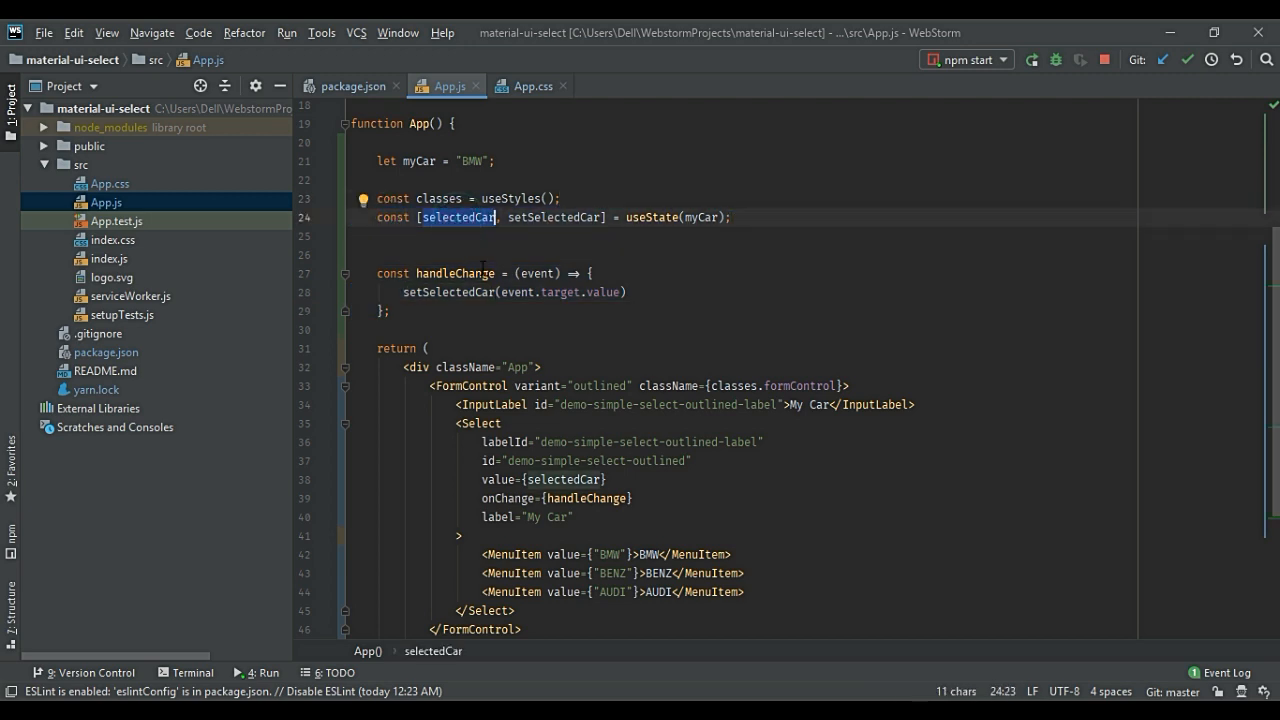
{"action": "mouse_move", "coordinate": [646, 293]}
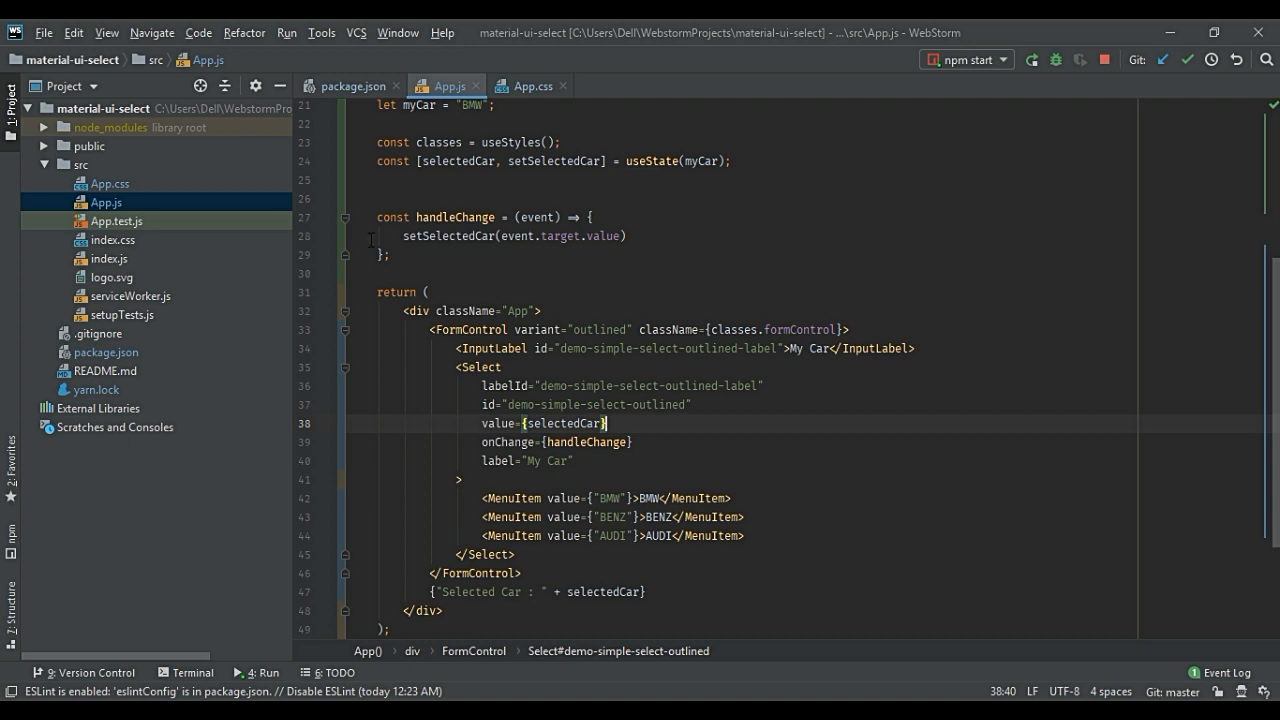
{"action": "left_click_drag", "start_coordinate": [376, 217], "coordinate": [388, 254]}
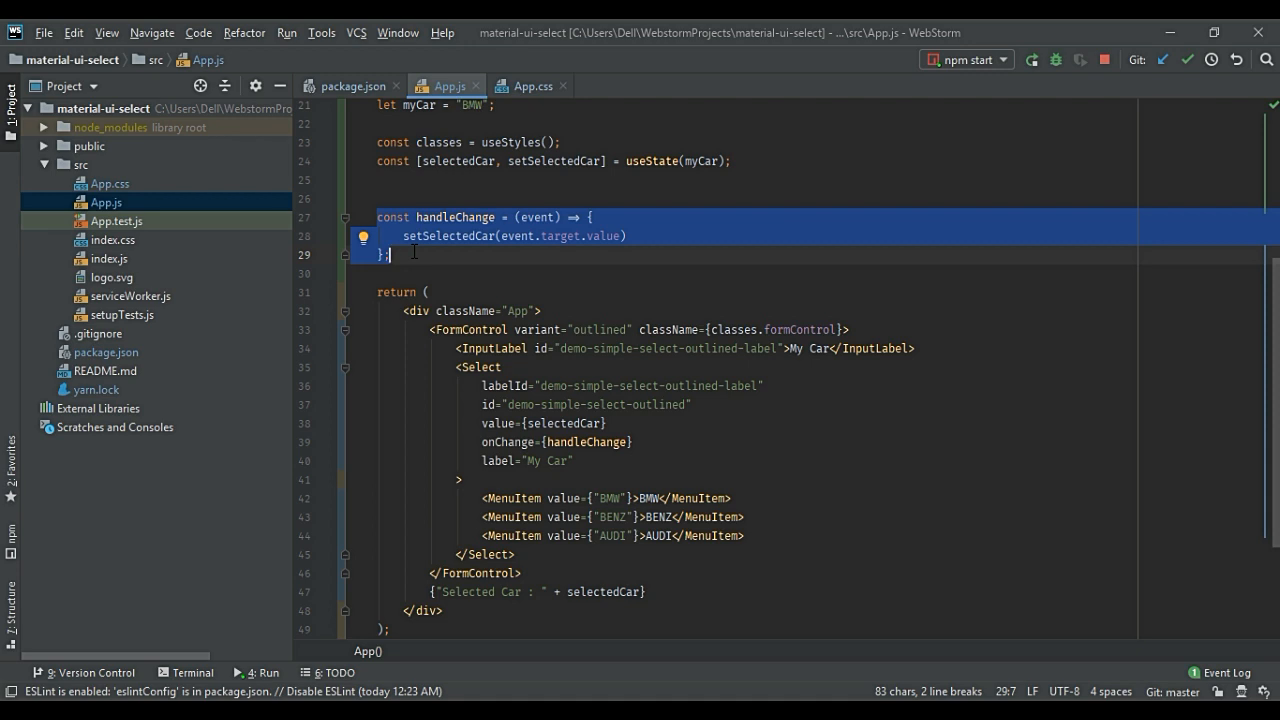
{"action": "mouse_move", "coordinate": [447, 217]}
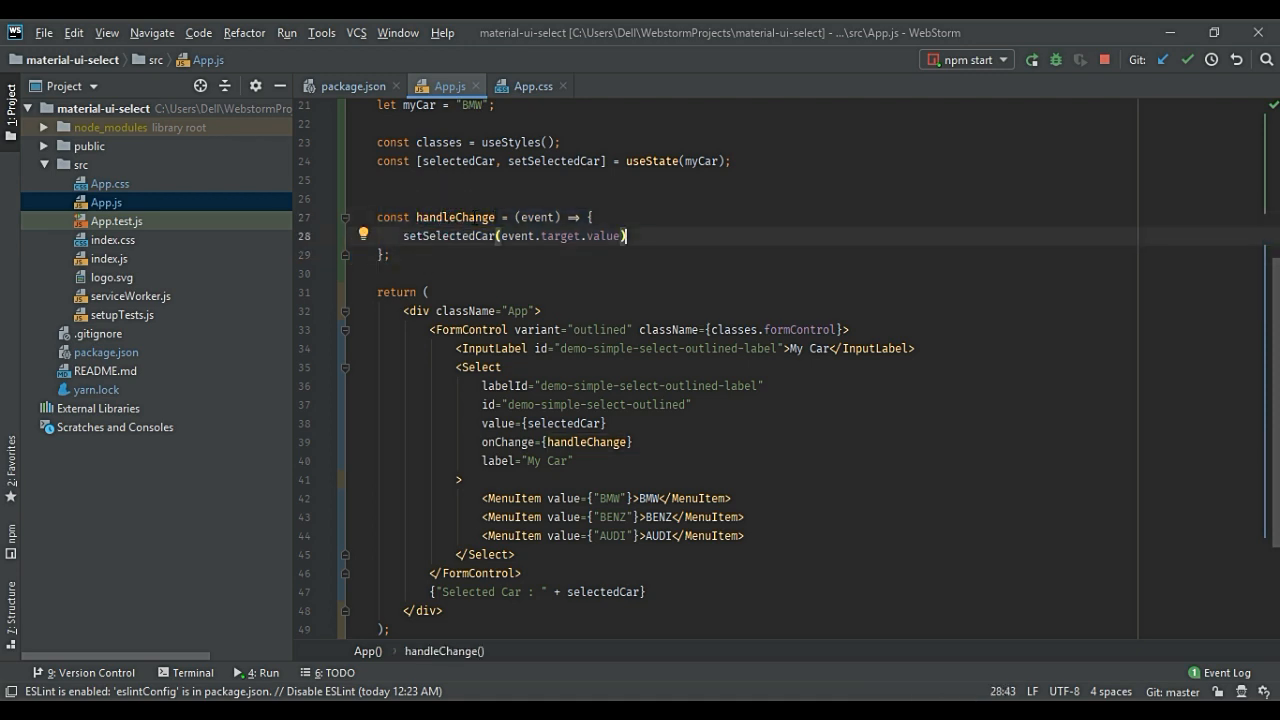
{"action": "double_click", "coordinate": [454, 217]}
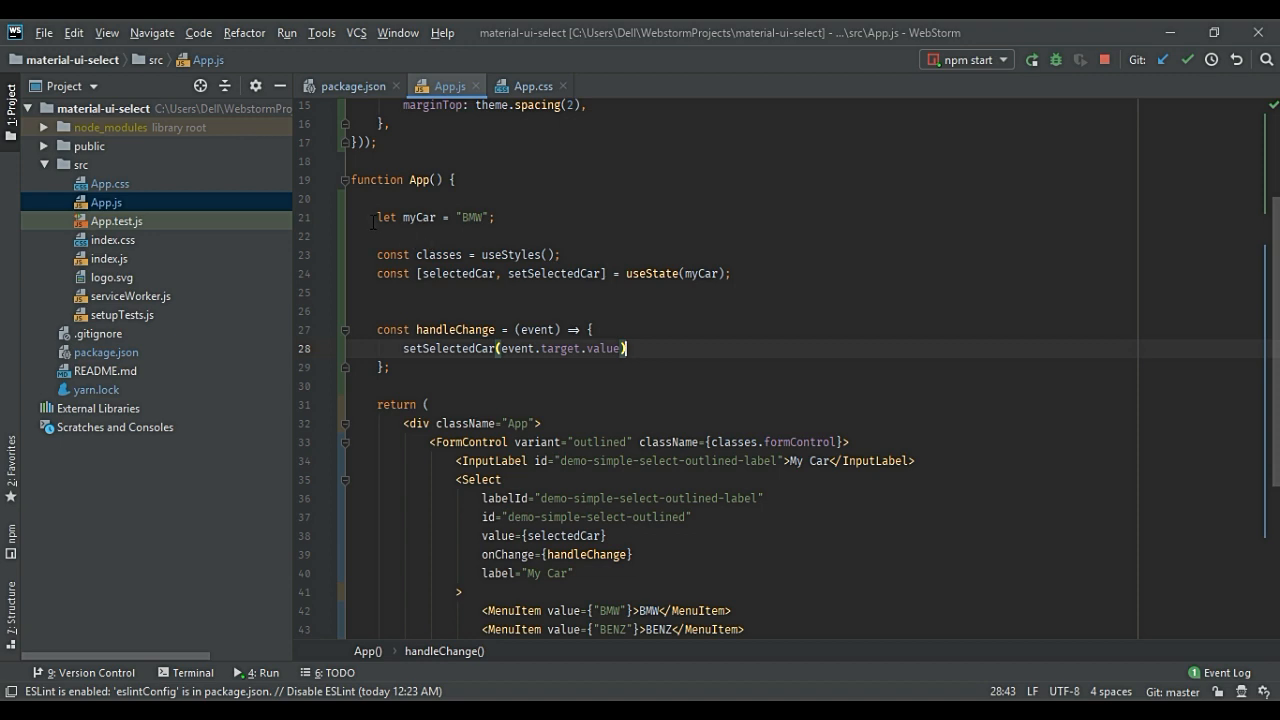
{"action": "triple_click", "coordinate": [429, 217]}
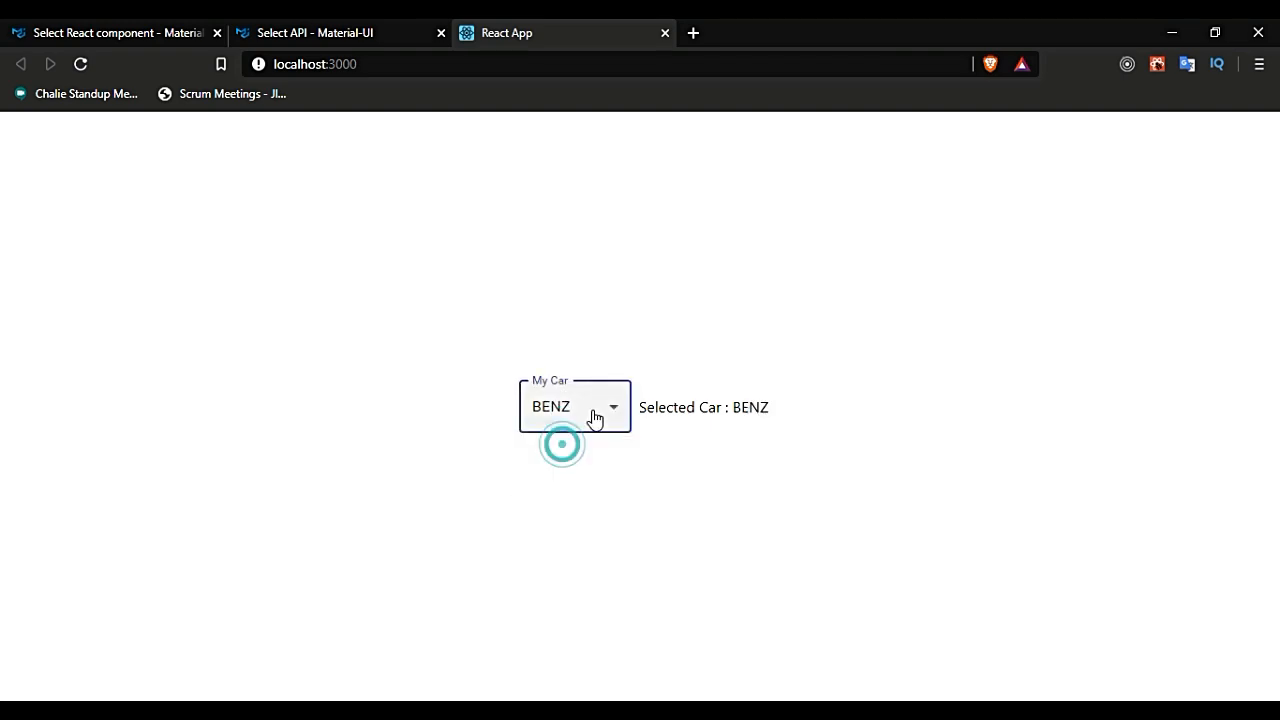
{"action": "left_click", "coordinate": [575, 407]}
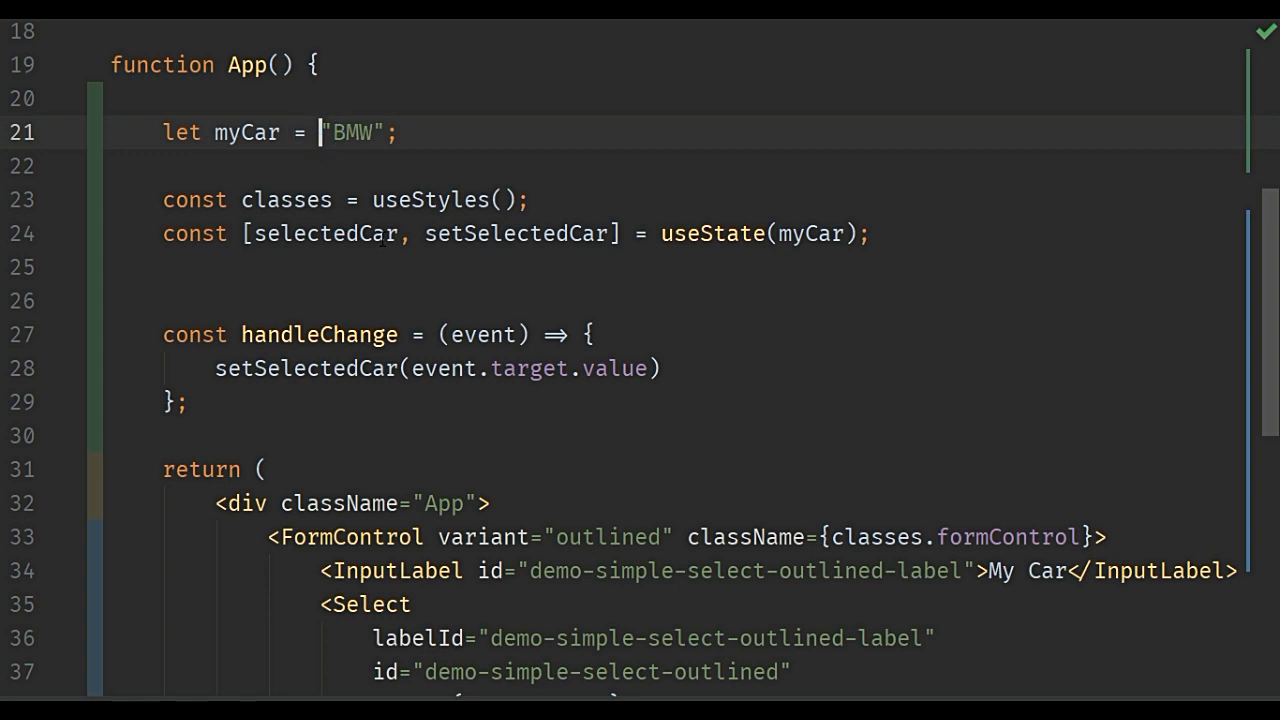
- Replace myCar's "BMW" string with the object { id: 1, name: "BMW" }
{"action": "type", "text": "{"}
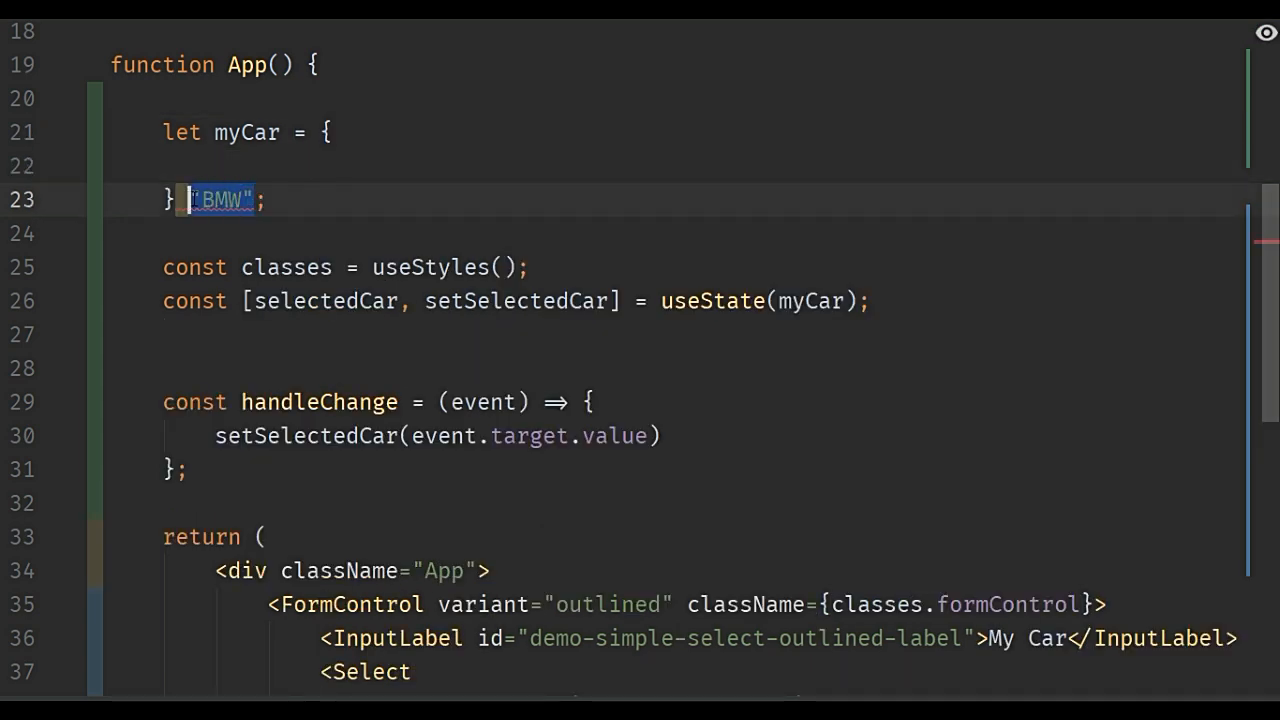
{"action": "key", "text": "Delete"}
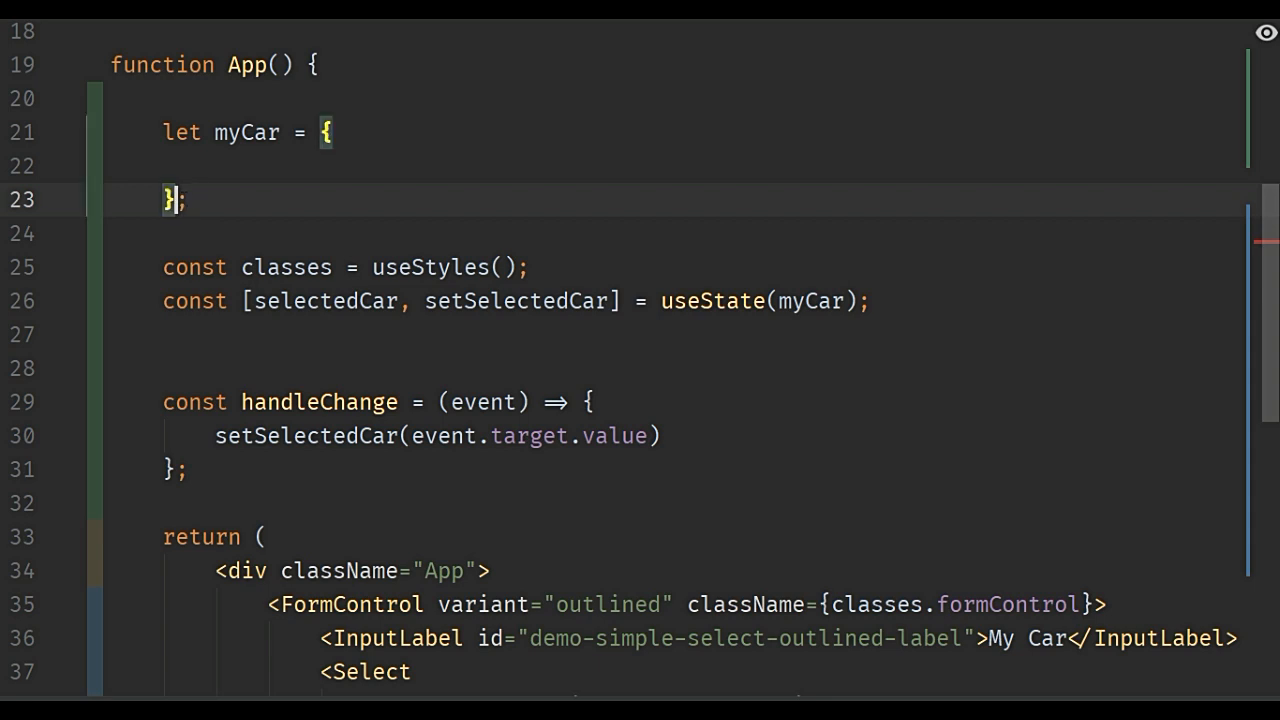
{"action": "type", "text": "id: 1,"}
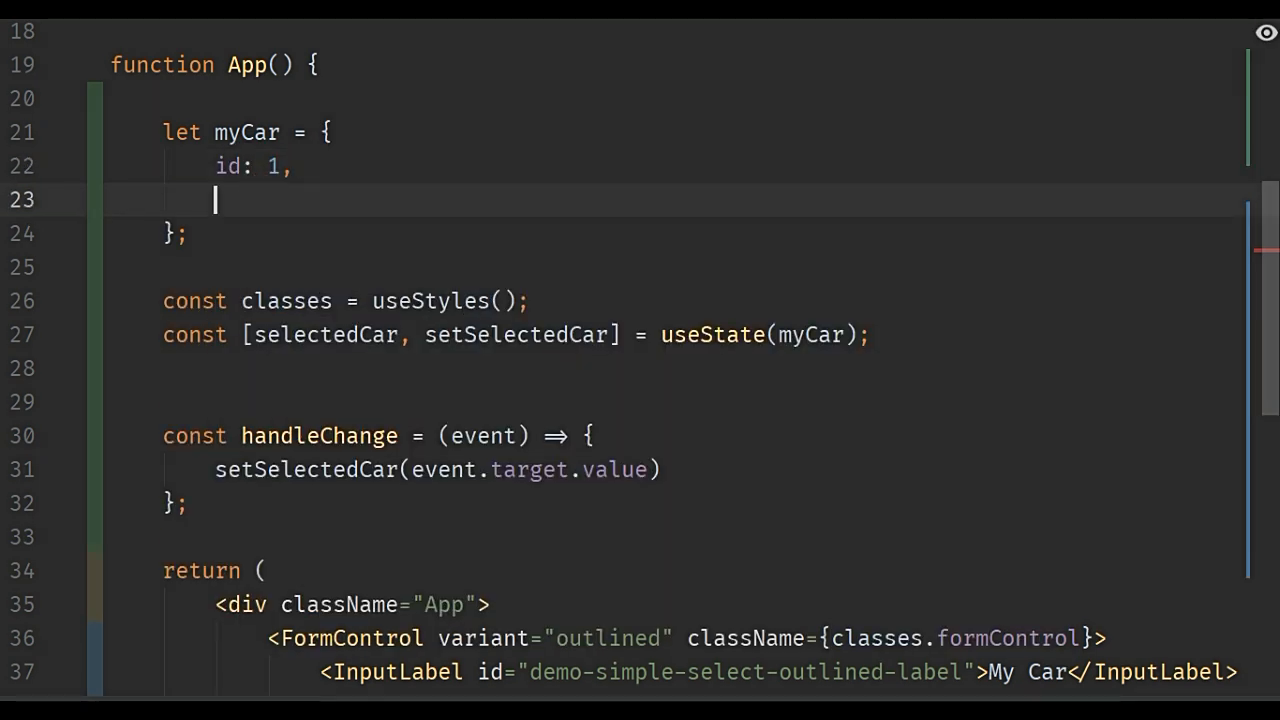
{"action": "type", "text": "name: \"BMW\""}
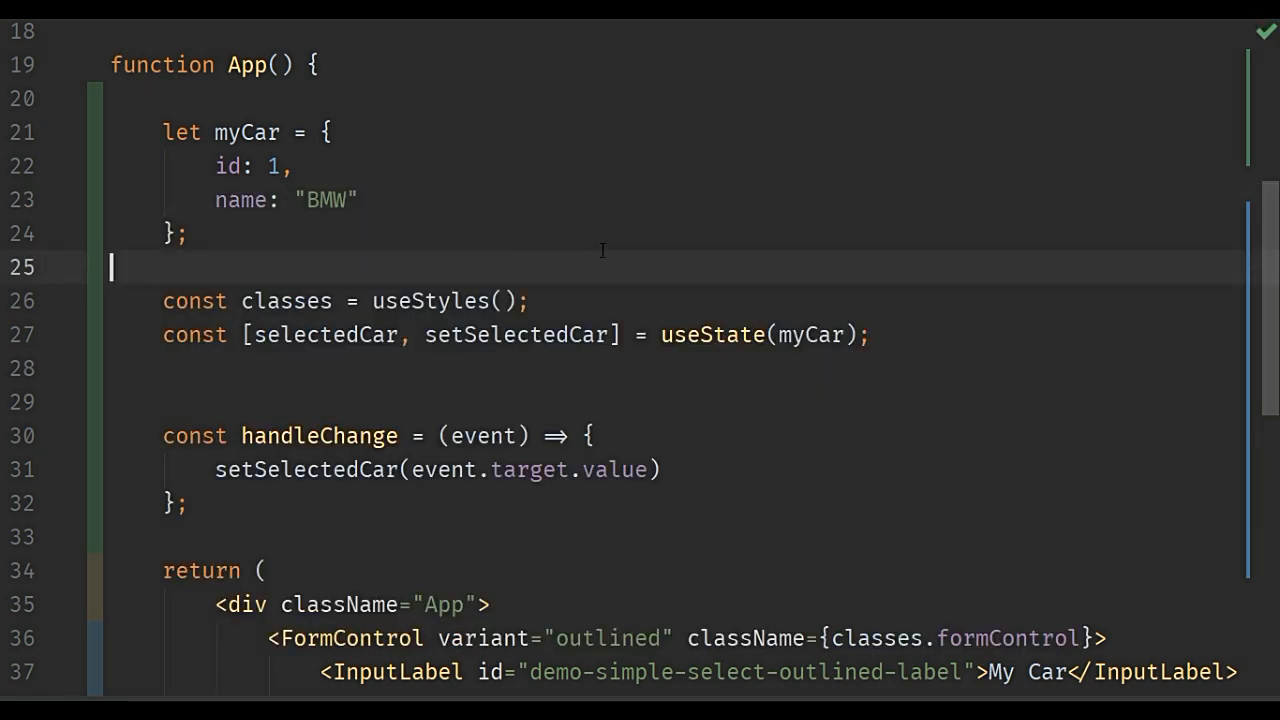
{"action": "scroll", "scroll_direction": "down", "scroll_amount": 3}
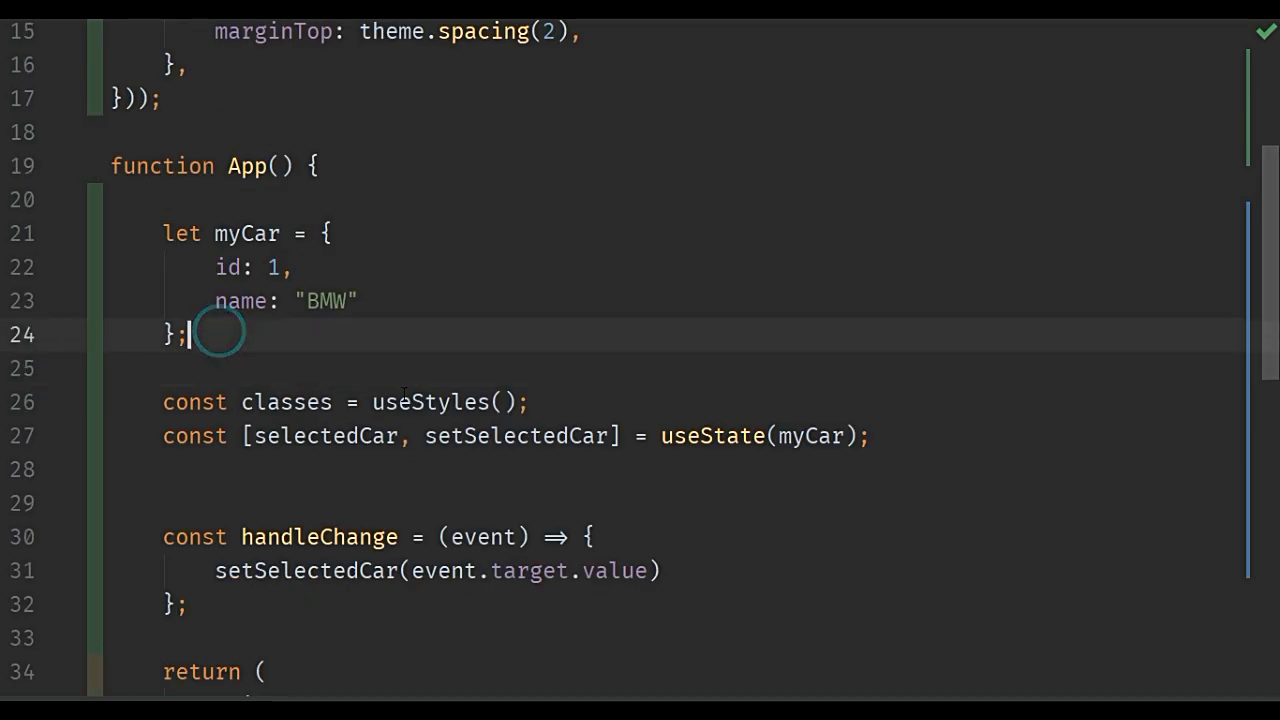
- Define const allCars with a BMW id 1 object, duplicated for BENZ id 2 and AUDI id 3
{"action": "type", "text": "const allCars"}
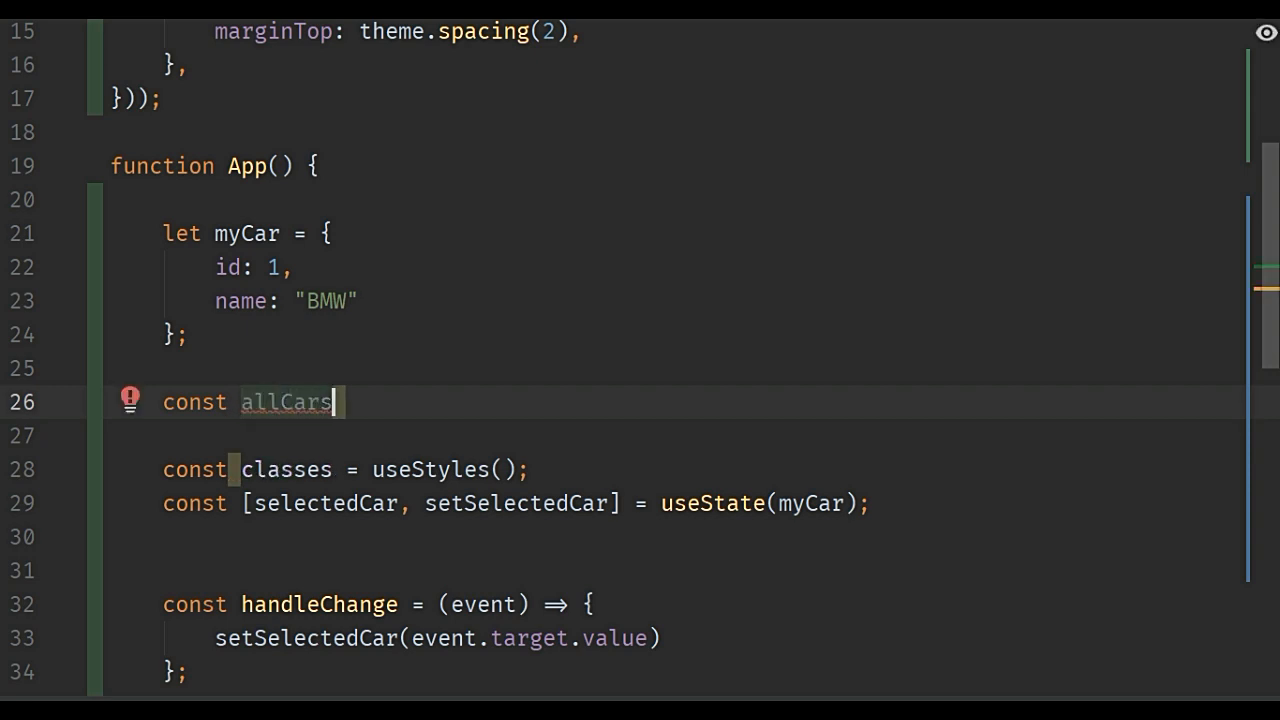
{"action": "type", "text": "= {"}
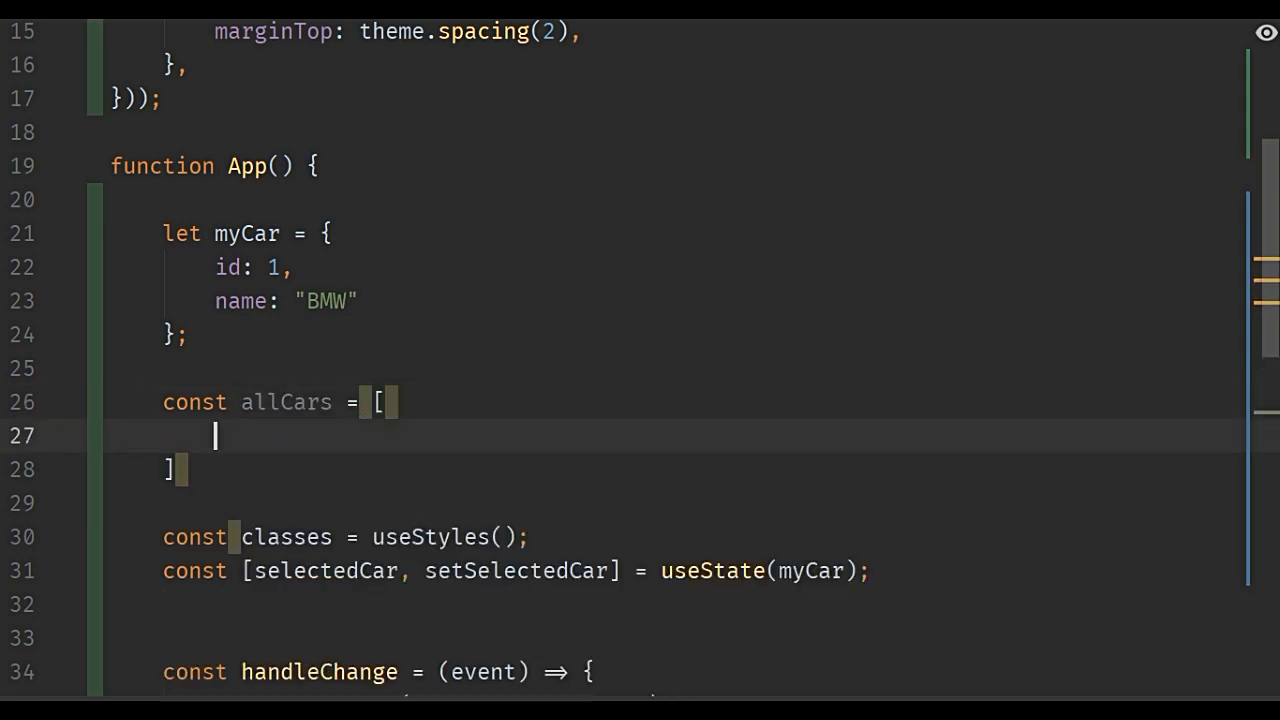
{"action": "type", "text": "{"}
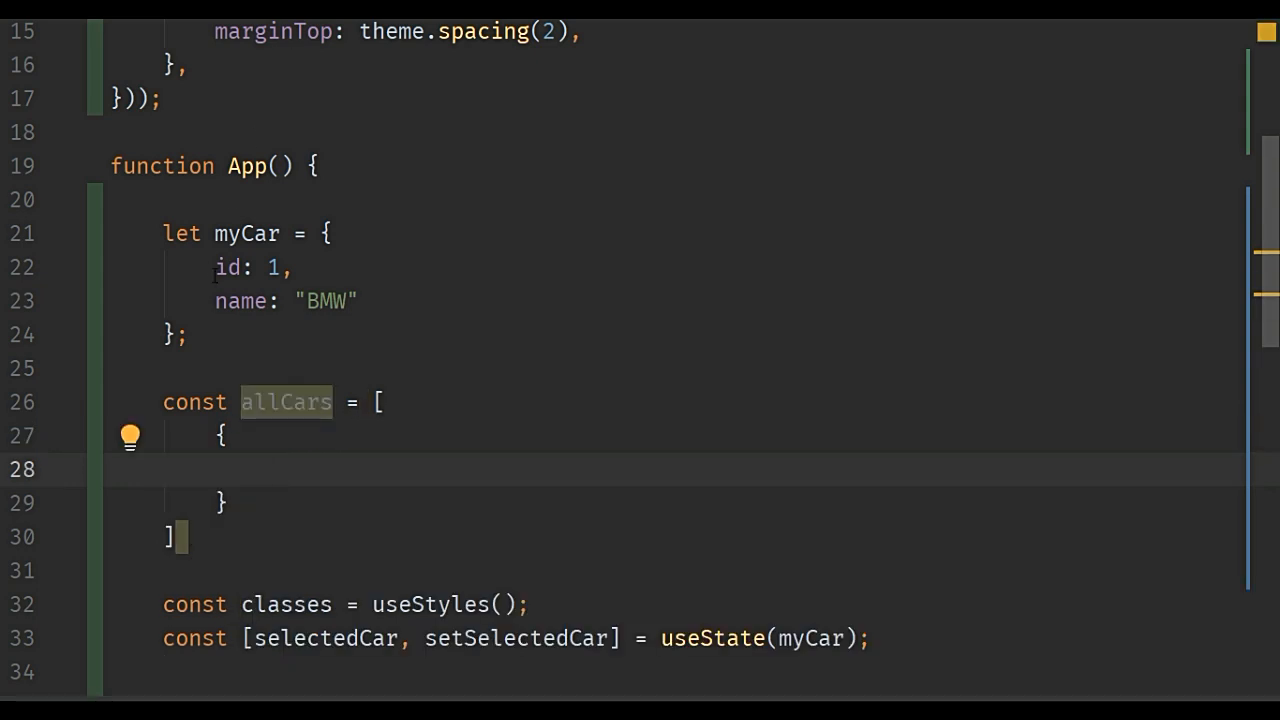
{"action": "left_click", "coordinate": [265, 469]}
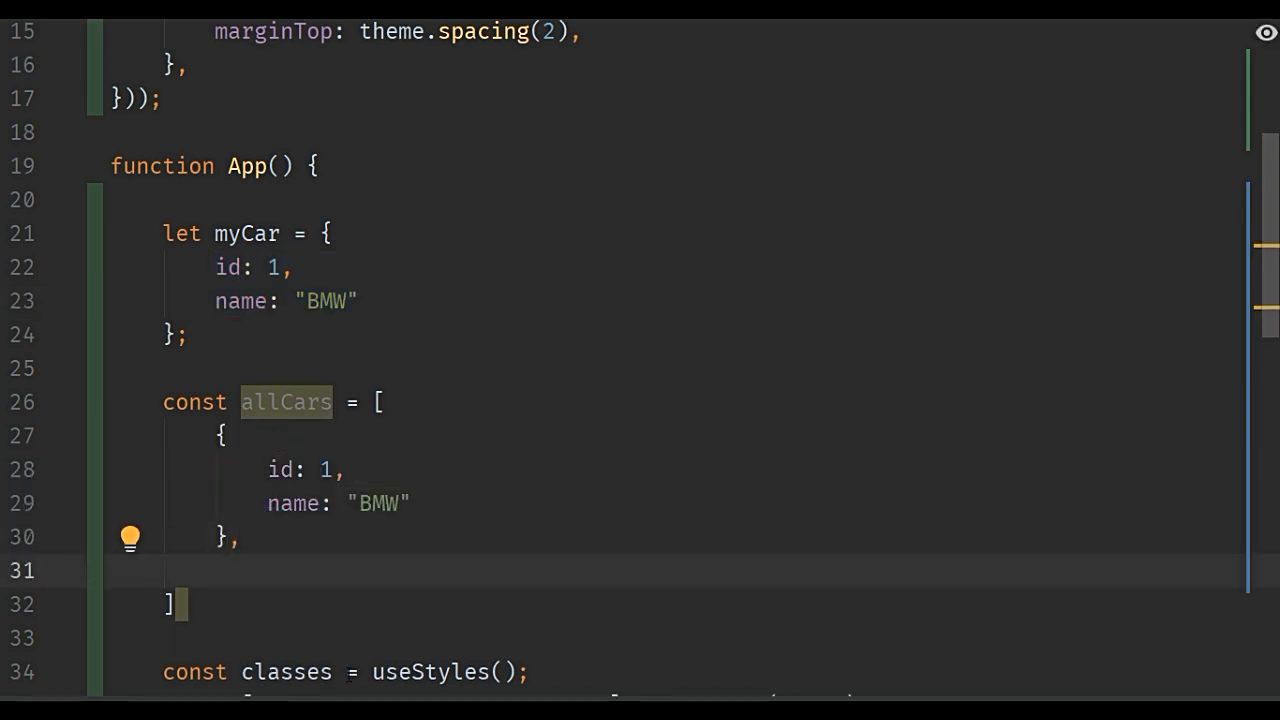
{"action": "left_click_drag", "start_coordinate": [222, 435], "coordinate": [232, 537]}
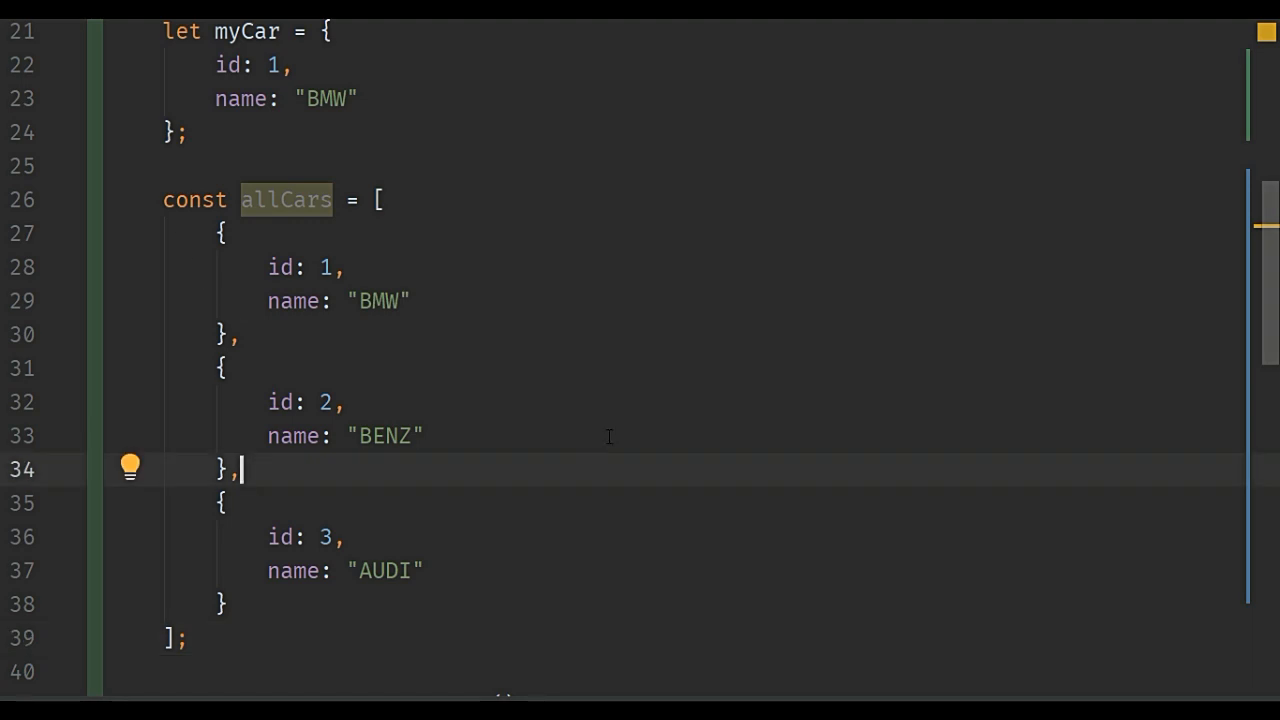
{"action": "scroll", "scroll_direction": "down", "scroll_amount": 3}
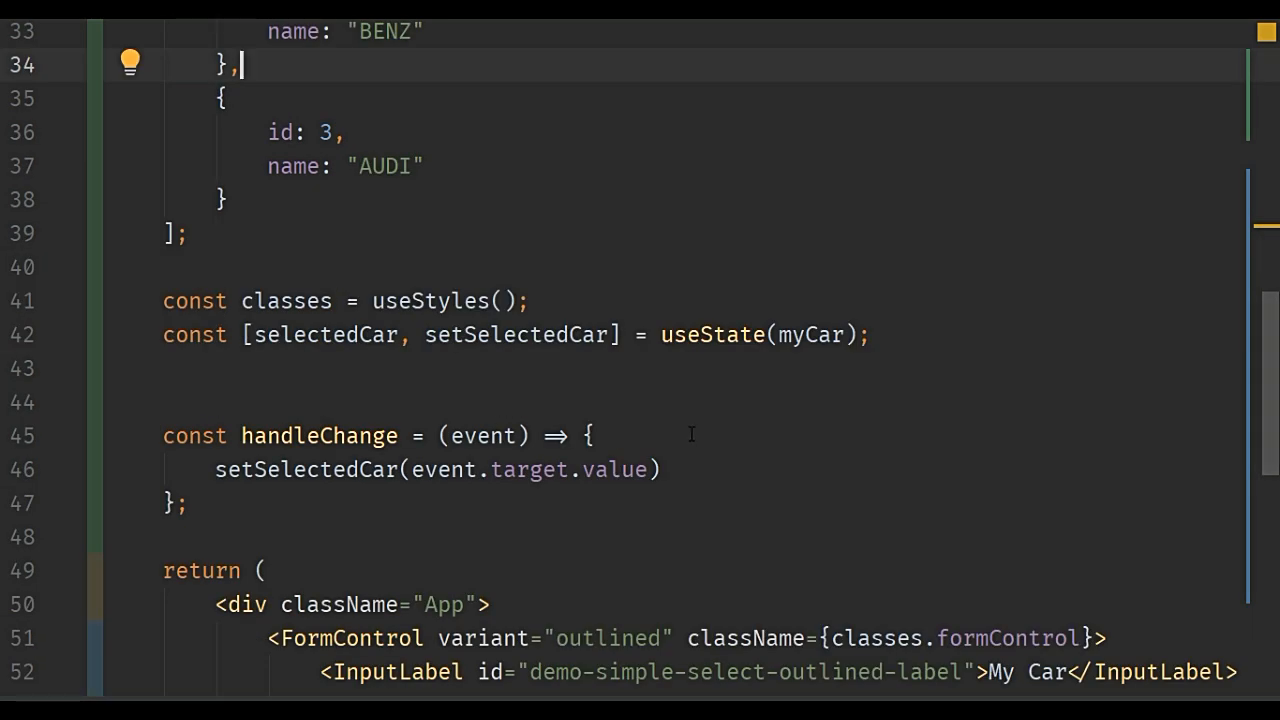
- Map over allCars inside the Select, returning a MenuItem for each car
{"action": "scroll", "scroll_direction": "down", "scroll_amount": 3}
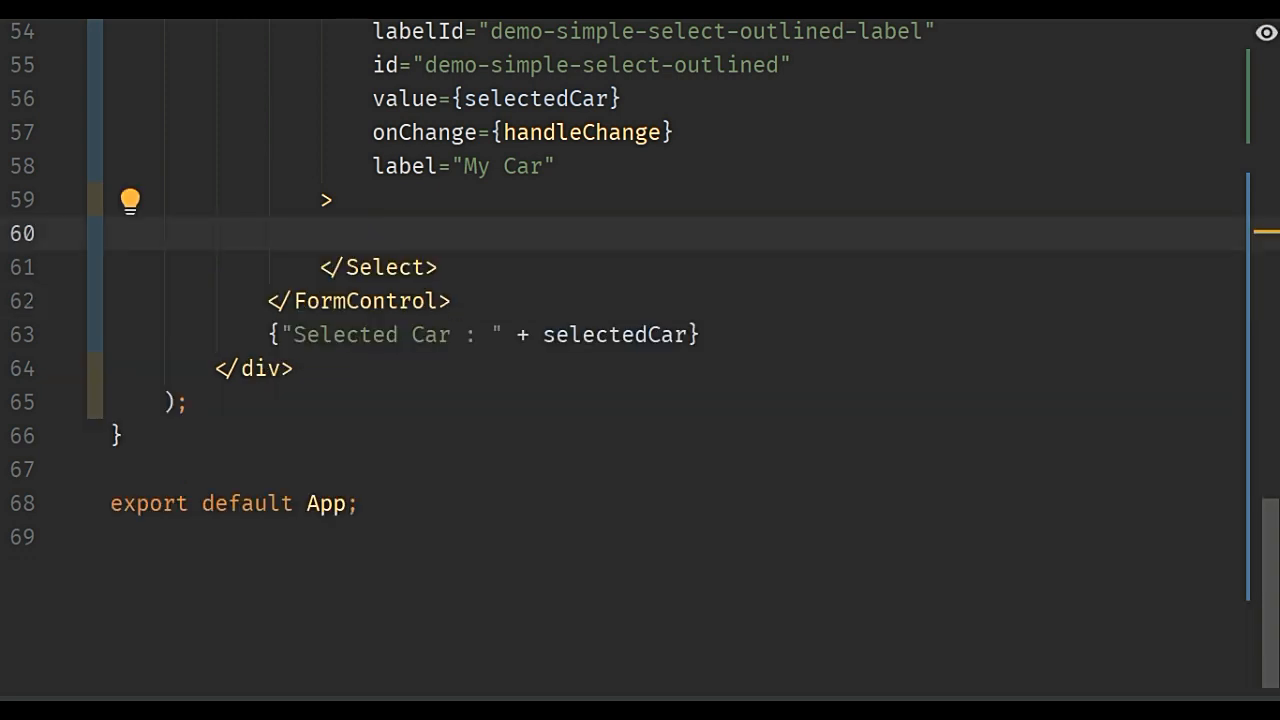
{"action": "type", "text": "{}"}
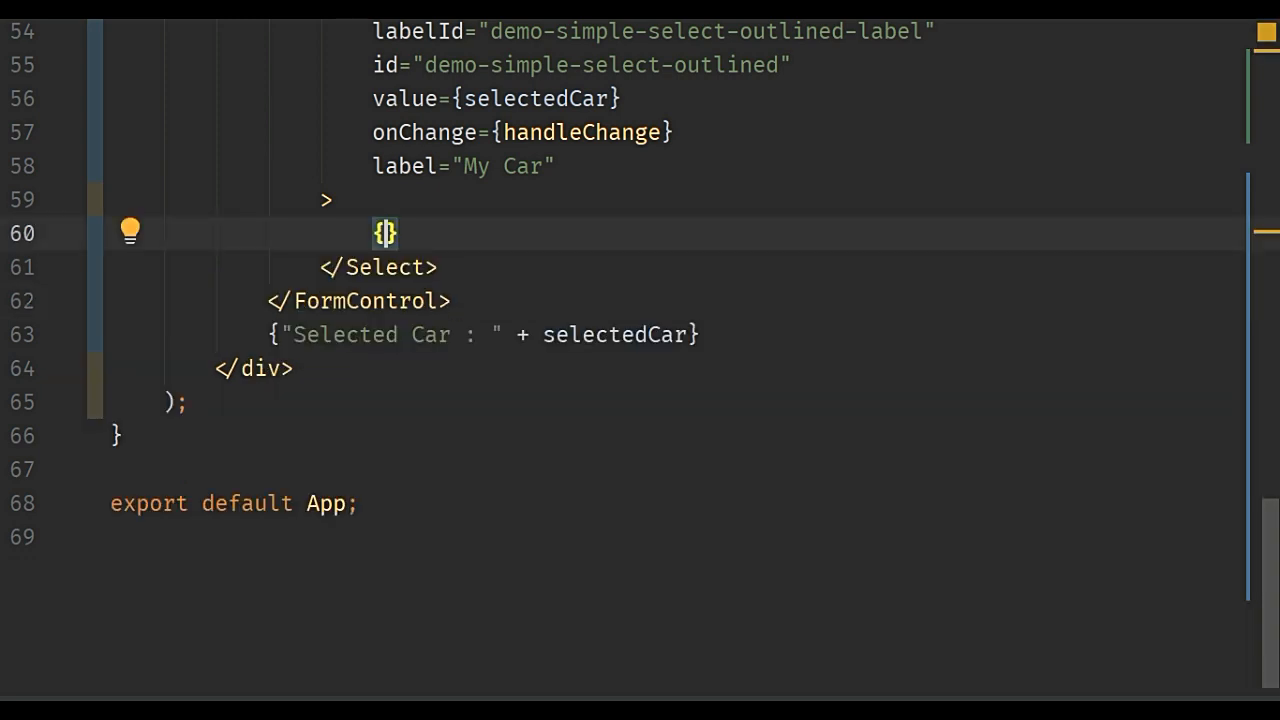
{"action": "type", "text": "allCars.map("}
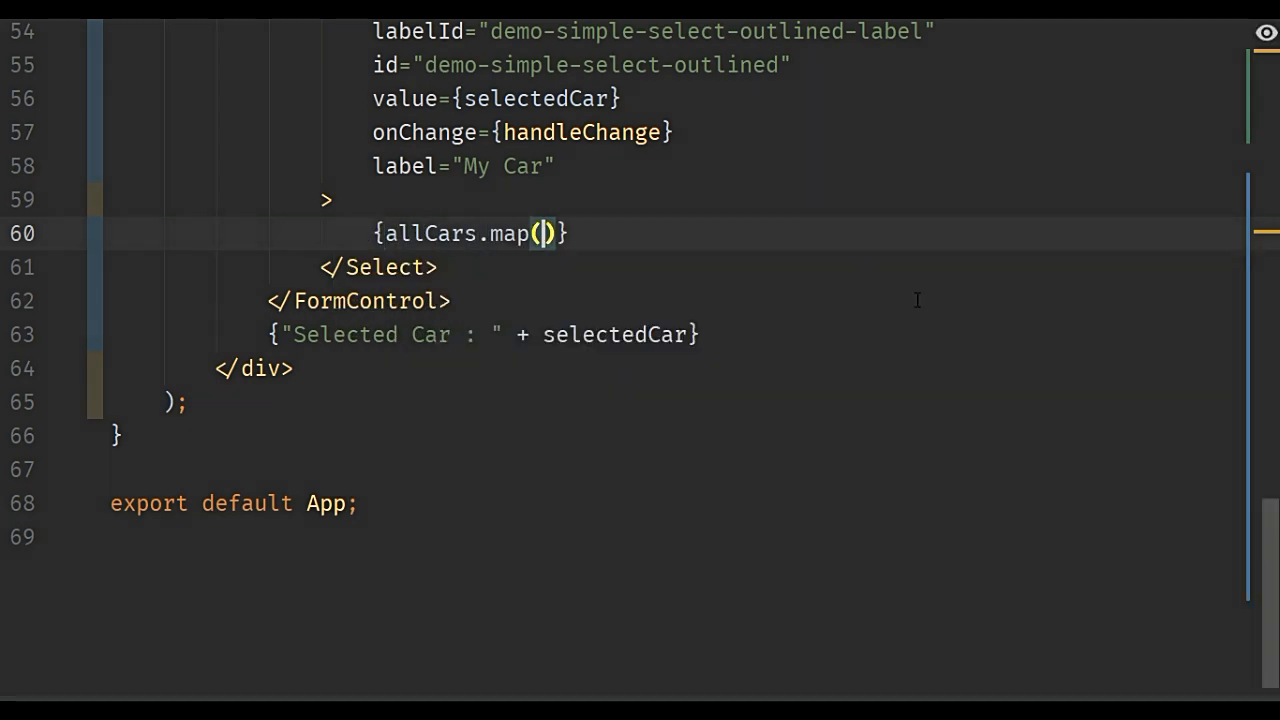
{"action": "type", "text": "car"}
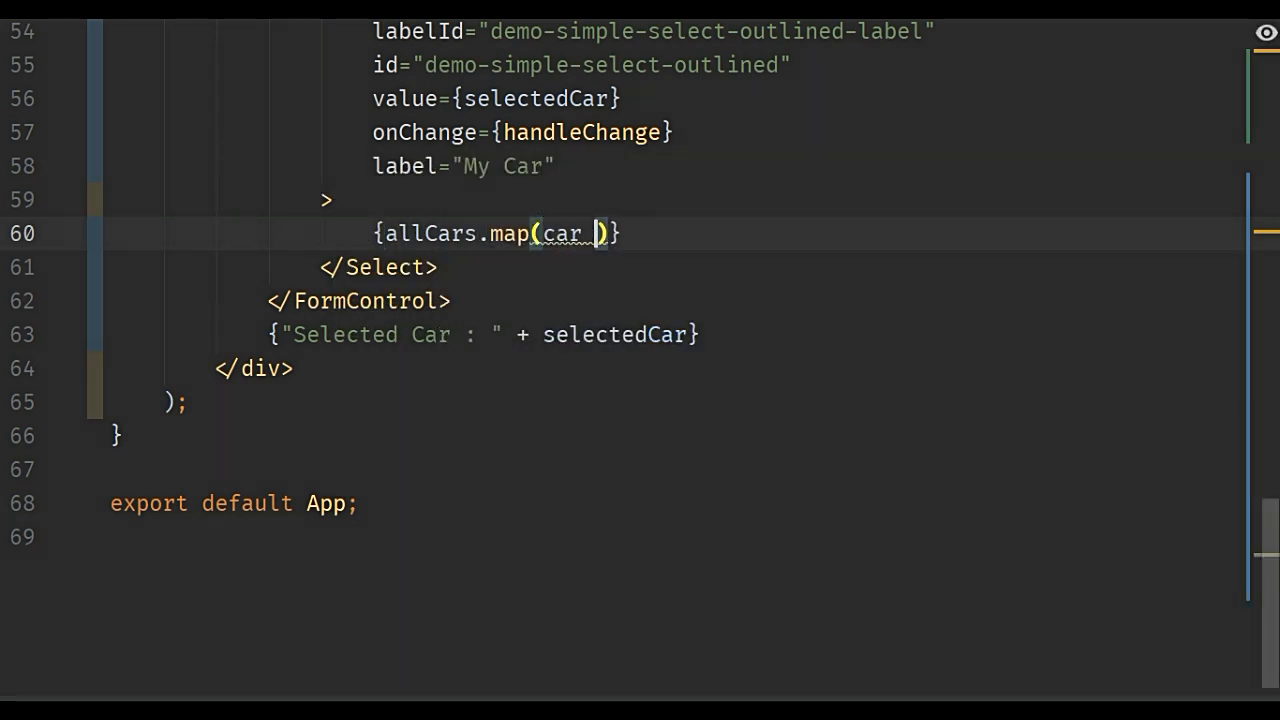
{"action": "type", "text": "=> {"}
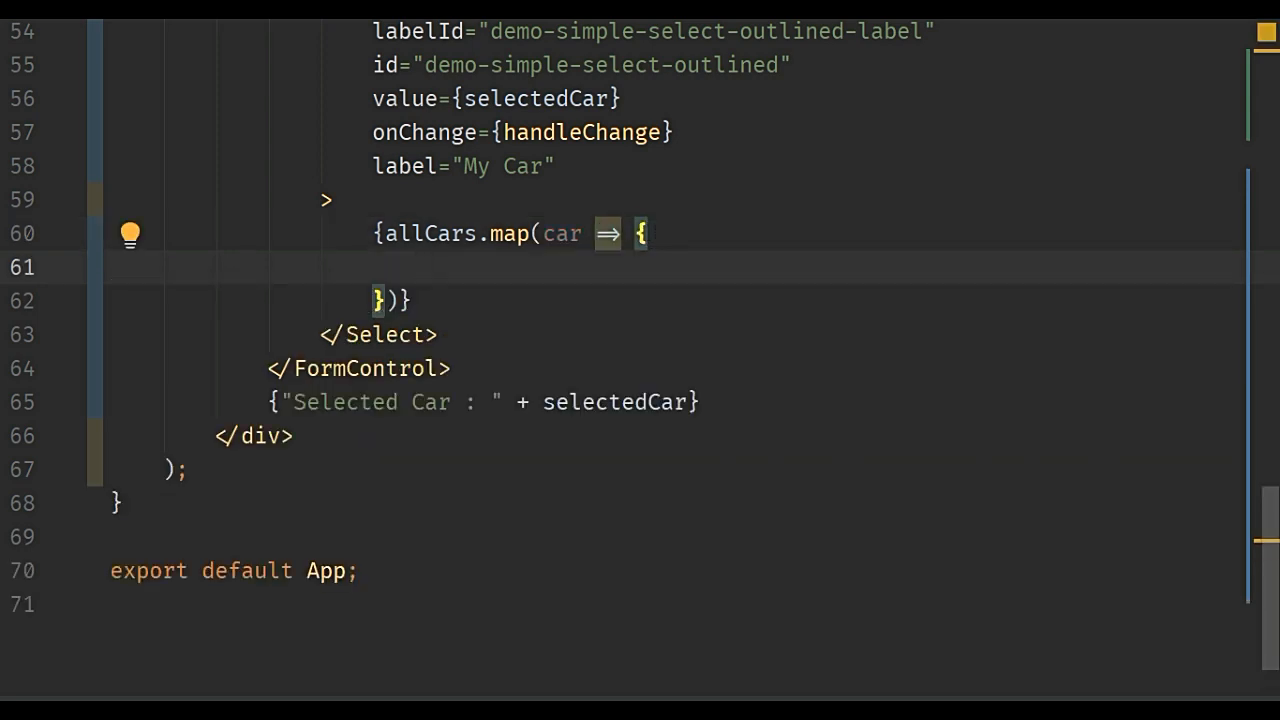
{"action": "type", "text": "reut"}
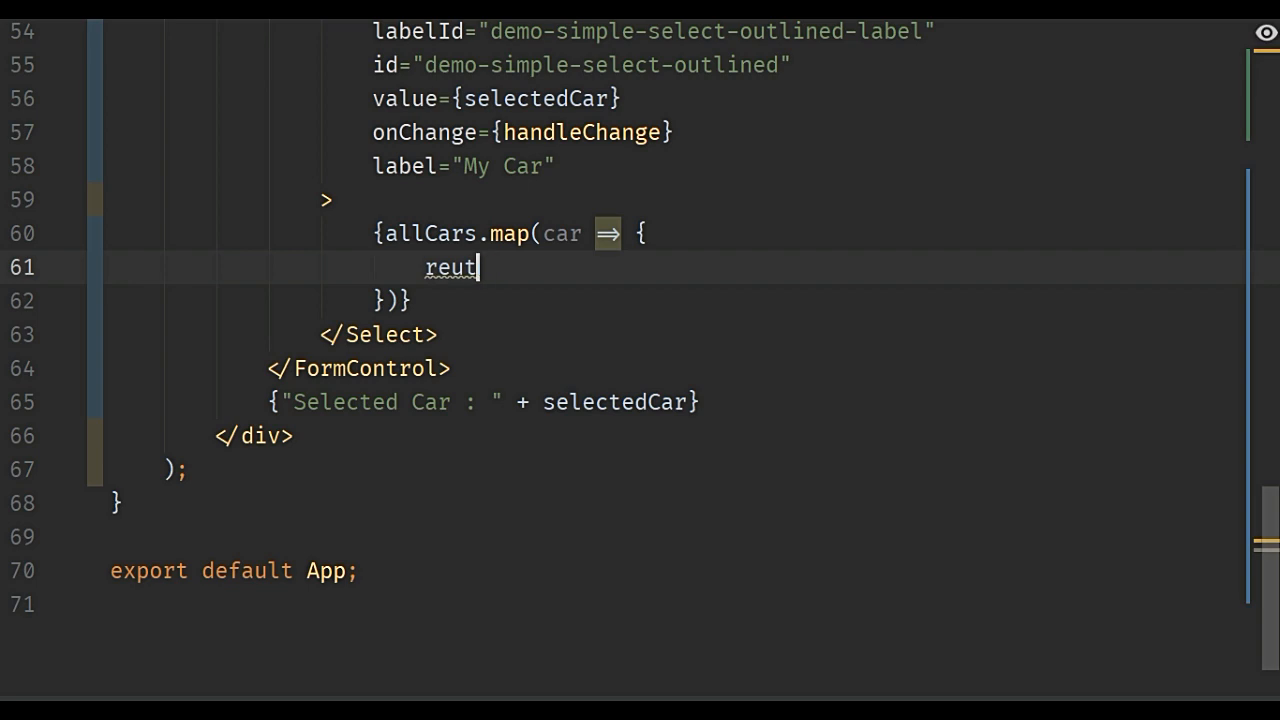
{"action": "type", "text": "return"}
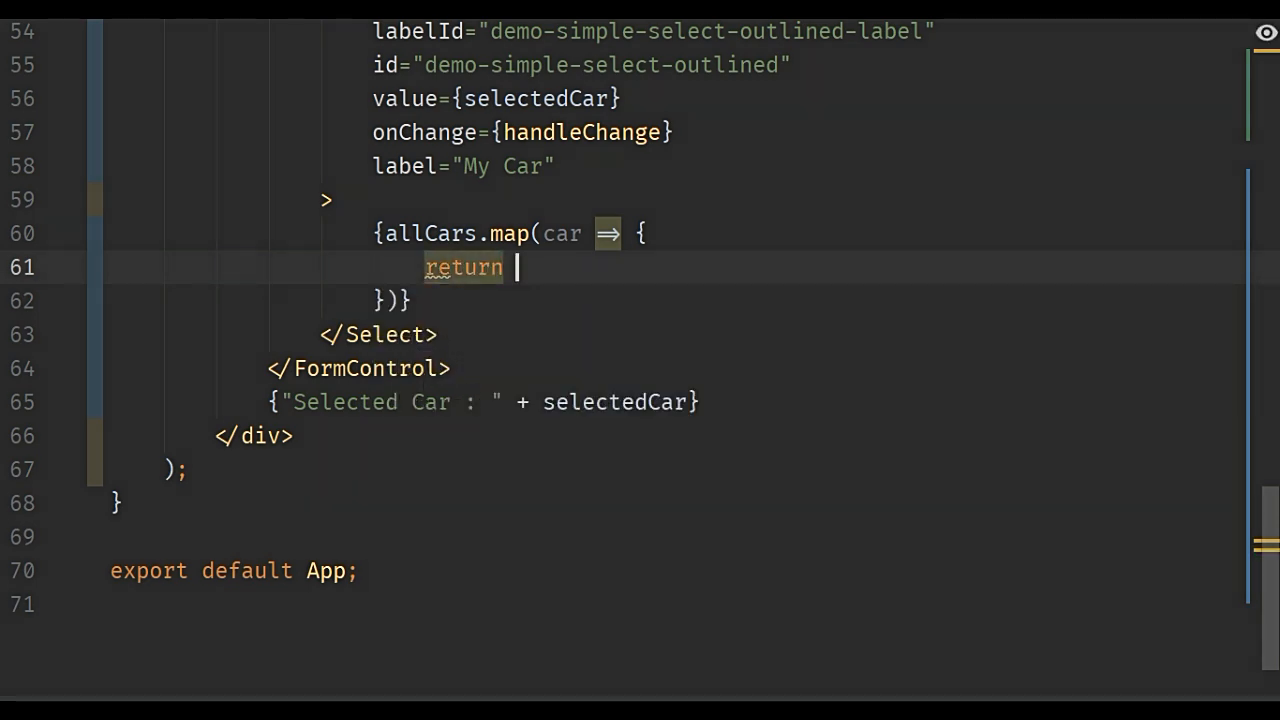
{"action": "type", "text": "("}
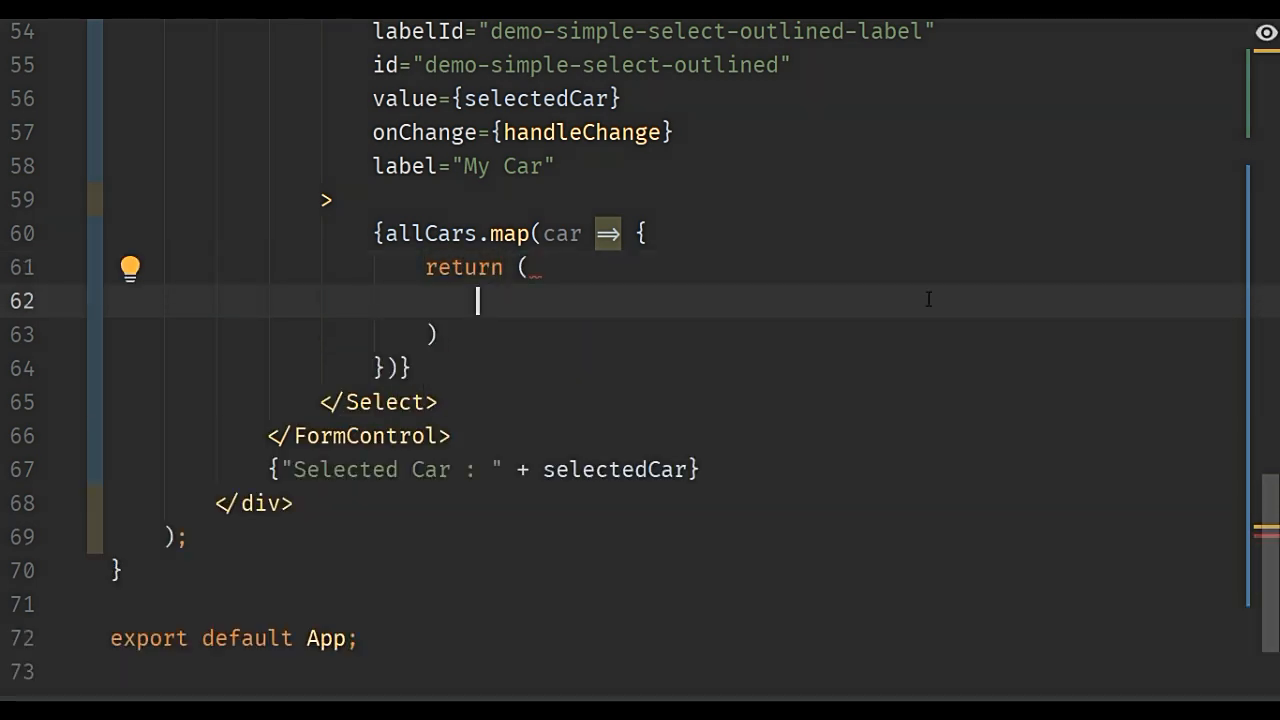
{"action": "type", "text": "<MenuItem value={10}>Ten</MenuItem>"}
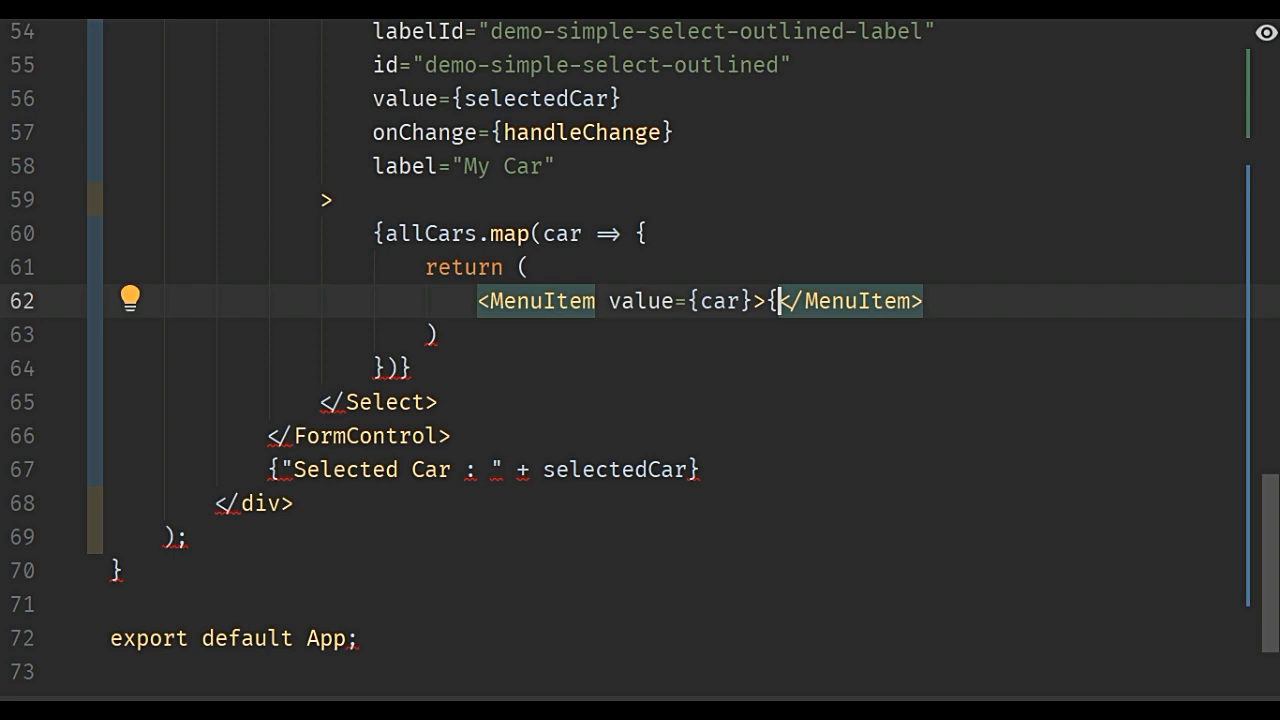
- Label each MenuItem with car.name, key it by car.id, and display selectedCar.name
{"action": "type", "text": "car."}
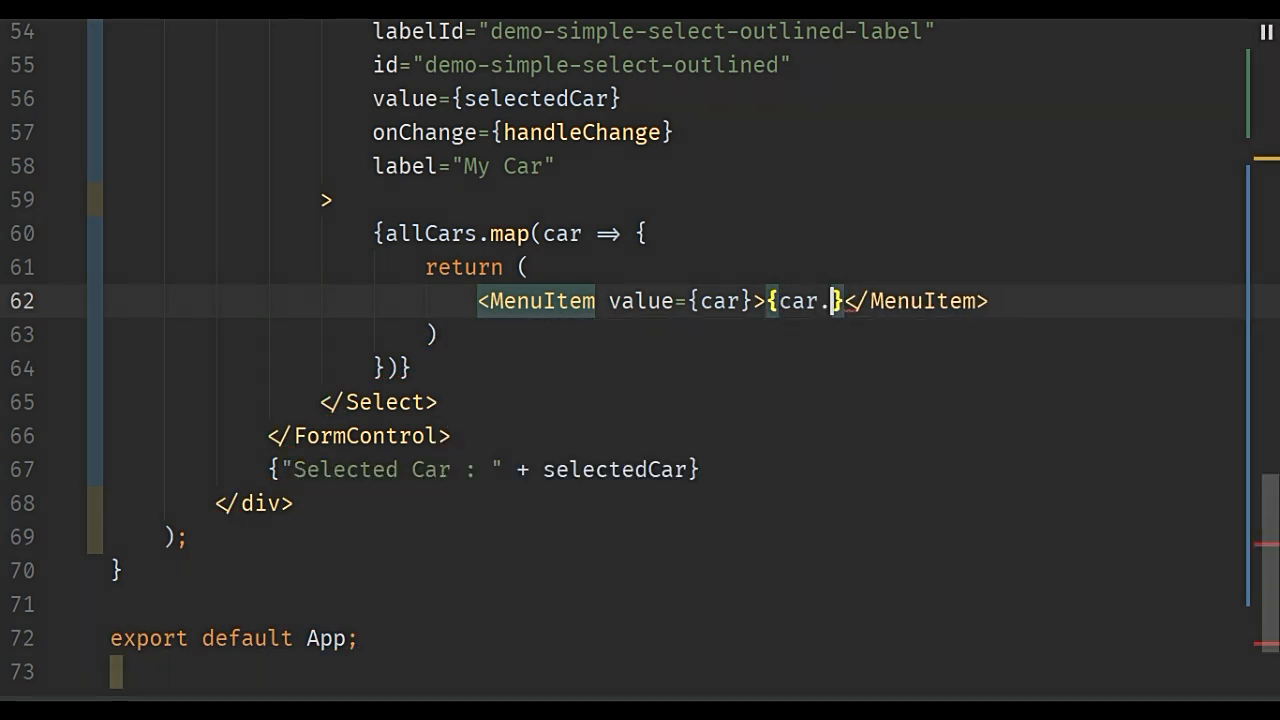
{"action": "type", "text": "name"}
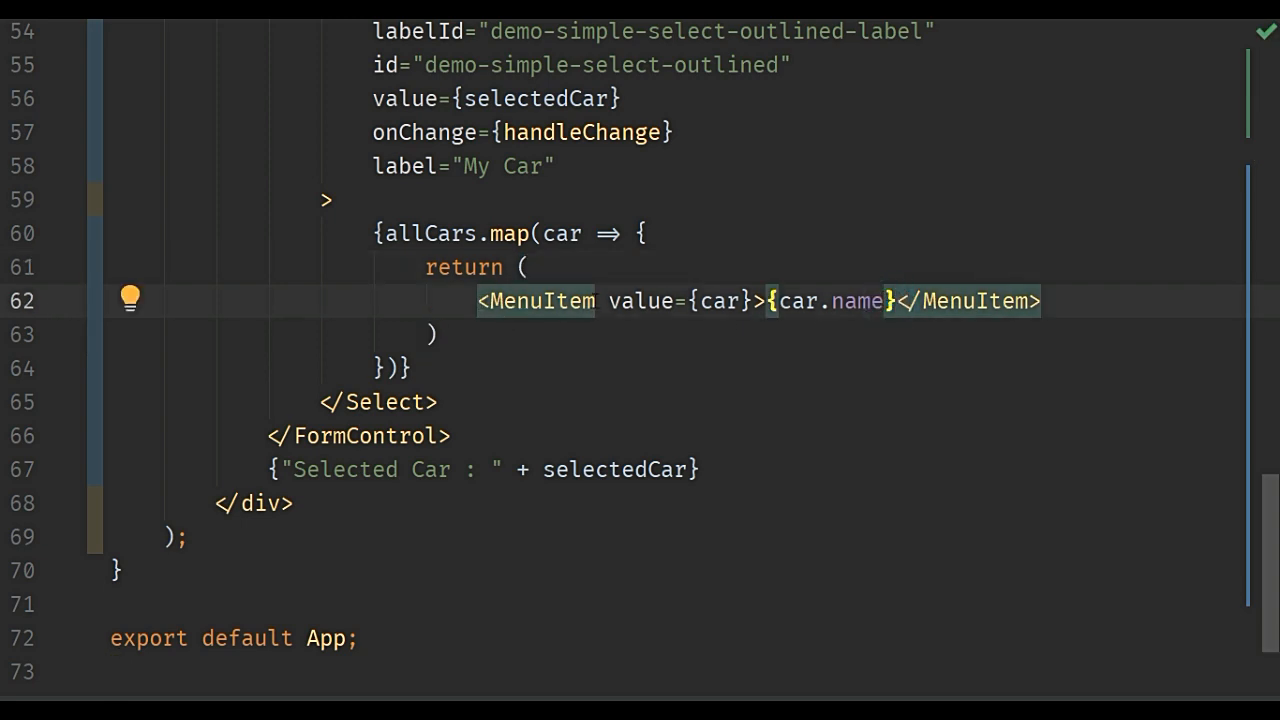
{"action": "type", "text": "key"}
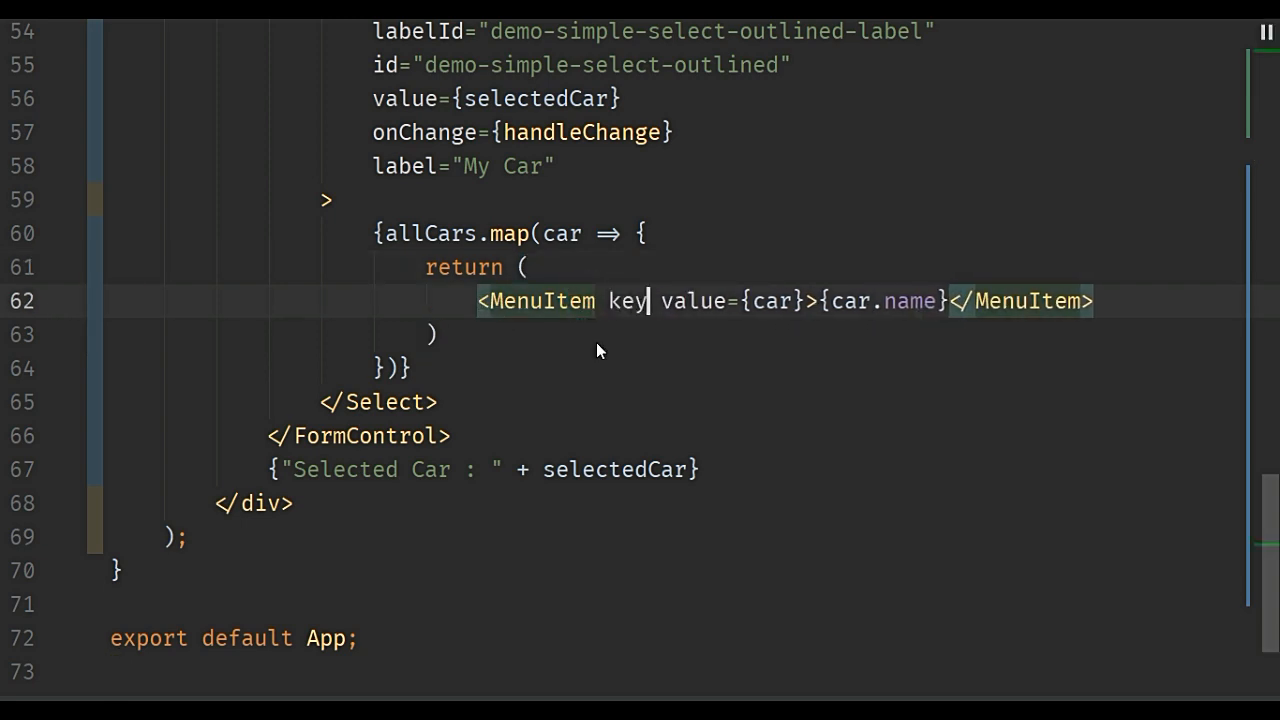
{"action": "type", "text": "={car}"}
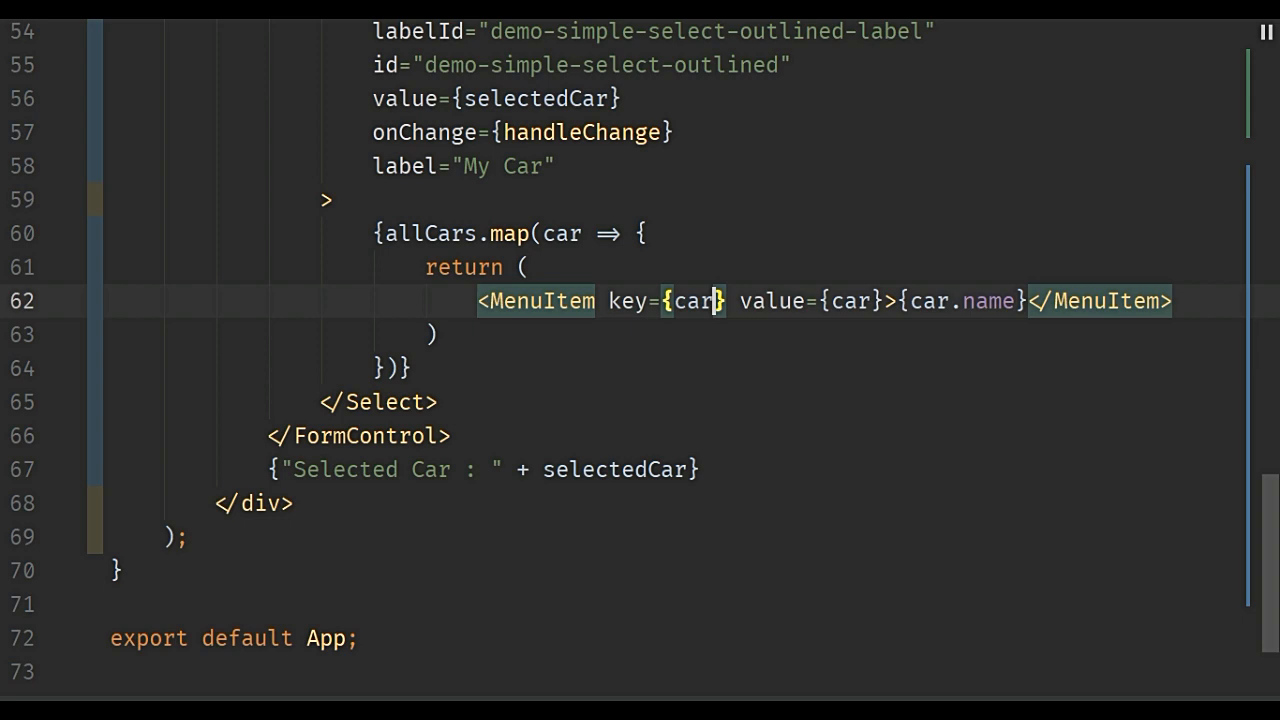
{"action": "type", "text": ".id"}
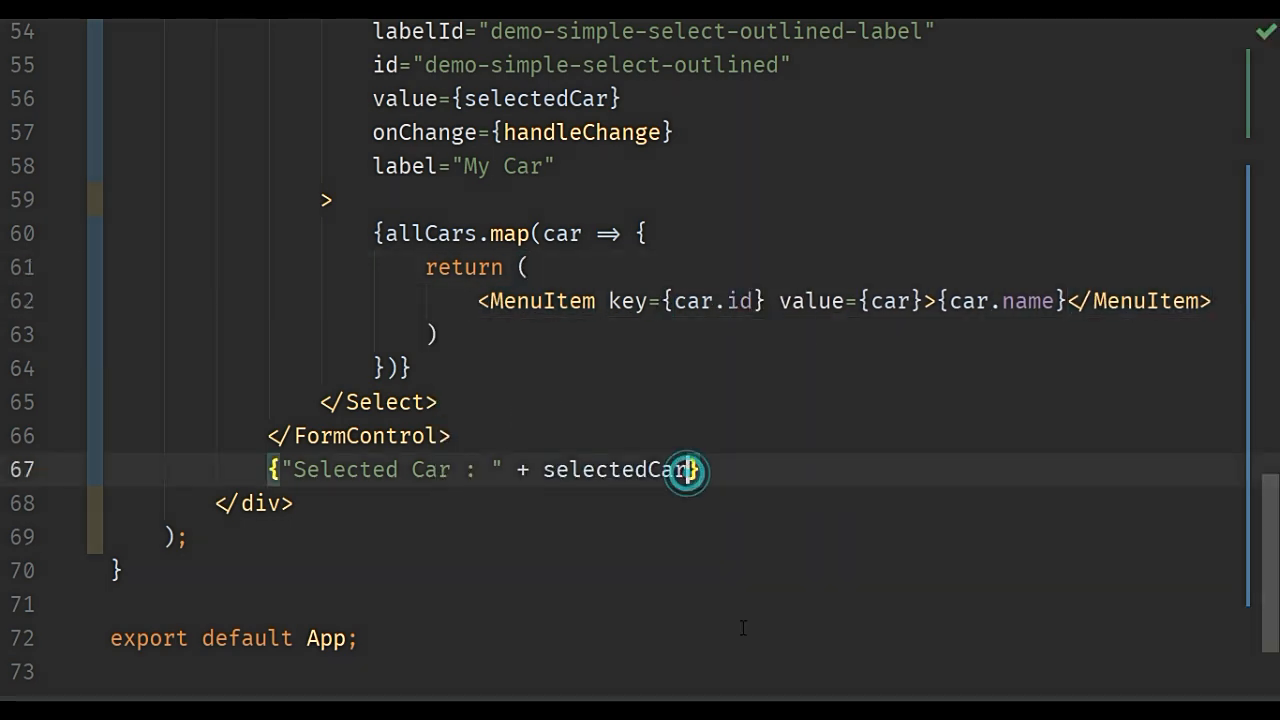
{"action": "type", "text": ".name"}
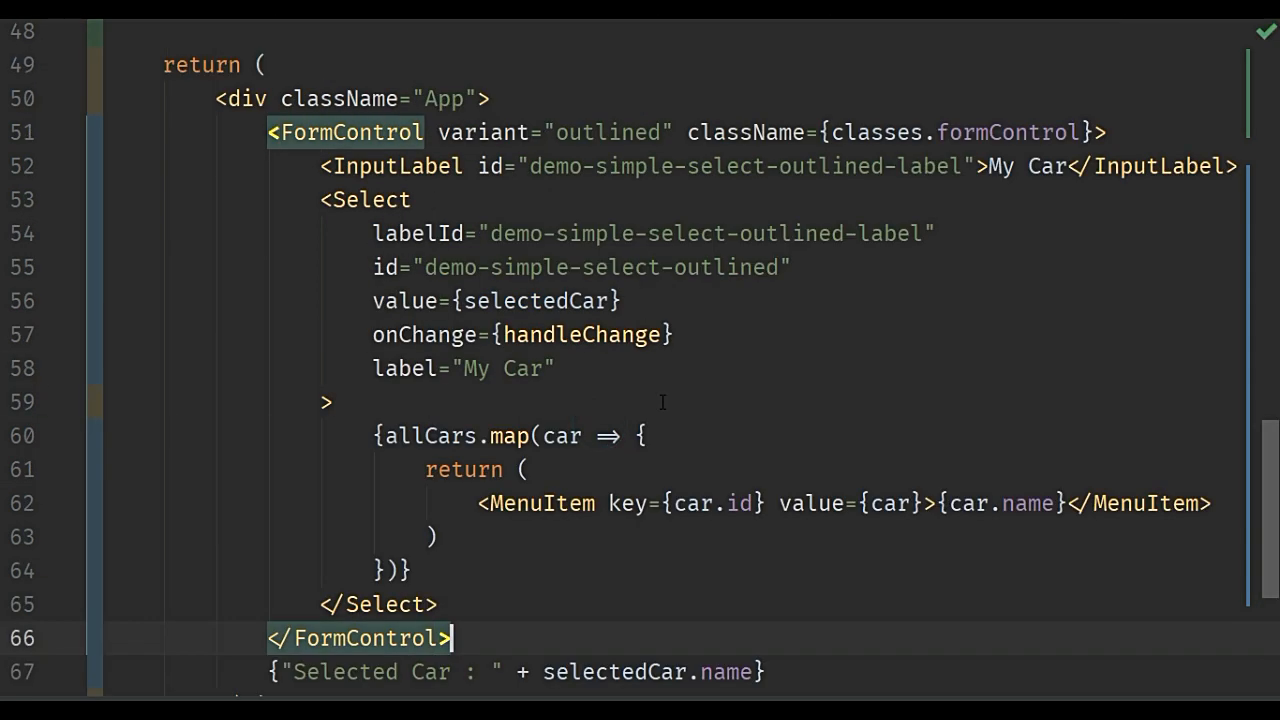
{"action": "left_click", "coordinate": [553, 301]}
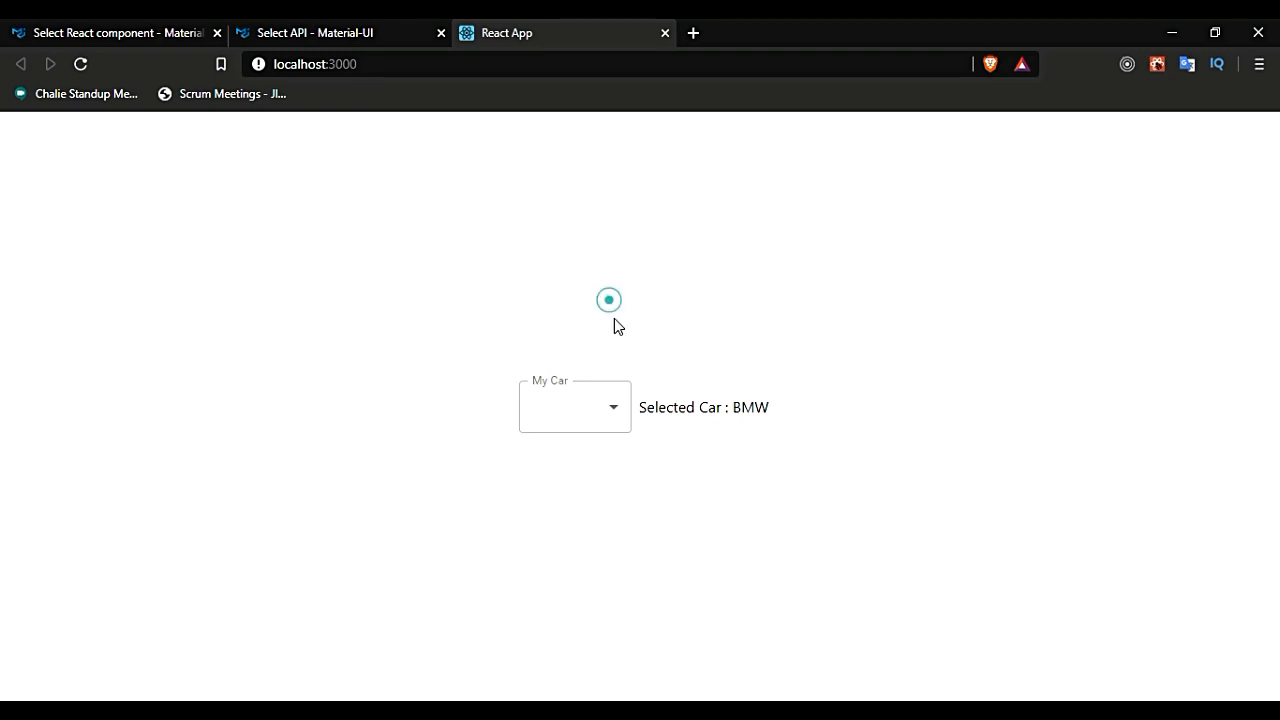
{"action": "mouse_move", "coordinate": [399, 394]}
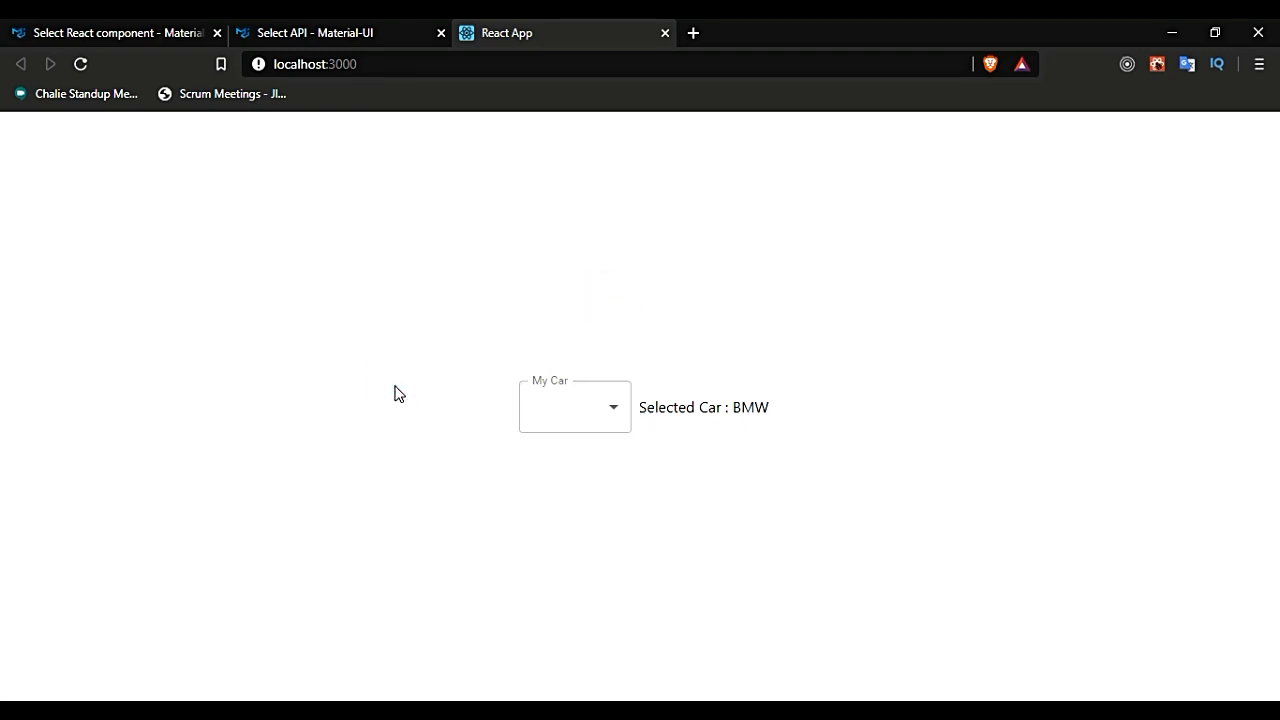
{"action": "mouse_move", "coordinate": [555, 410]}
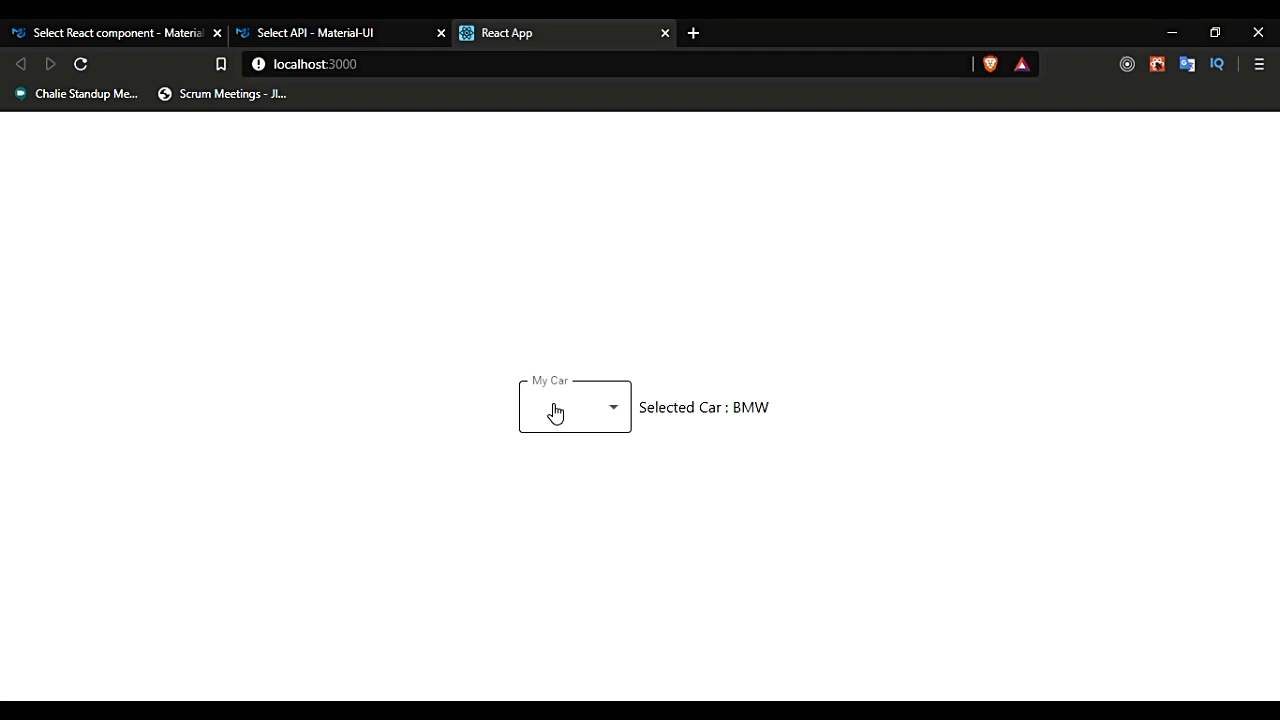
{"action": "mouse_move", "coordinate": [612, 440]}
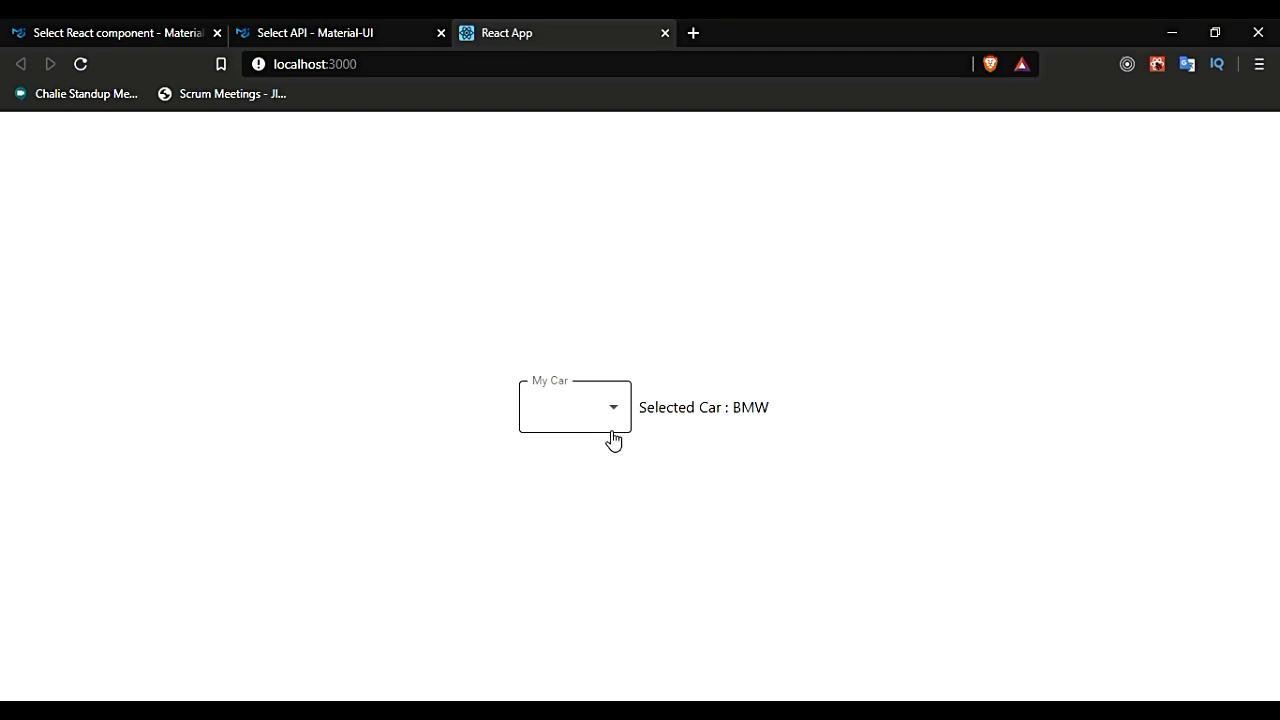
{"action": "mouse_move", "coordinate": [590, 415]}
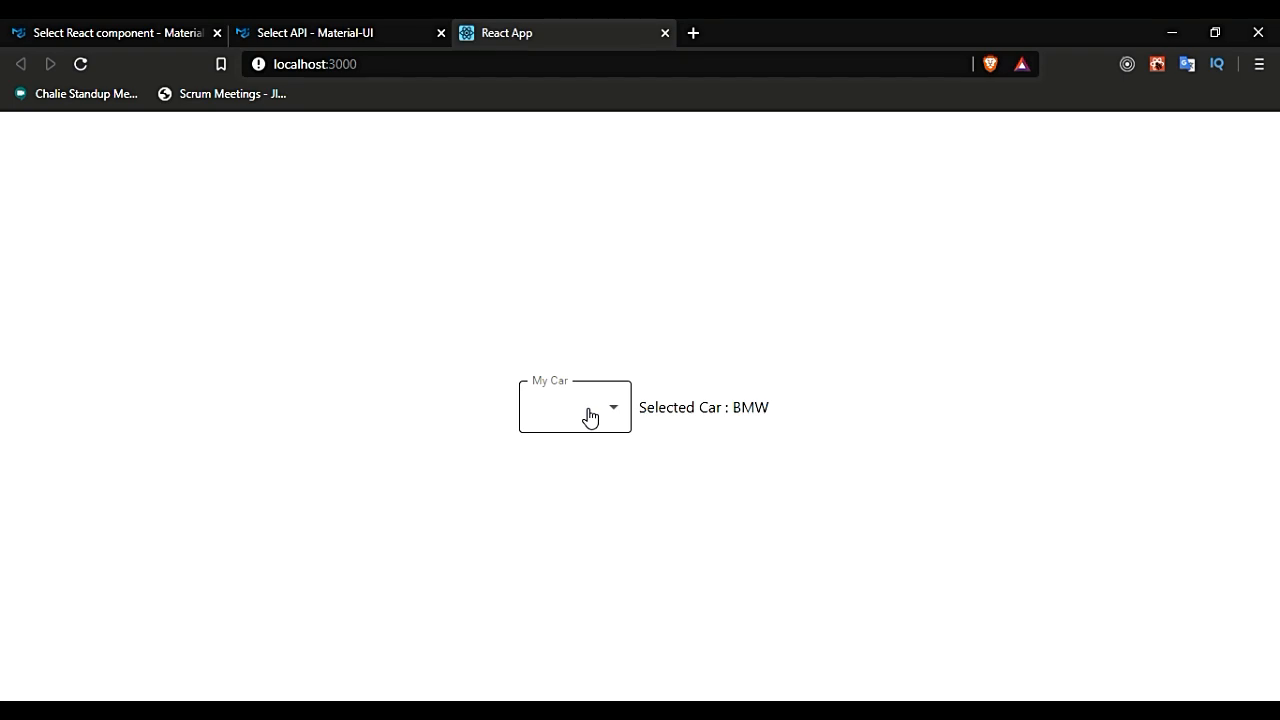
- Choose AUDI, then BMW from the My Car dropdown, checking the Selected Car label updates
{"action": "double_click", "coordinate": [751, 407]}
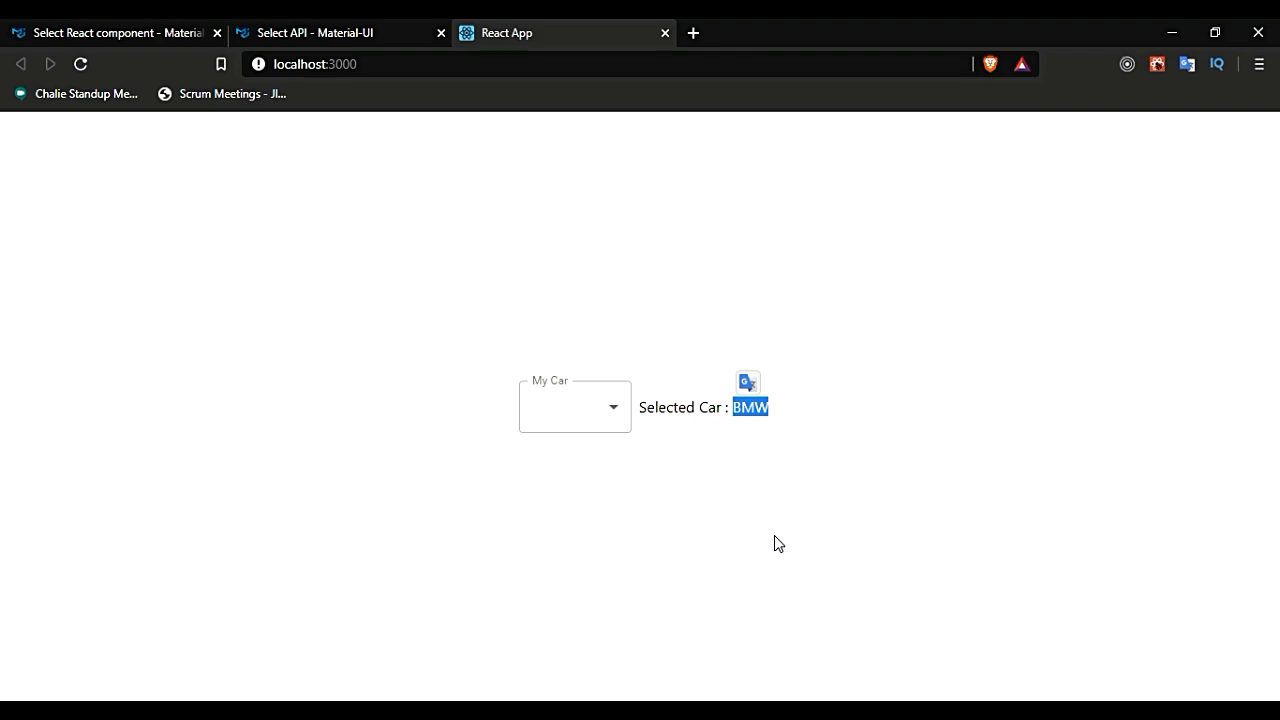
{"action": "left_click", "coordinate": [574, 407]}
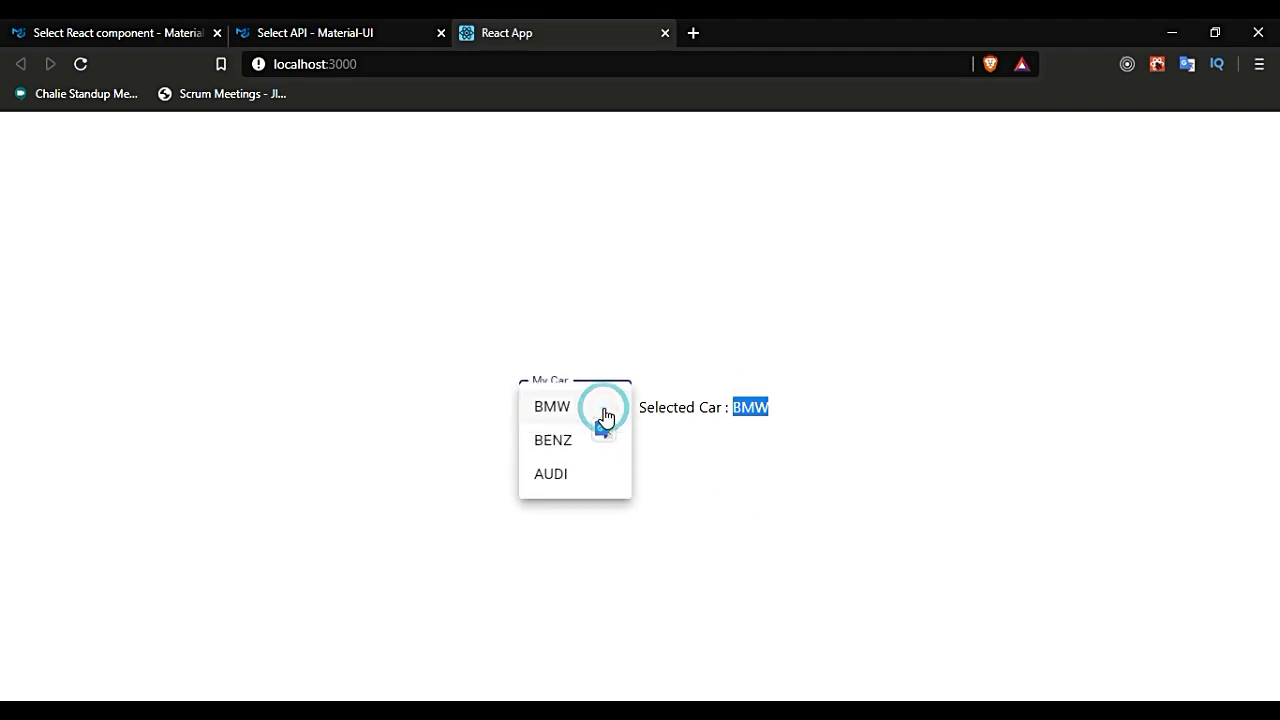
{"action": "left_click", "coordinate": [551, 440]}
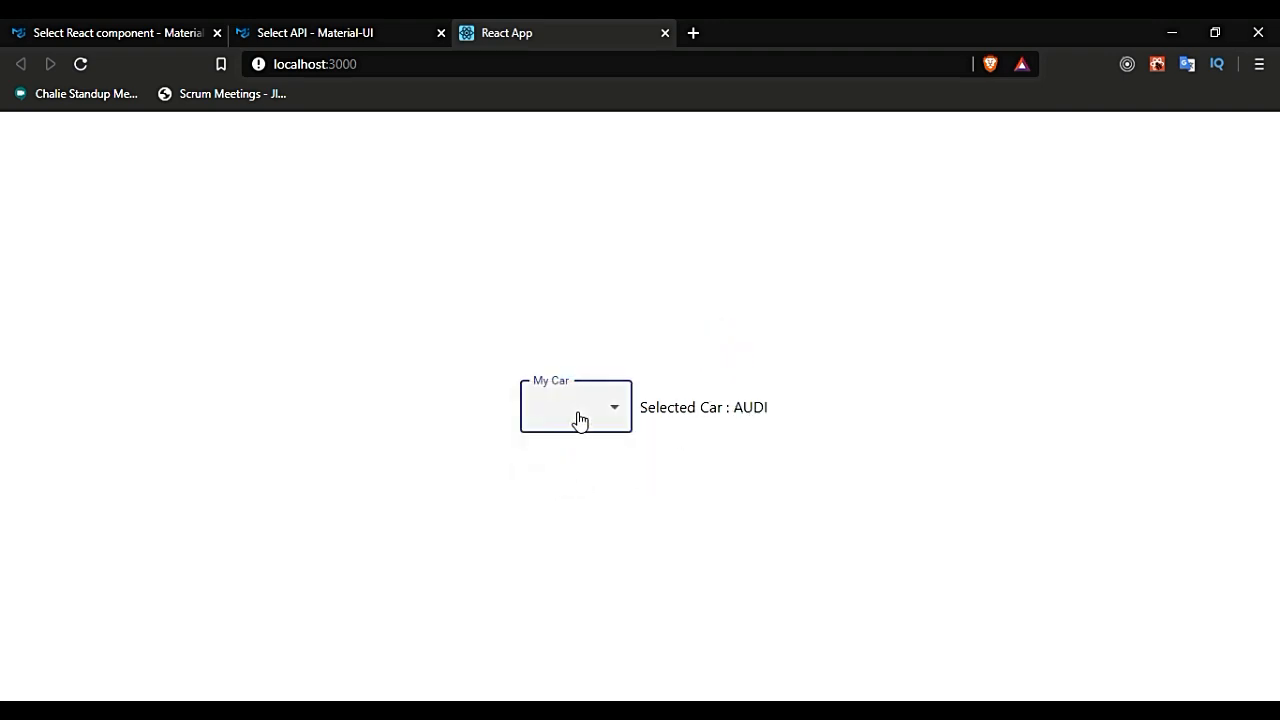
{"action": "left_click", "coordinate": [575, 407]}
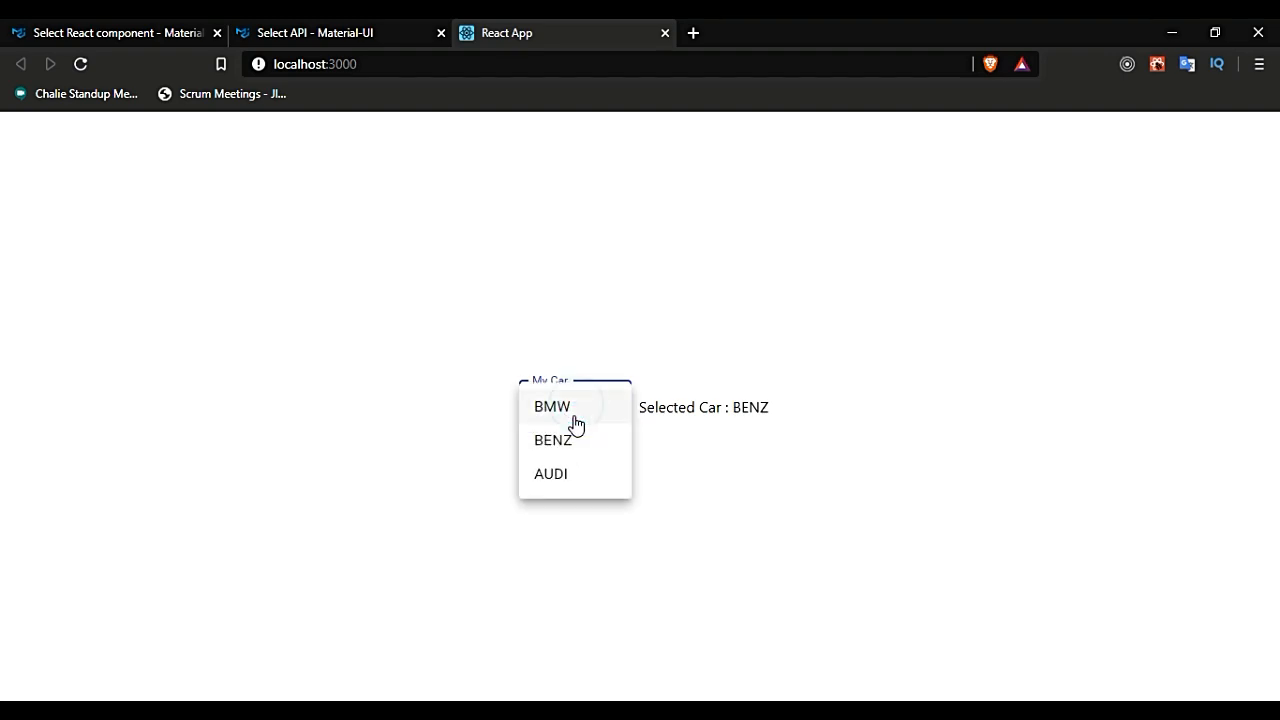
{"action": "left_click", "coordinate": [551, 406]}
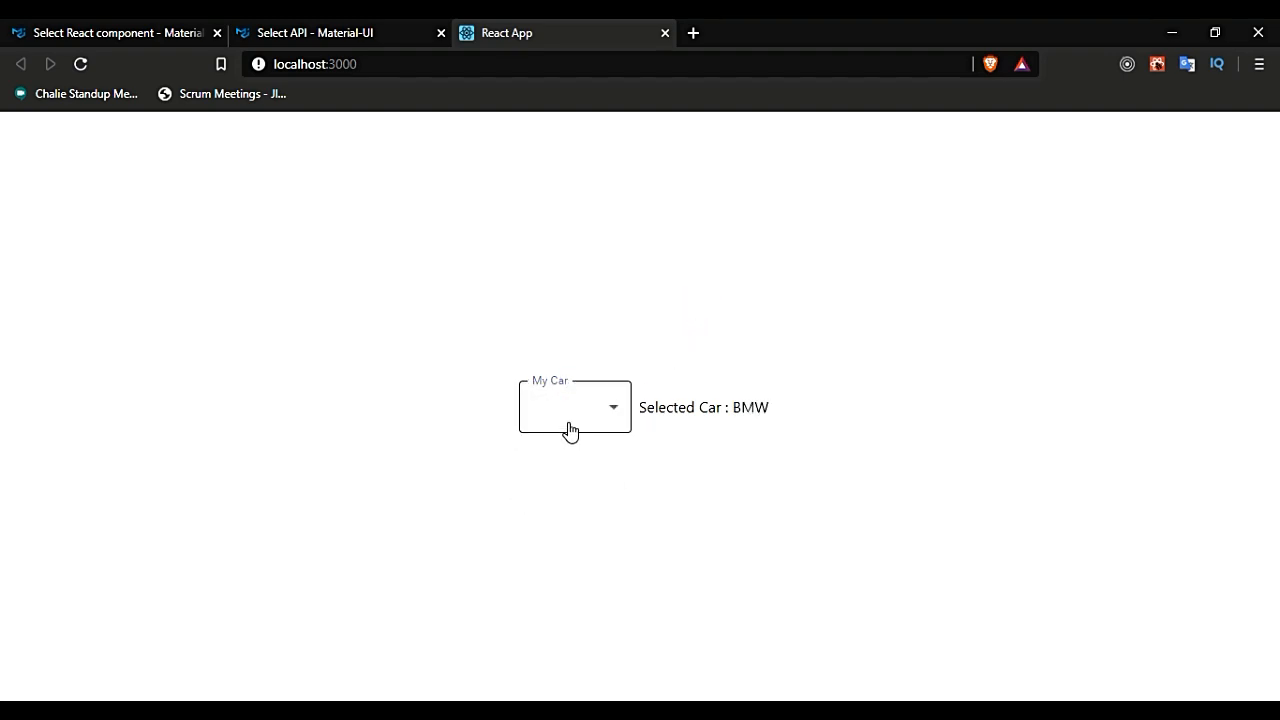
{"action": "mouse_move", "coordinate": [605, 382]}
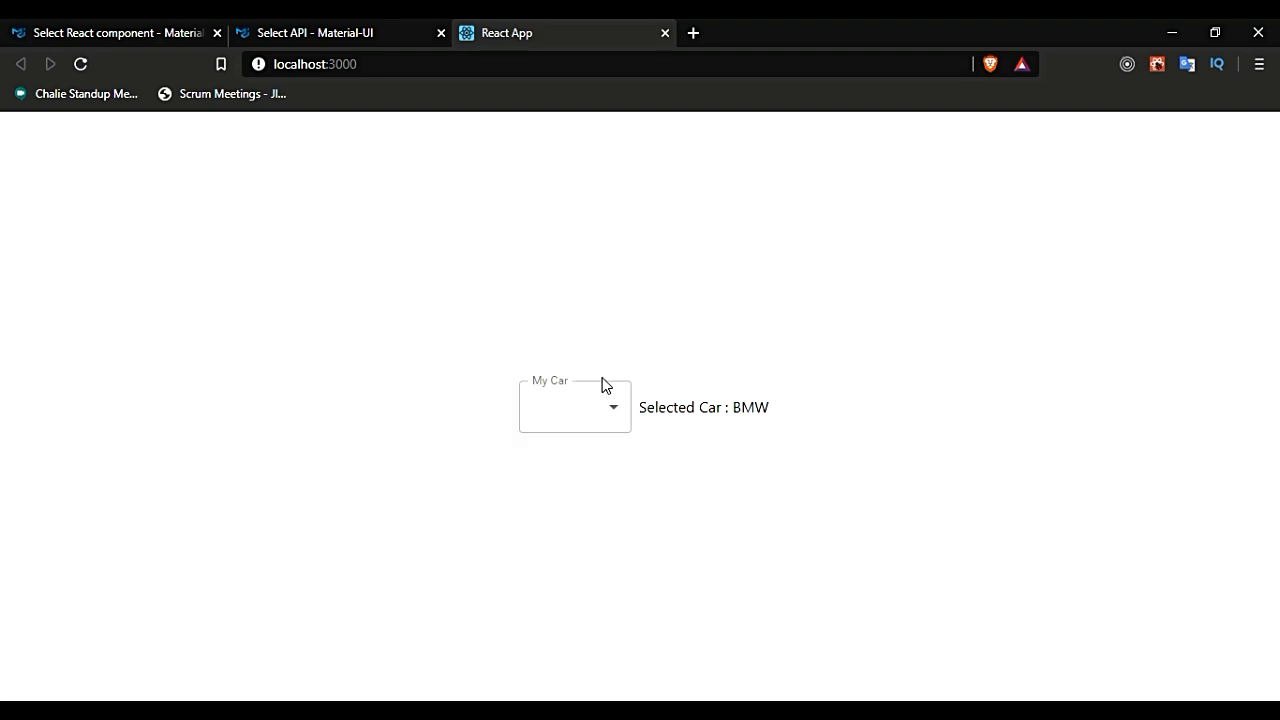
{"action": "mouse_move", "coordinate": [770, 336]}
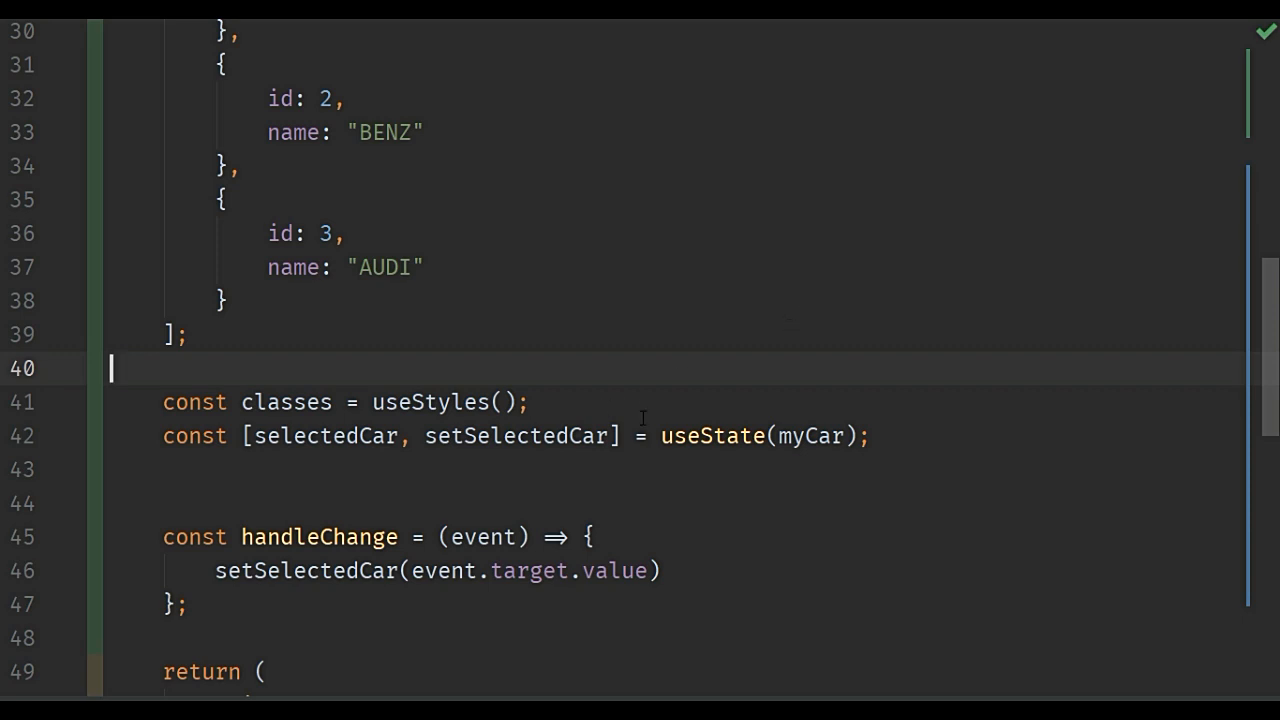
- Change the MenuItem's value={car} to value={car.id}
{"action": "scroll", "scroll_direction": "down", "scroll_amount": 3}
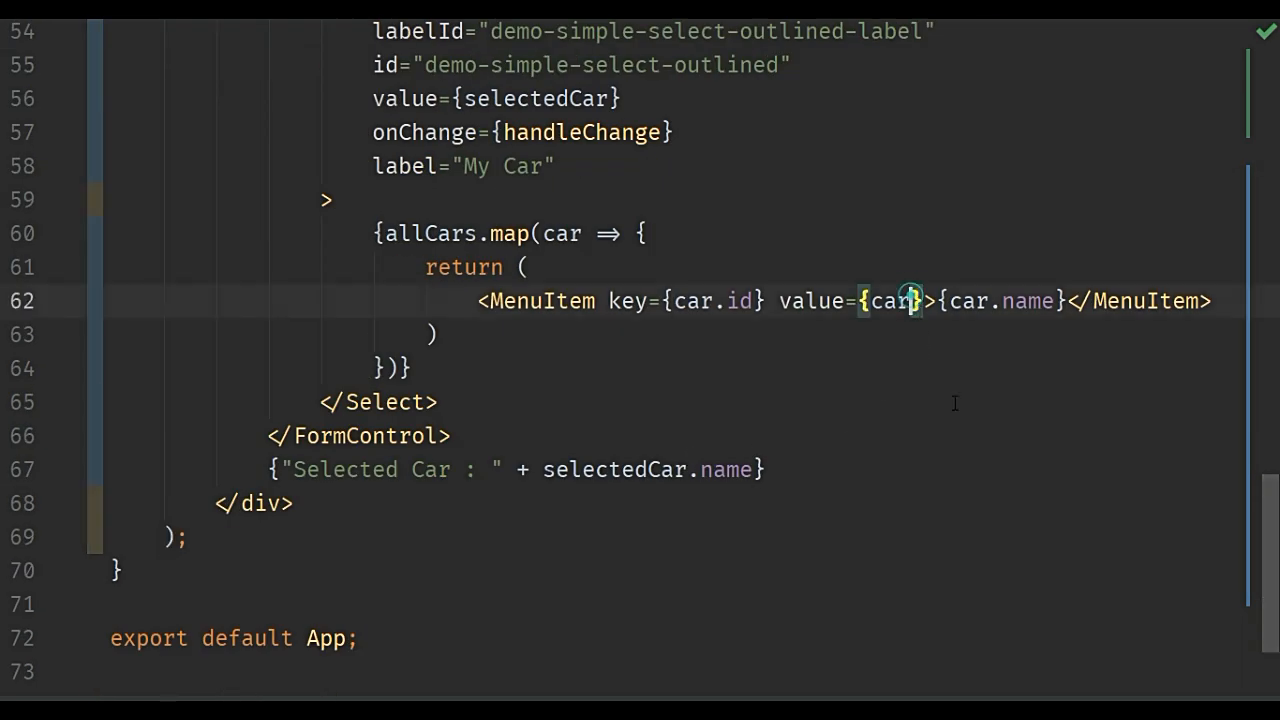
{"action": "type", "text": ".id"}
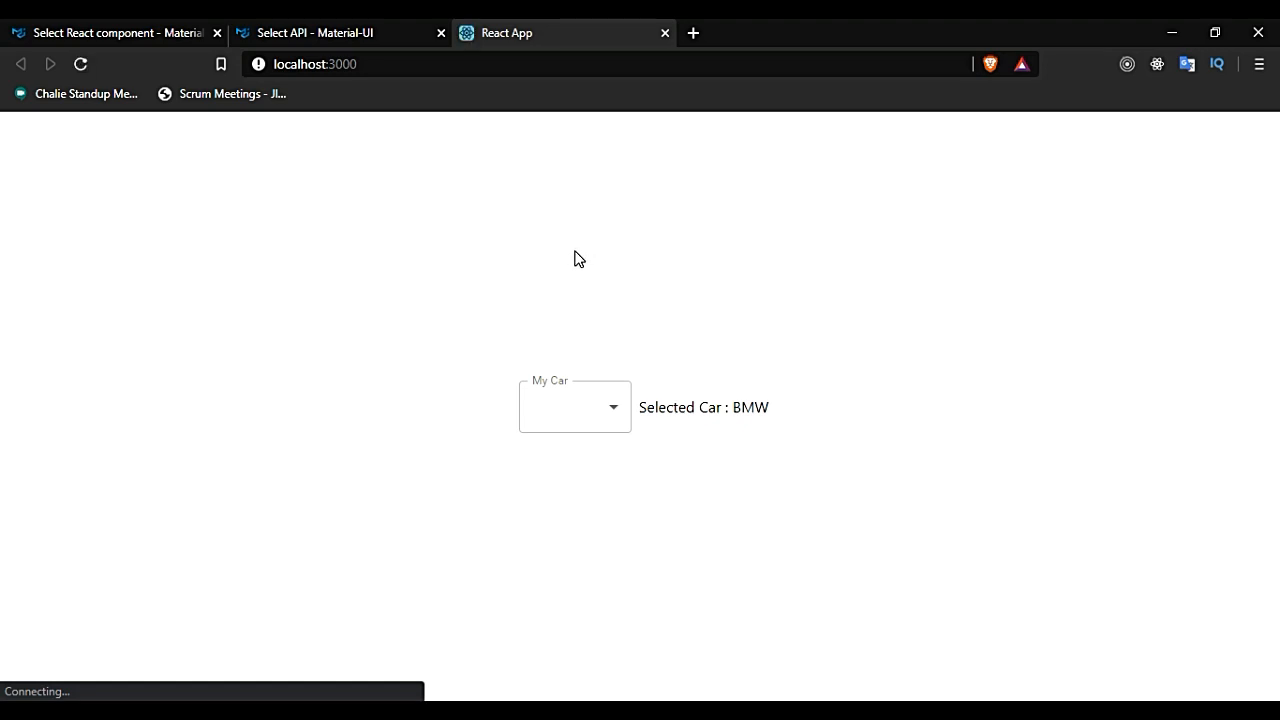
- Reload localhost:3000 and choose AUDI so the page reads Selected Car : 3
{"action": "left_click", "coordinate": [574, 407]}
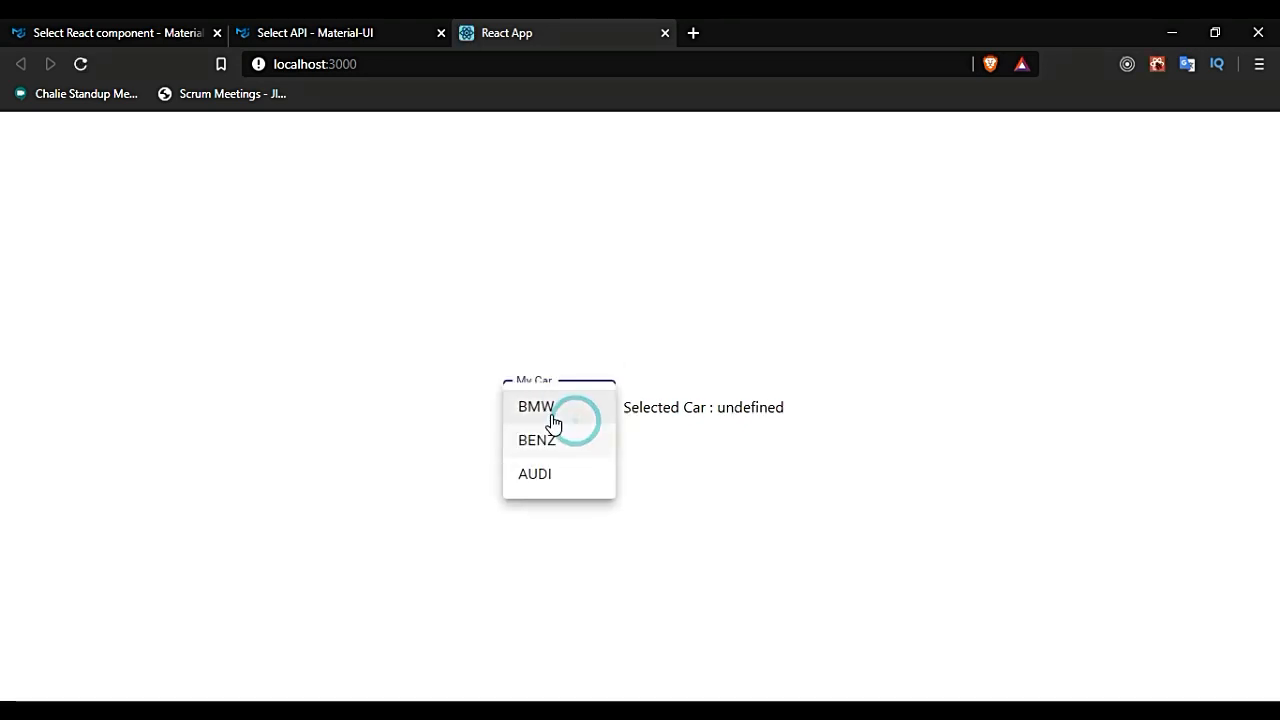
{"action": "left_click", "coordinate": [534, 440]}
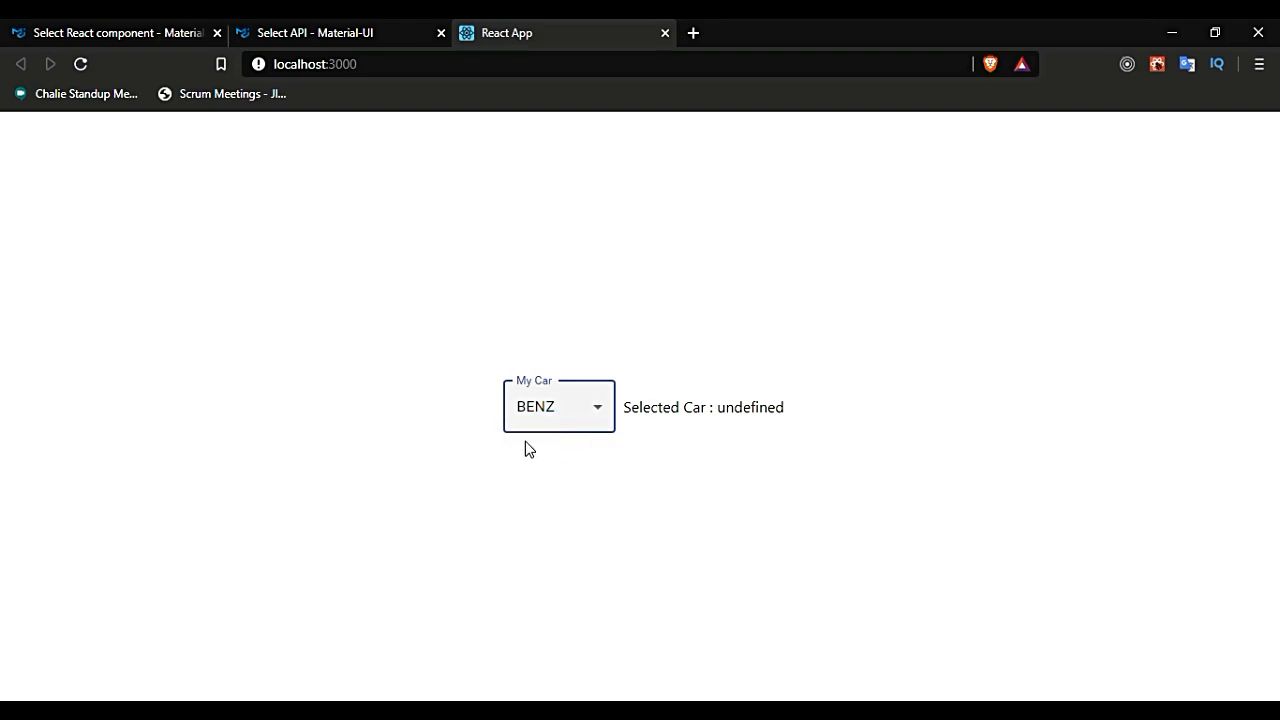
{"action": "mouse_move", "coordinate": [454, 362]}
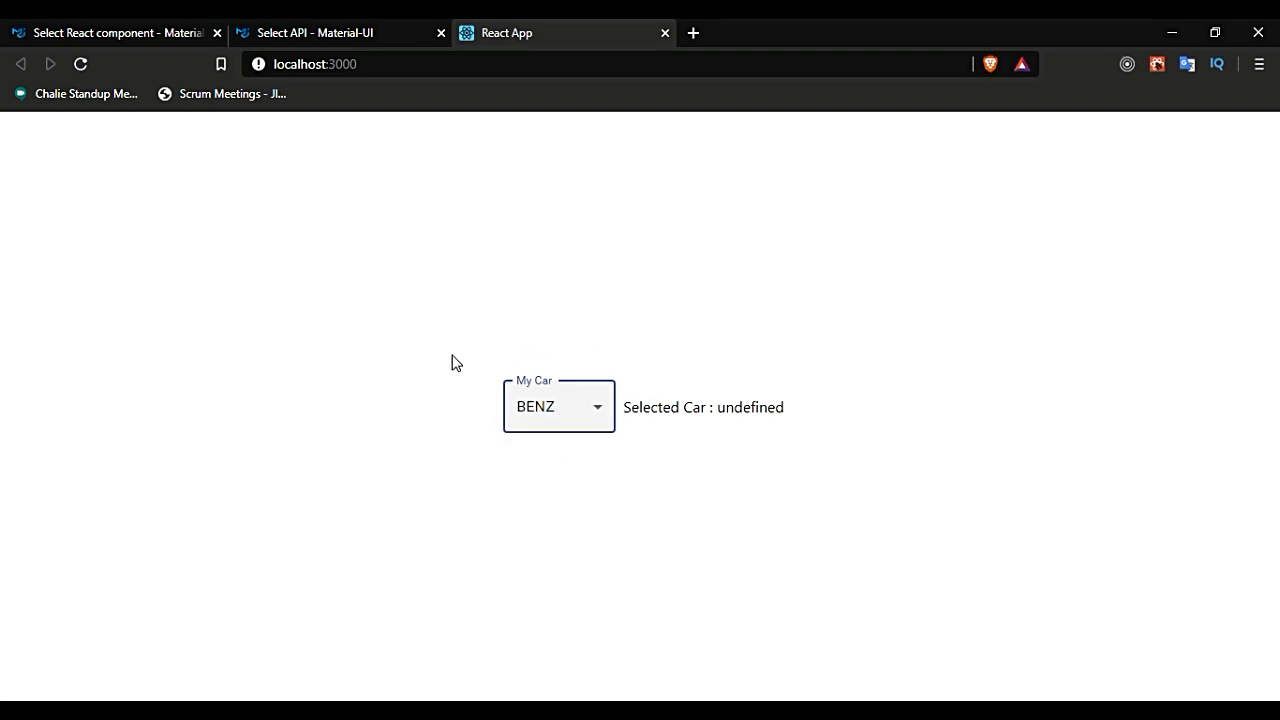
{"action": "mouse_move", "coordinate": [583, 490]}
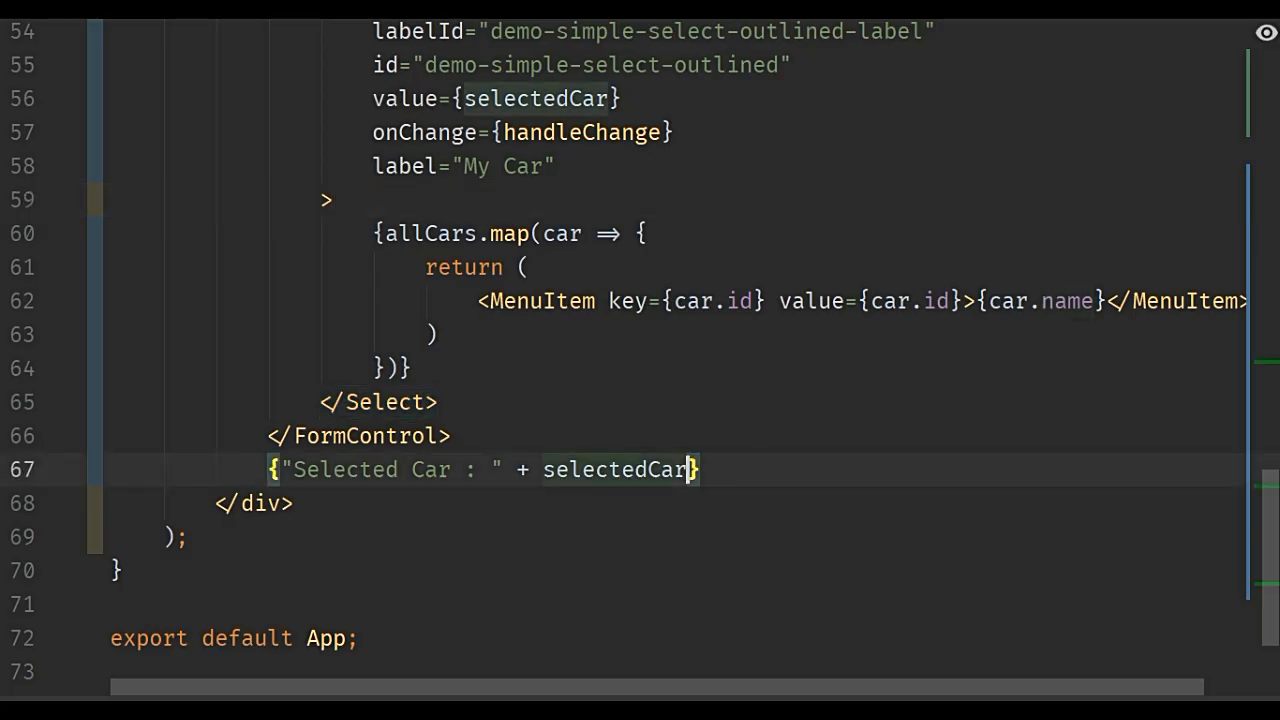
{"action": "left_click", "coordinate": [553, 33]}
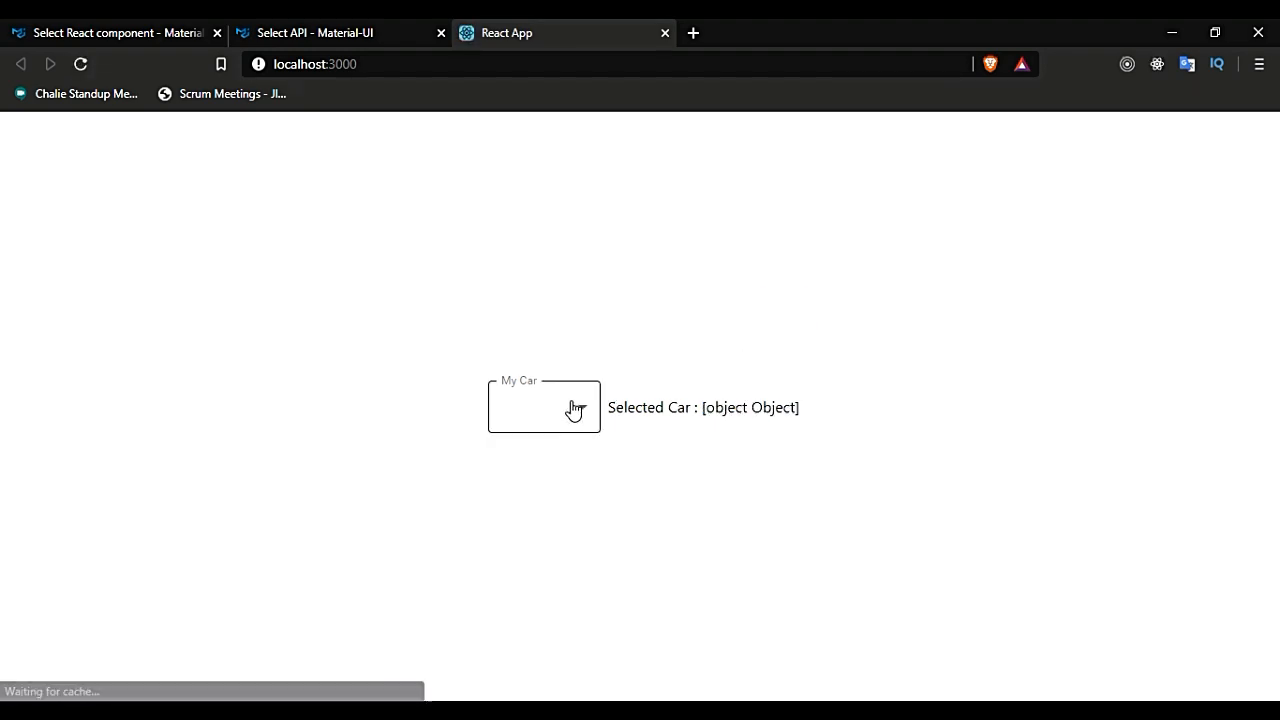
{"action": "left_click", "coordinate": [573, 407]}
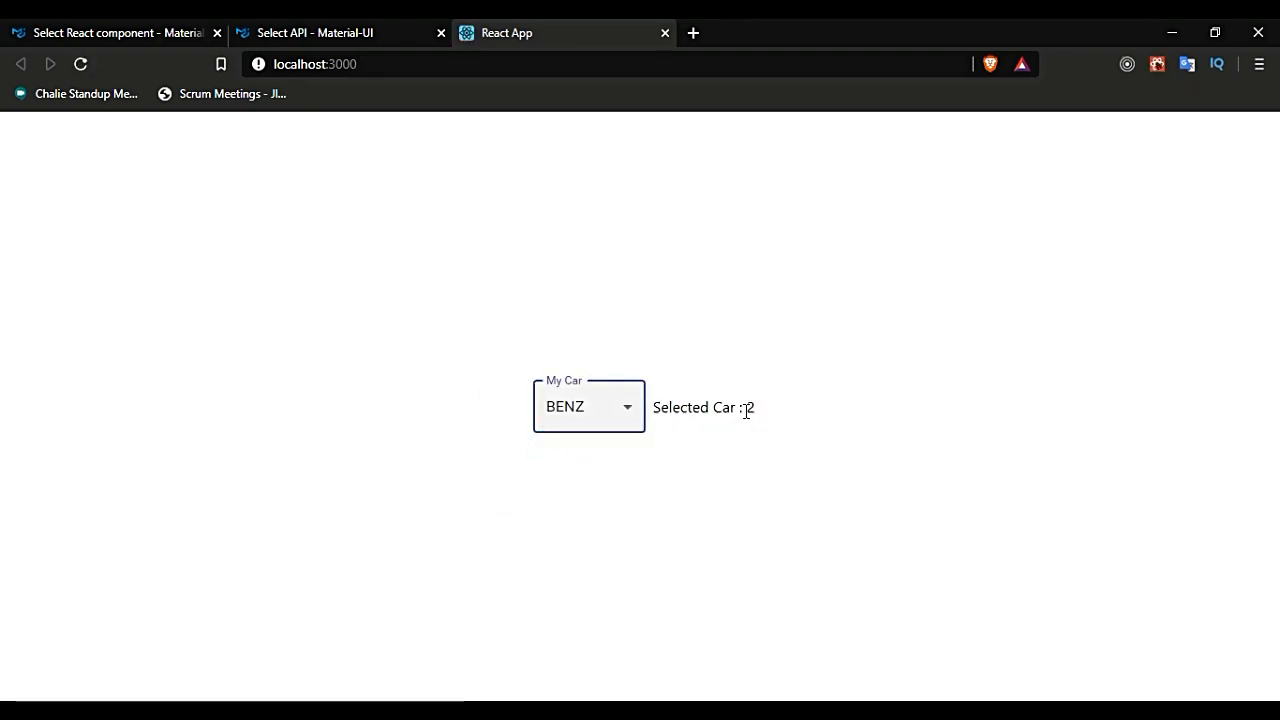
{"action": "left_click", "coordinate": [588, 406]}
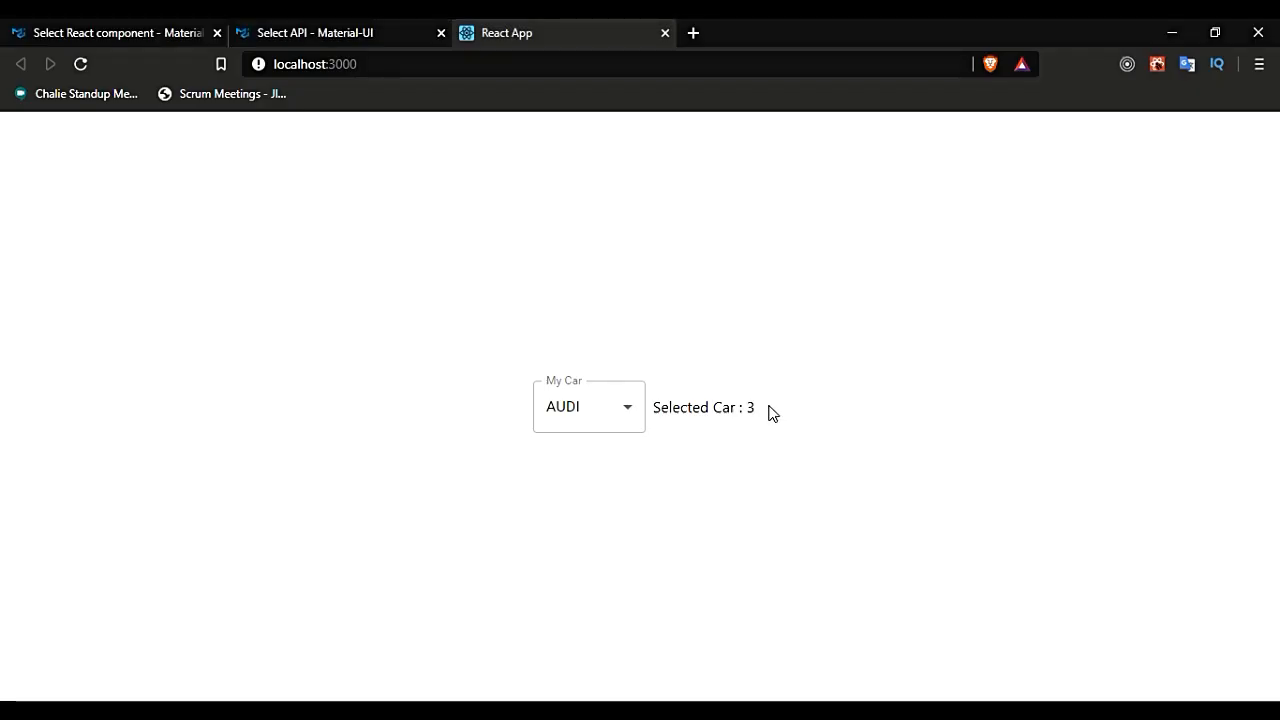
{"action": "mouse_move", "coordinate": [622, 441]}
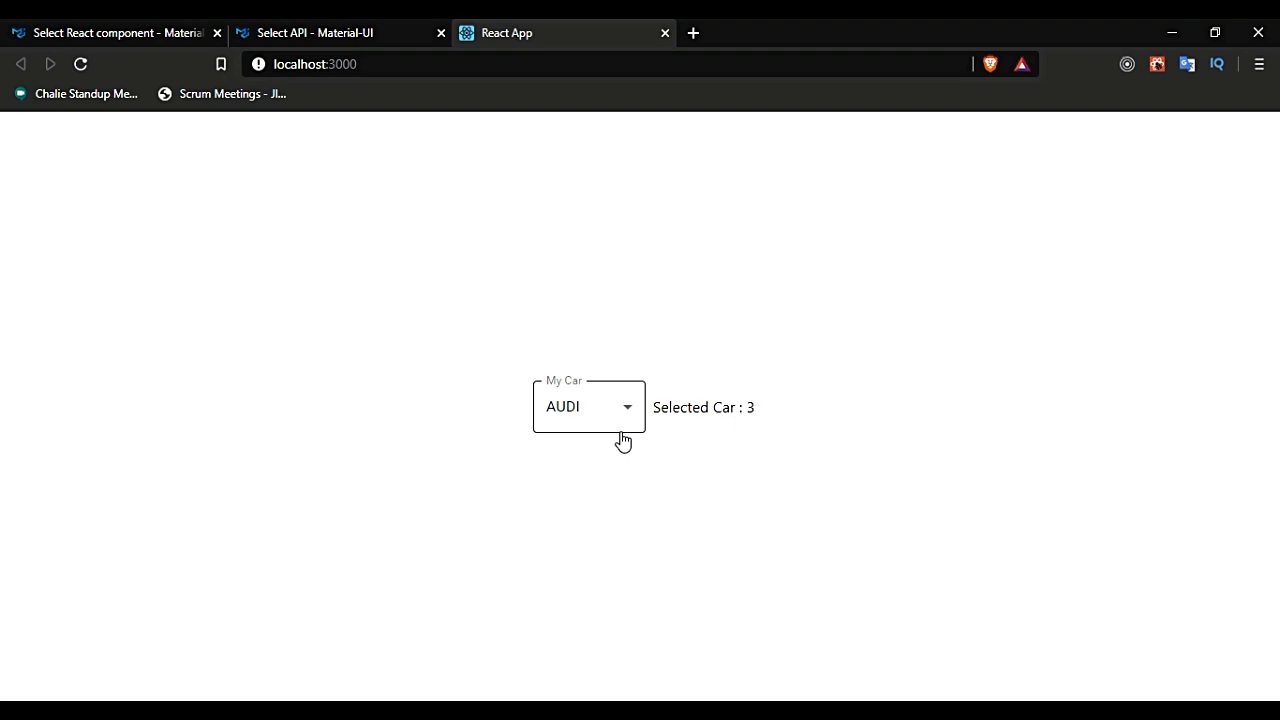
{"action": "double_click", "coordinate": [753, 407]}
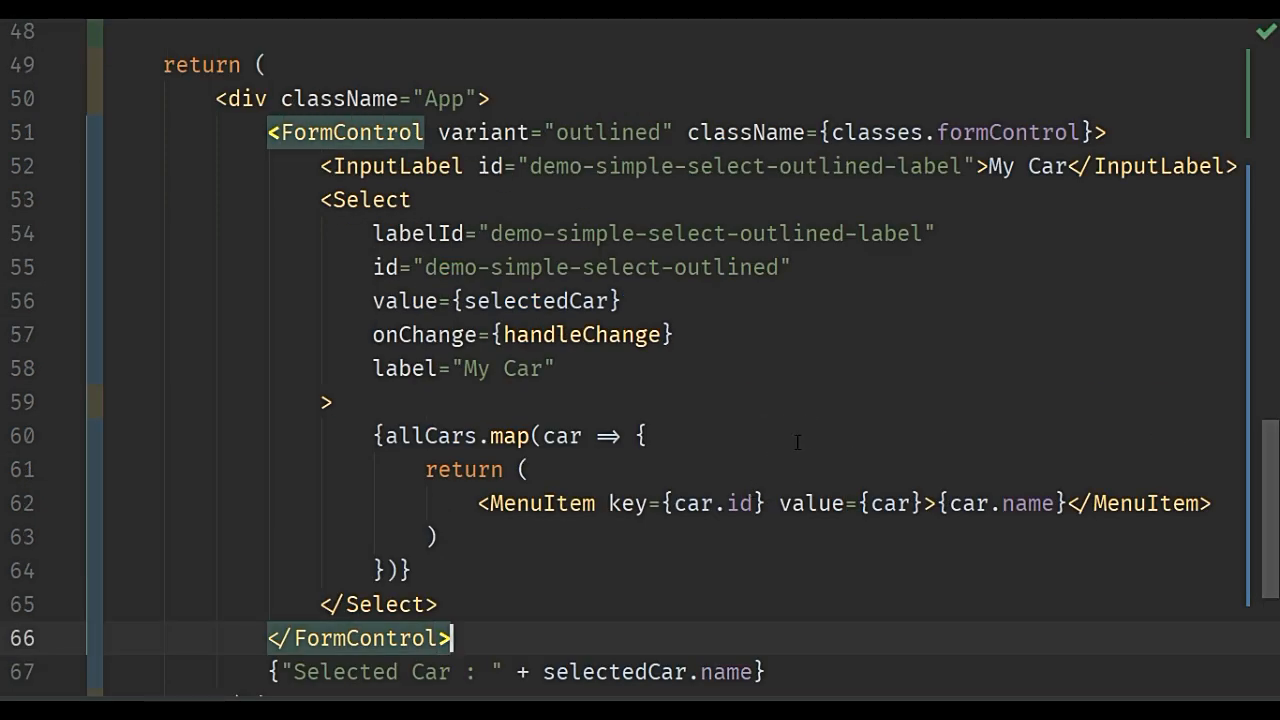
- Declare const getCarIndex = (id, allCars) as an arrow function above useStyles
{"action": "scroll", "scroll_direction": "up", "scroll_amount": 3}
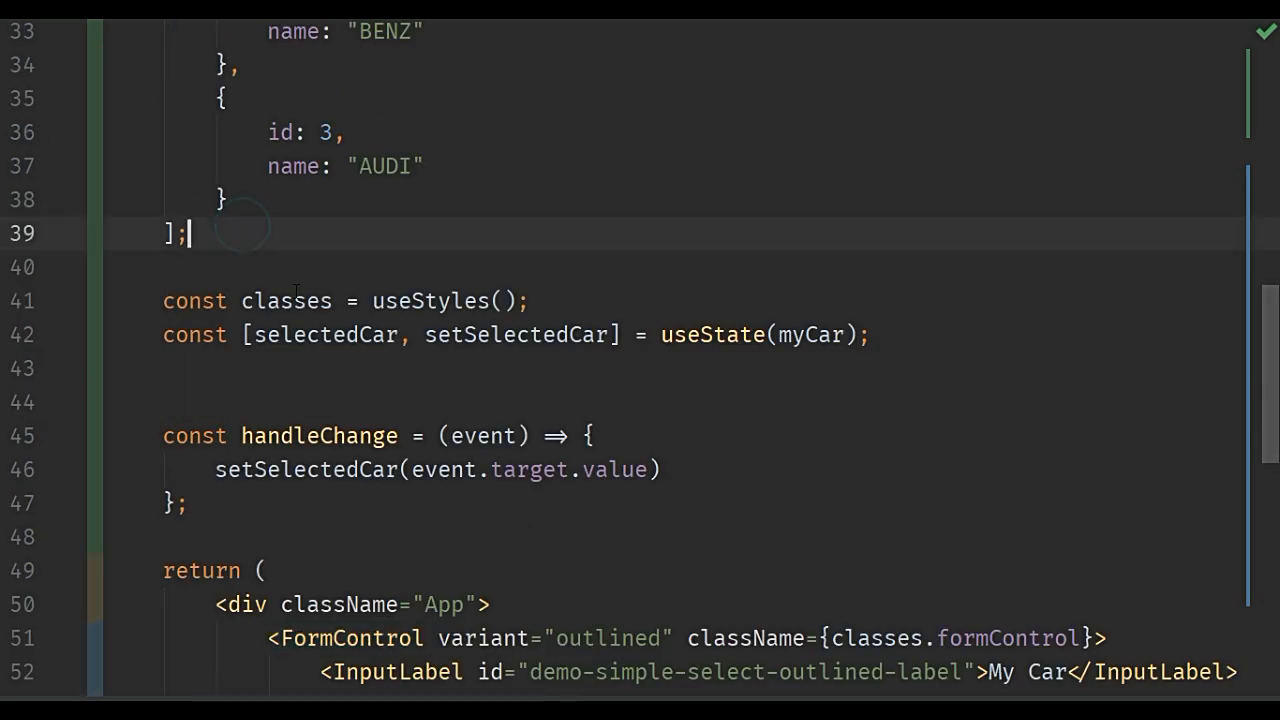
{"action": "key", "text": "Enter"}
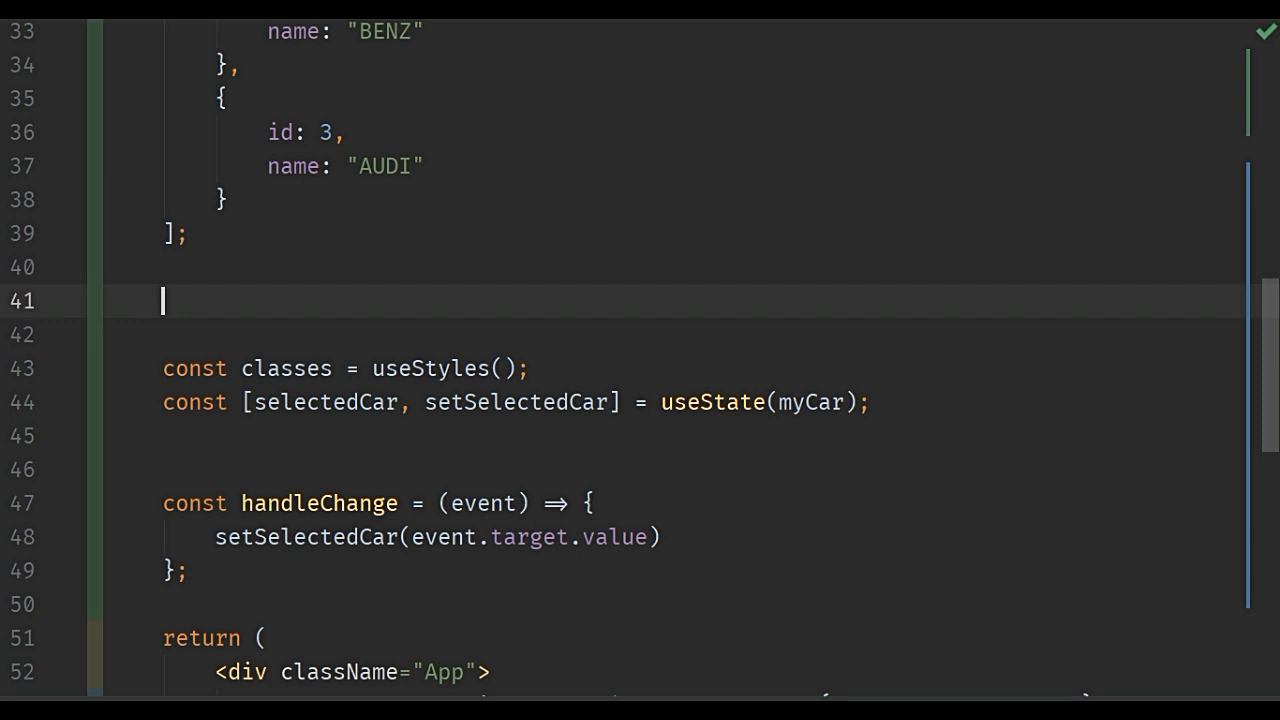
{"action": "type", "text": "const get"}
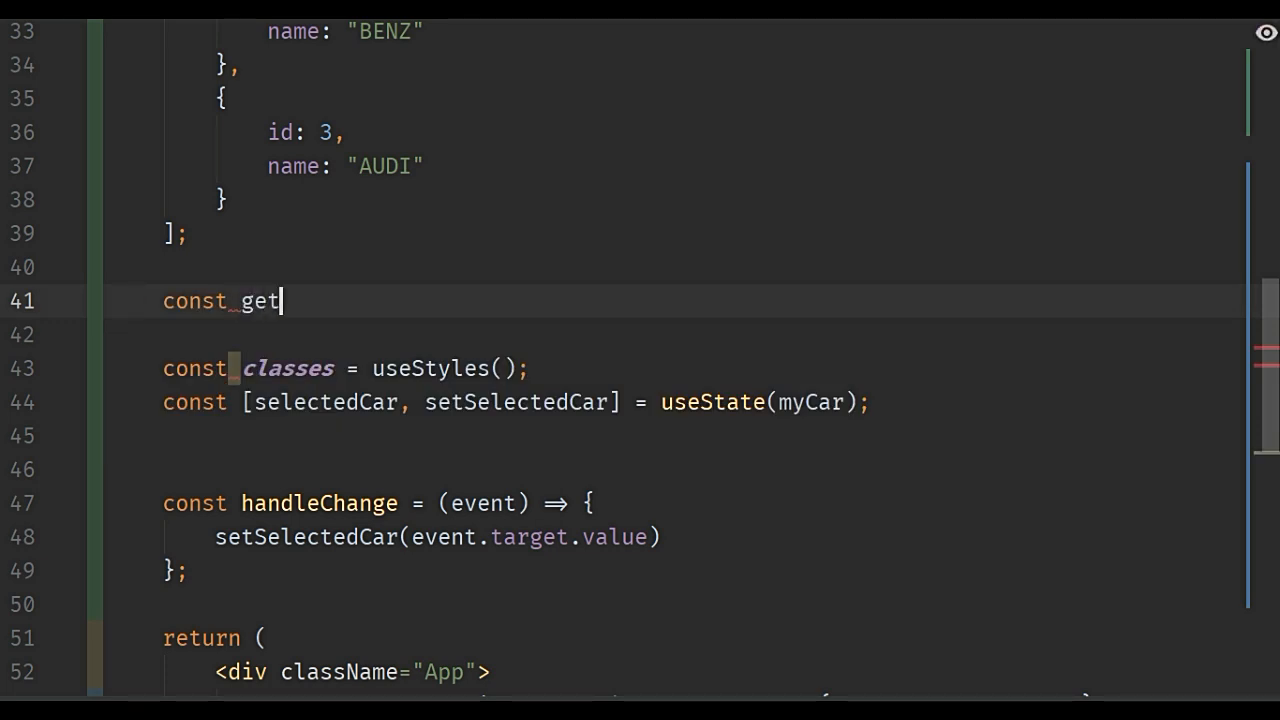
{"action": "type", "text": "CarI"}
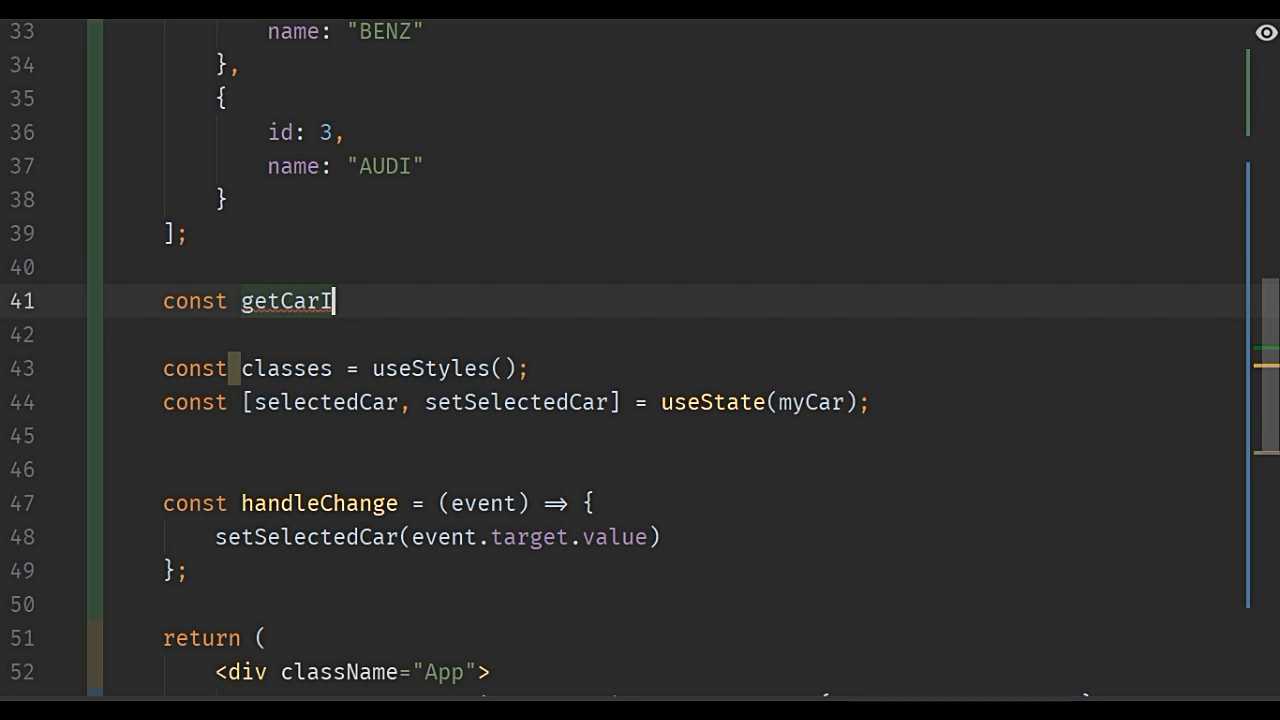
{"action": "type", "text": "ndex ="}
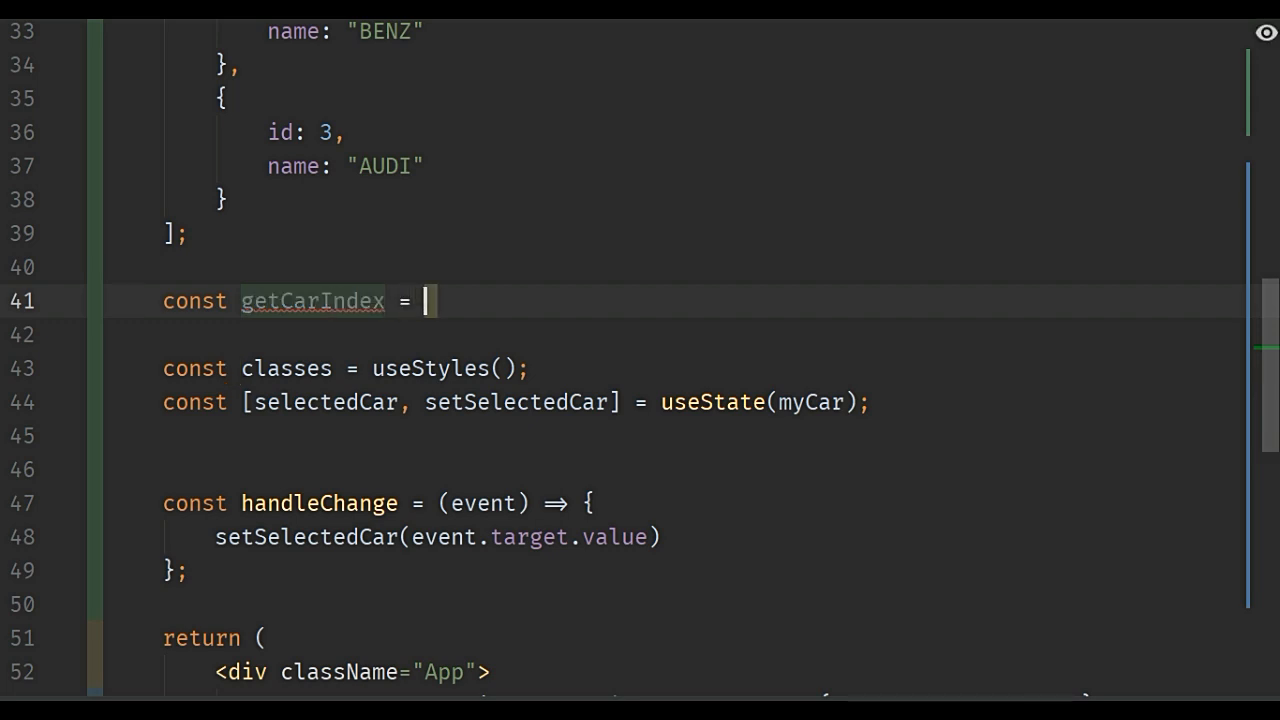
{"action": "type", "text": "(i"}
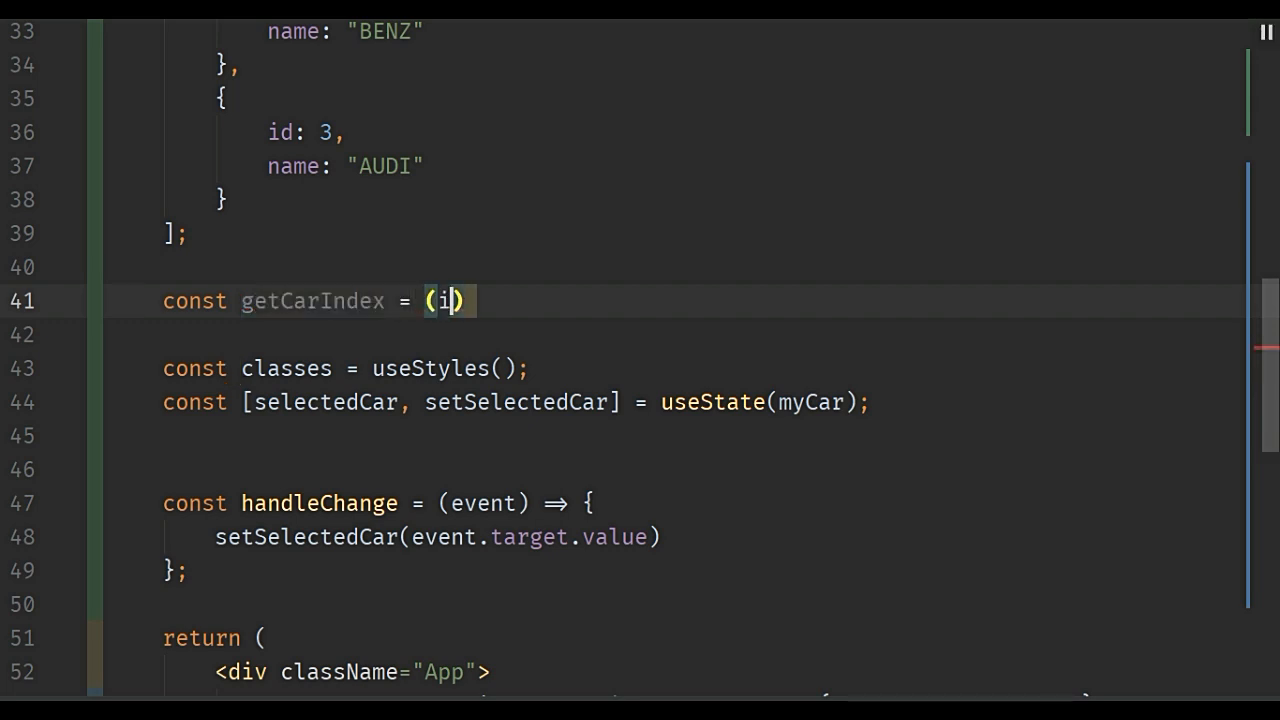
{"action": "type", "text": "d,"}
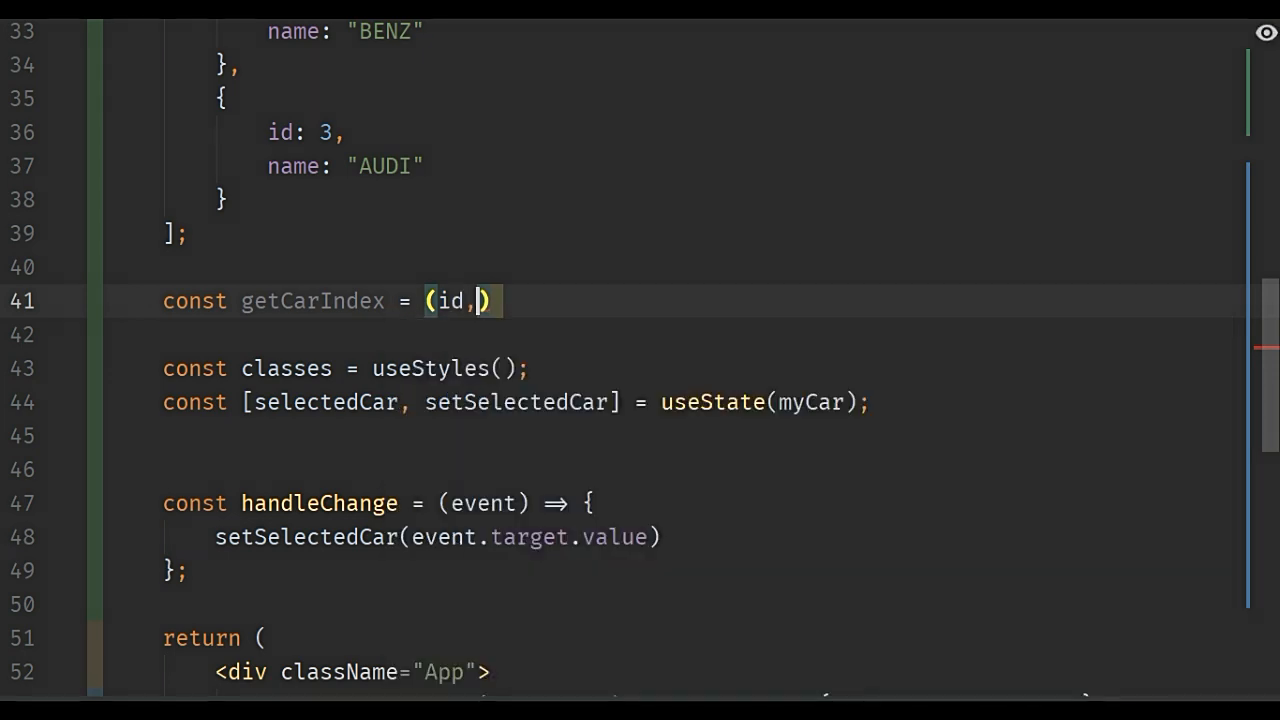
{"action": "type", "text": "a"}
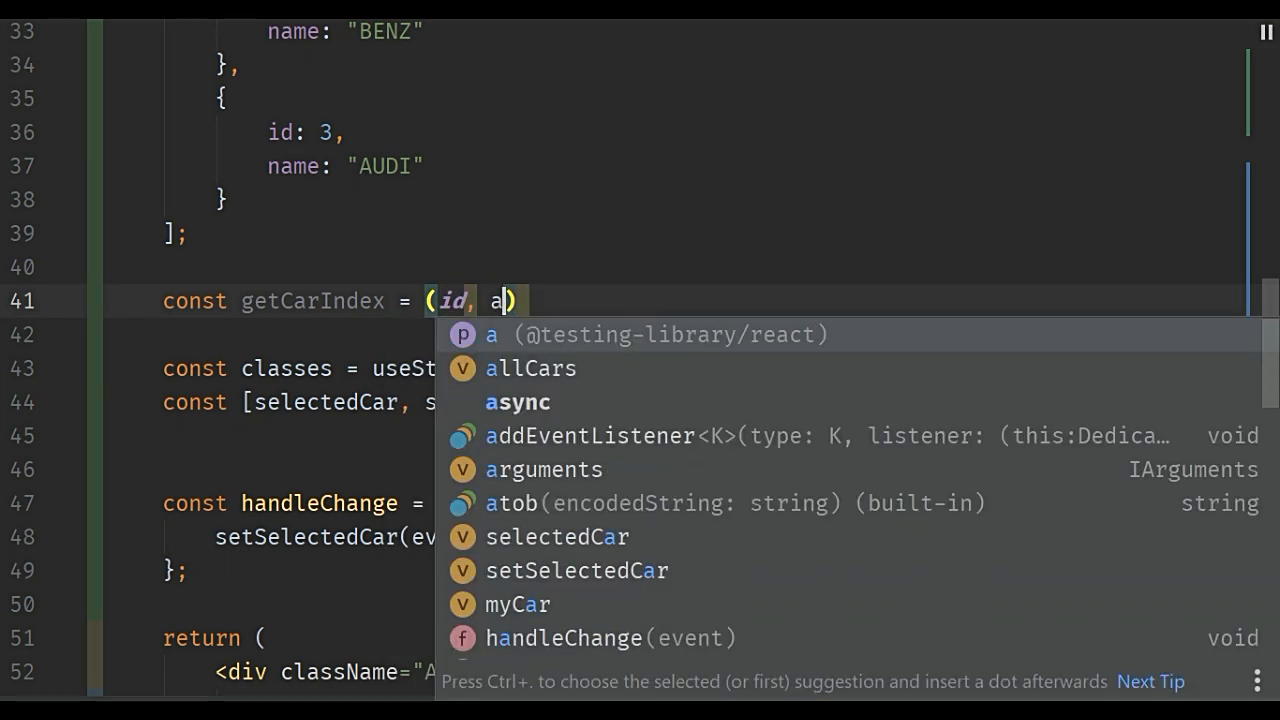
{"action": "left_click", "coordinate": [529, 368]}
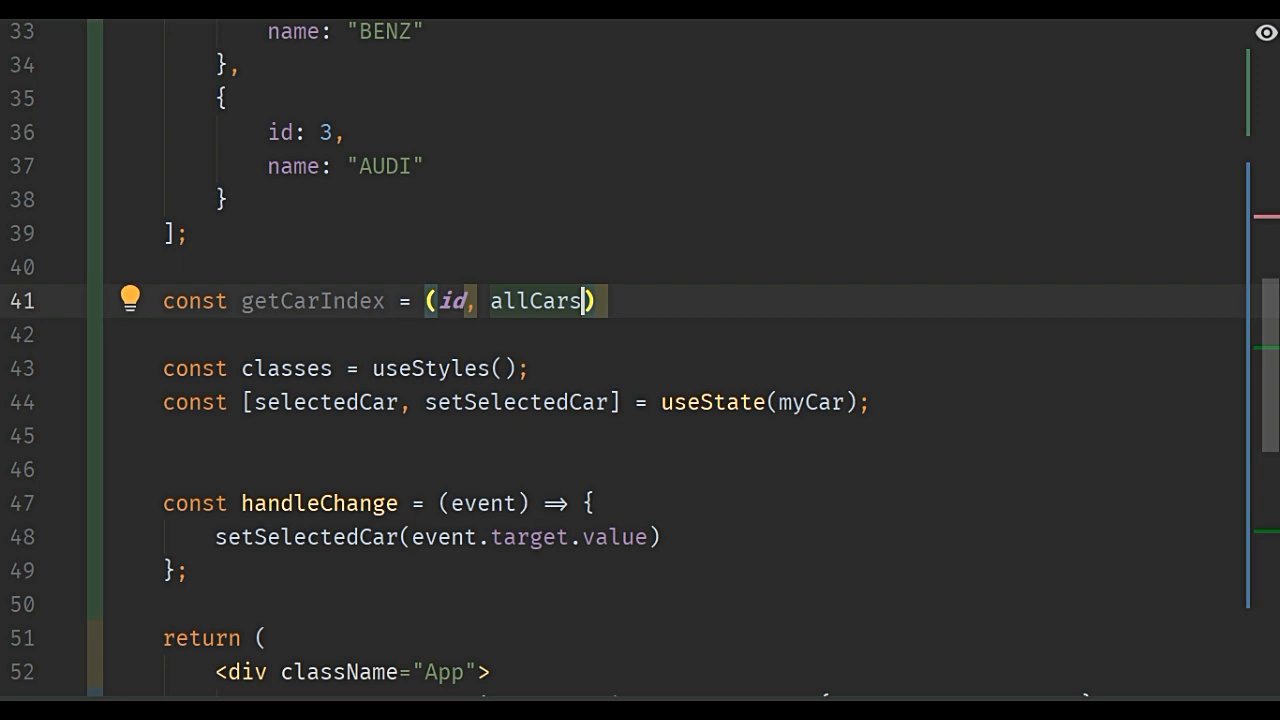
- Loop over allCars.length, returning i when allCars[i].id matches id, otherwise return ""
{"action": "double_click", "coordinate": [310, 301]}
{"action": "type", "text": " => {"}
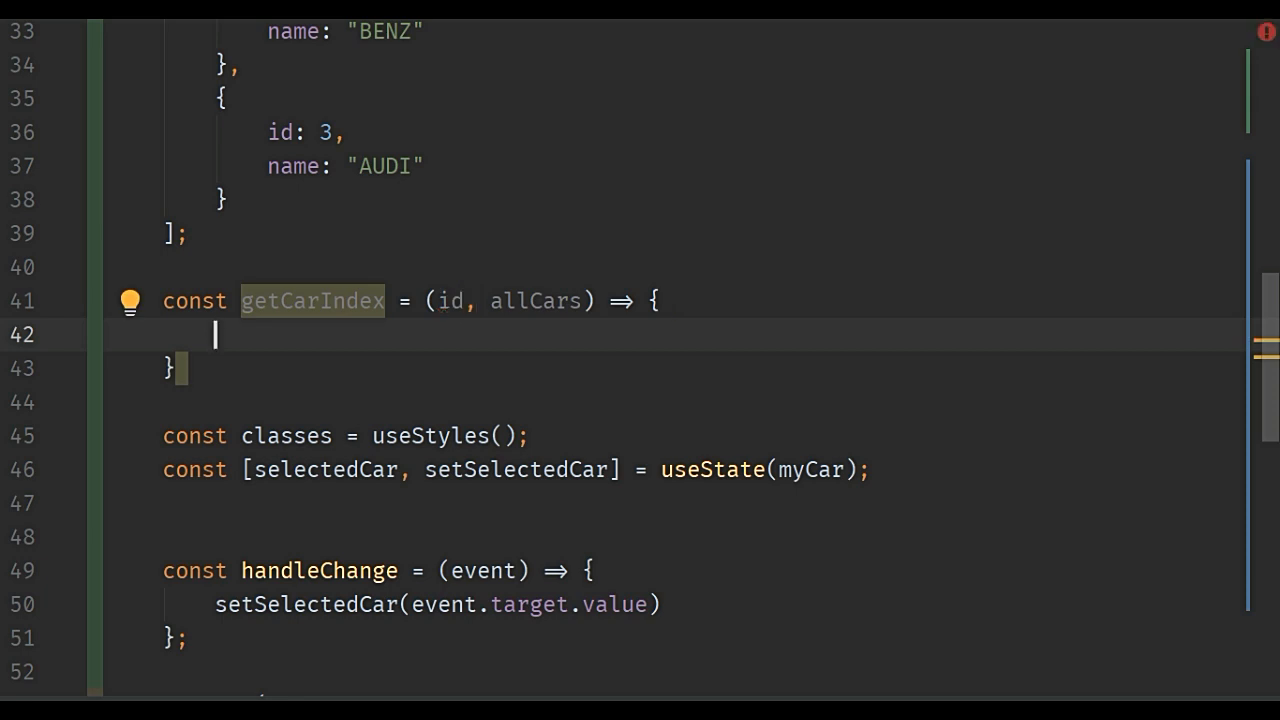
{"action": "type", "text": "for (let i = 0; i < ; i++) {"}
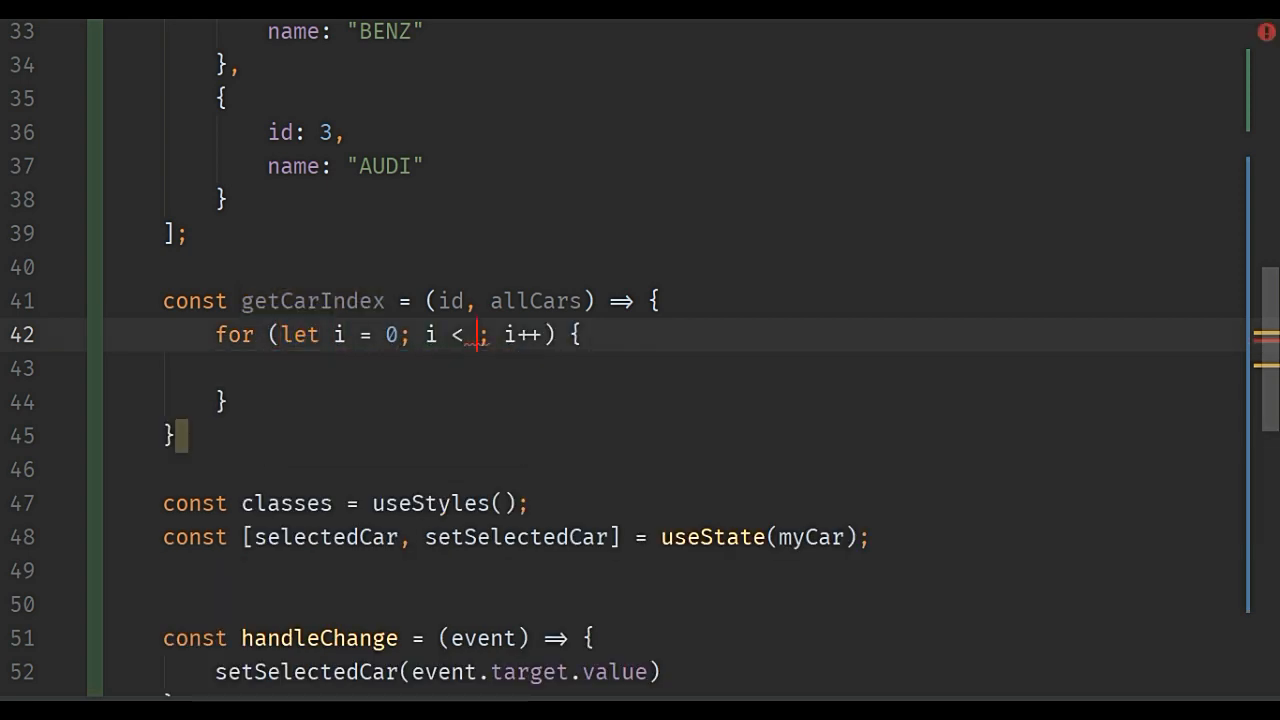
{"action": "type", "text": "allCars"}
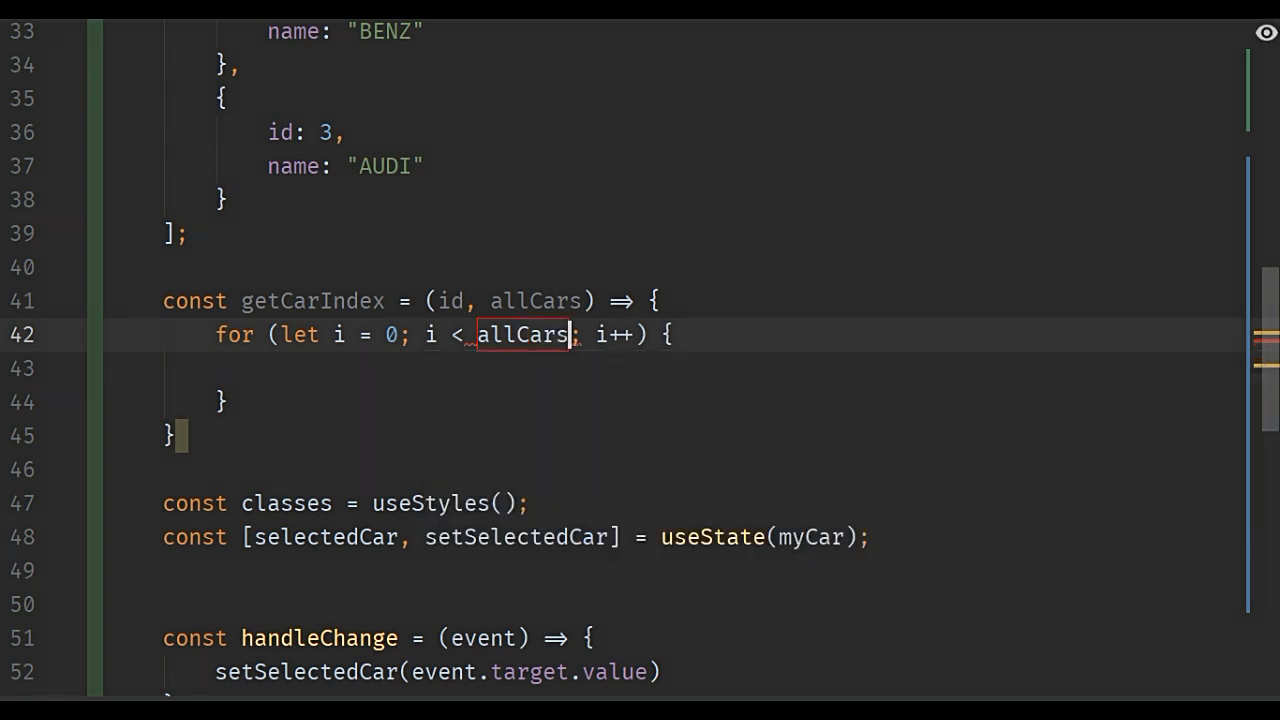
{"action": "type", "text": ".length"}
{"action": "left_click", "coordinate": [705, 369]}
{"action": "type", "text": "if ("}
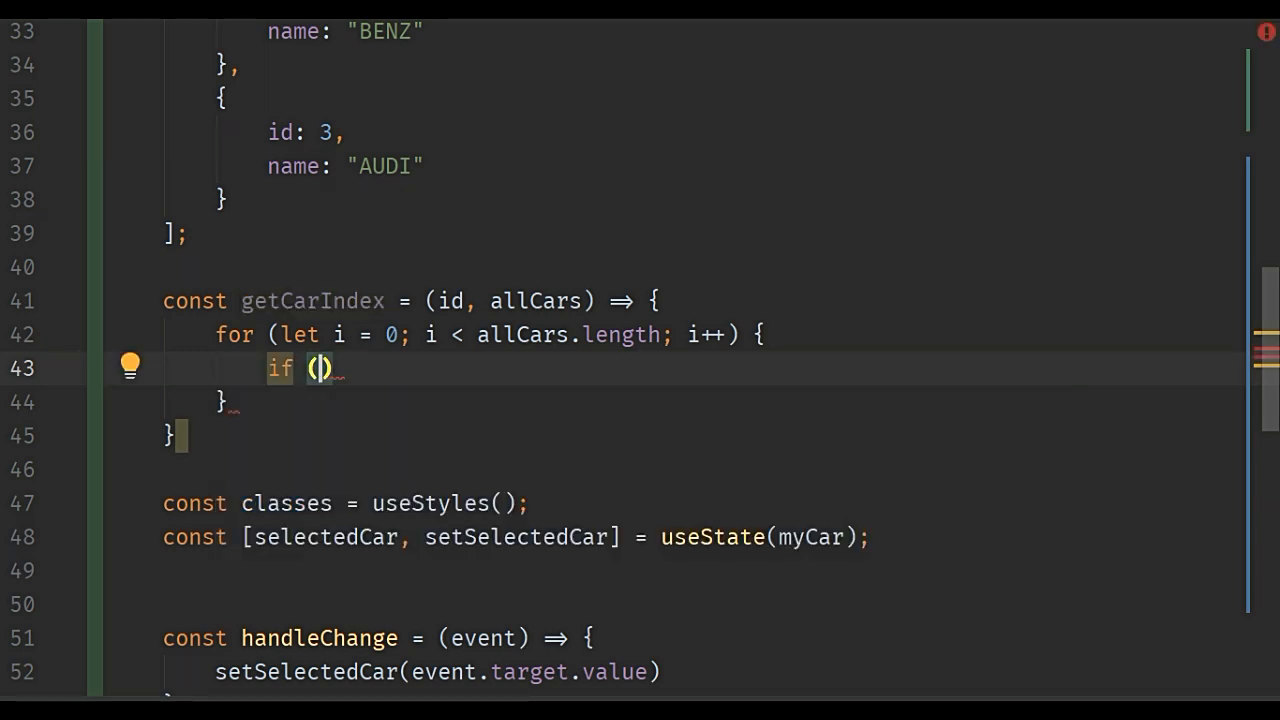
{"action": "type", "text": "allCars[]"}
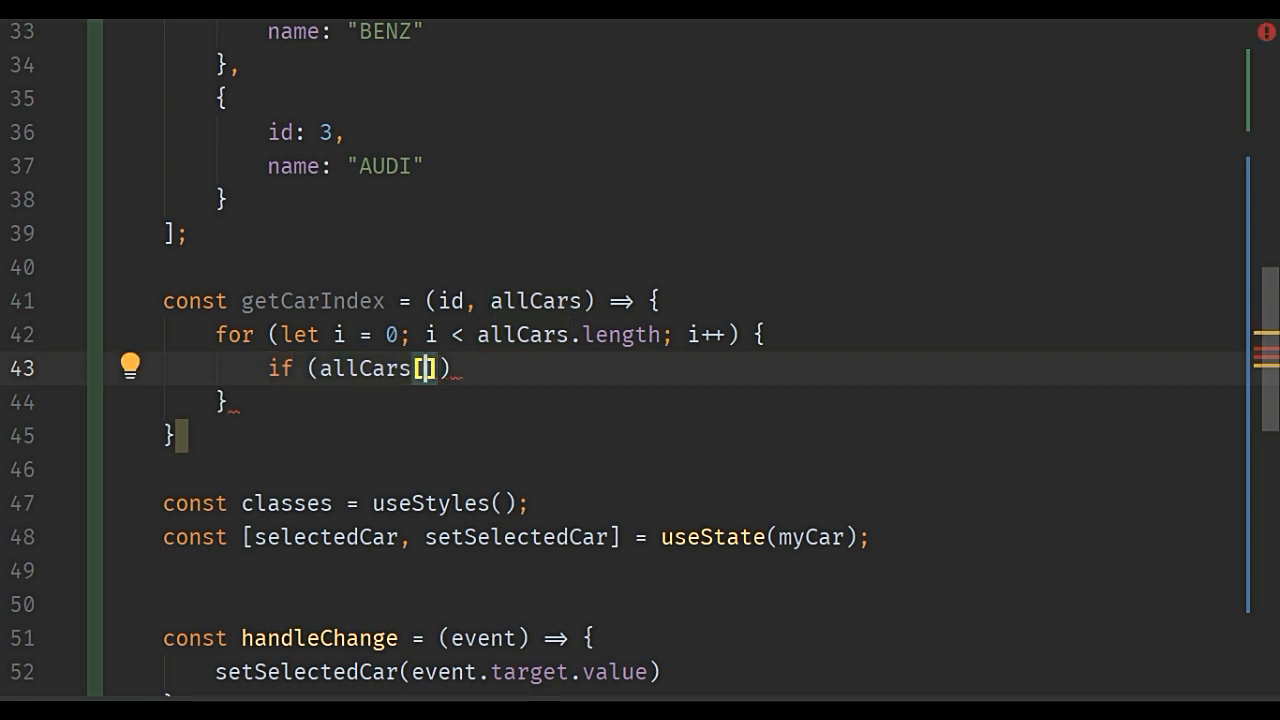
{"action": "type", "text": "i].id ==="}
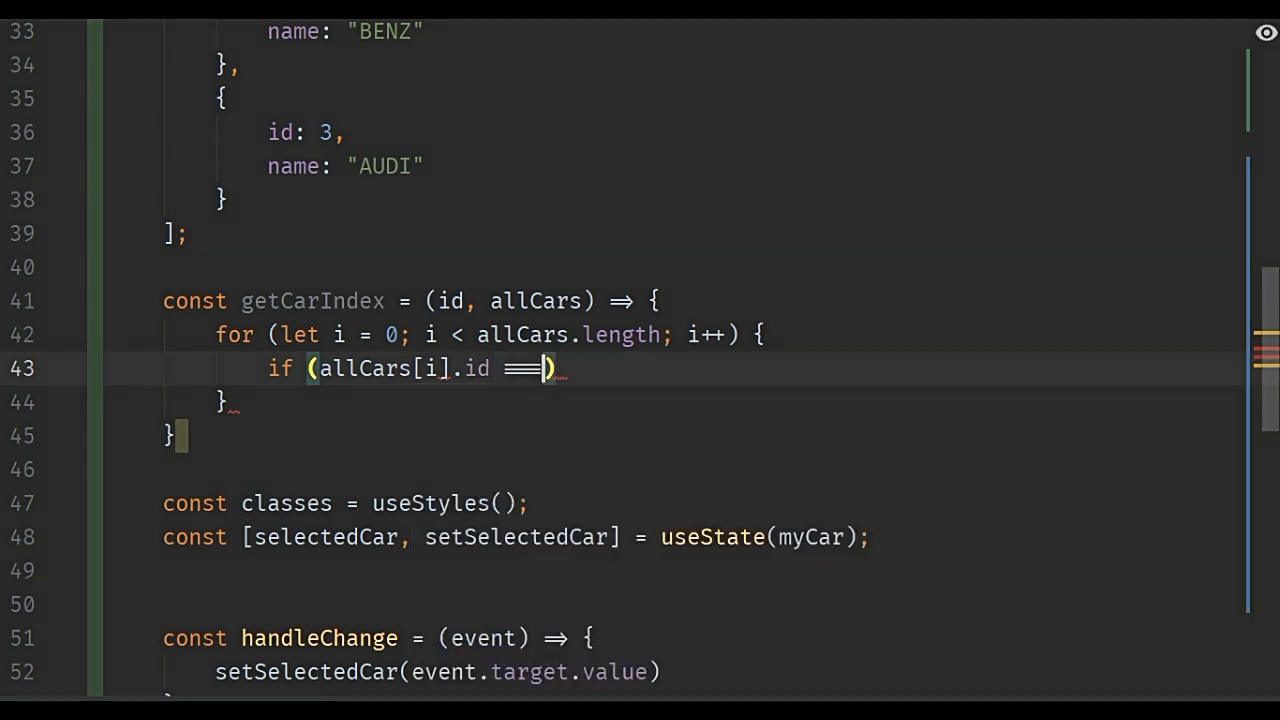
{"action": "type", "text": "id"}
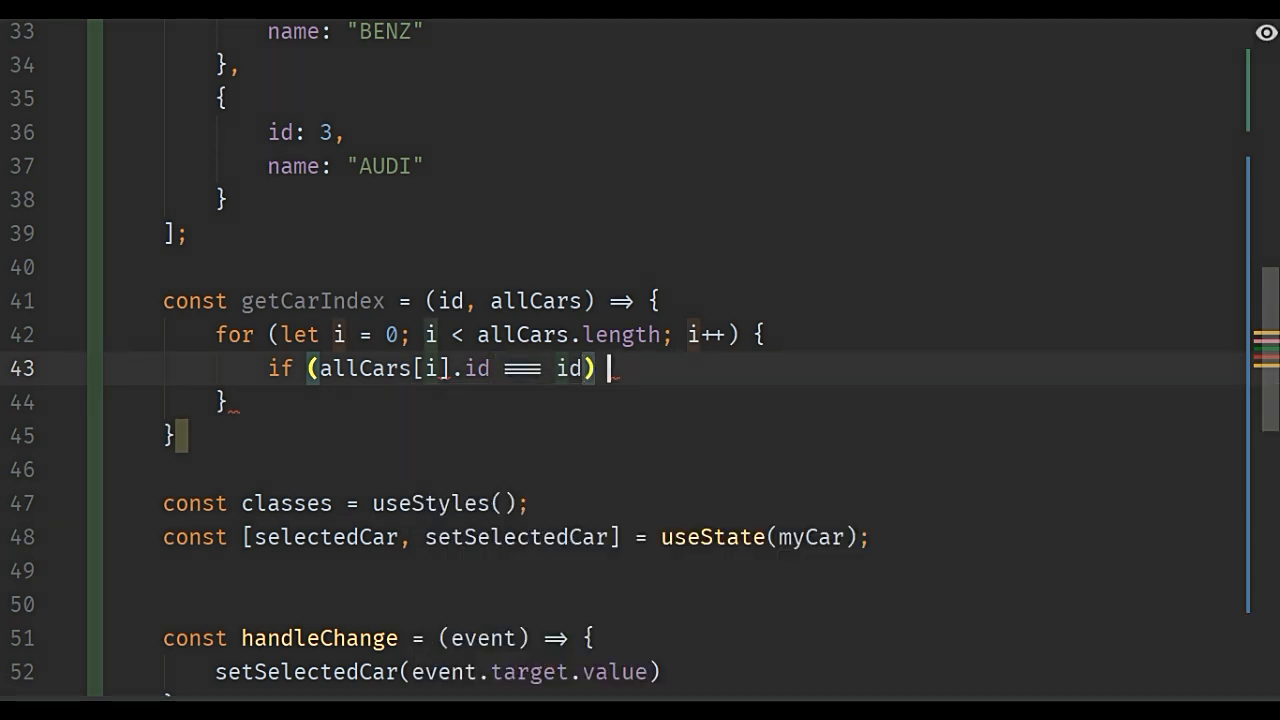
{"action": "type", "text": "{ return i;"}
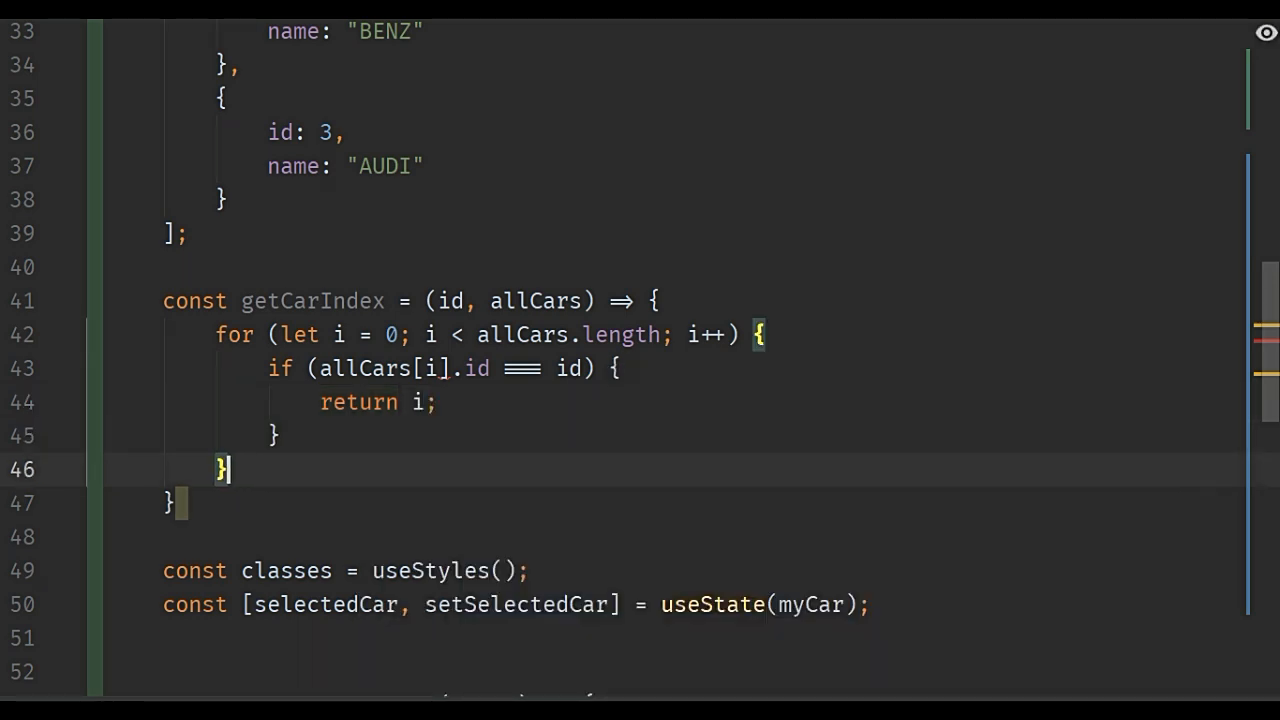
{"action": "type", "text": "return \"\";"}
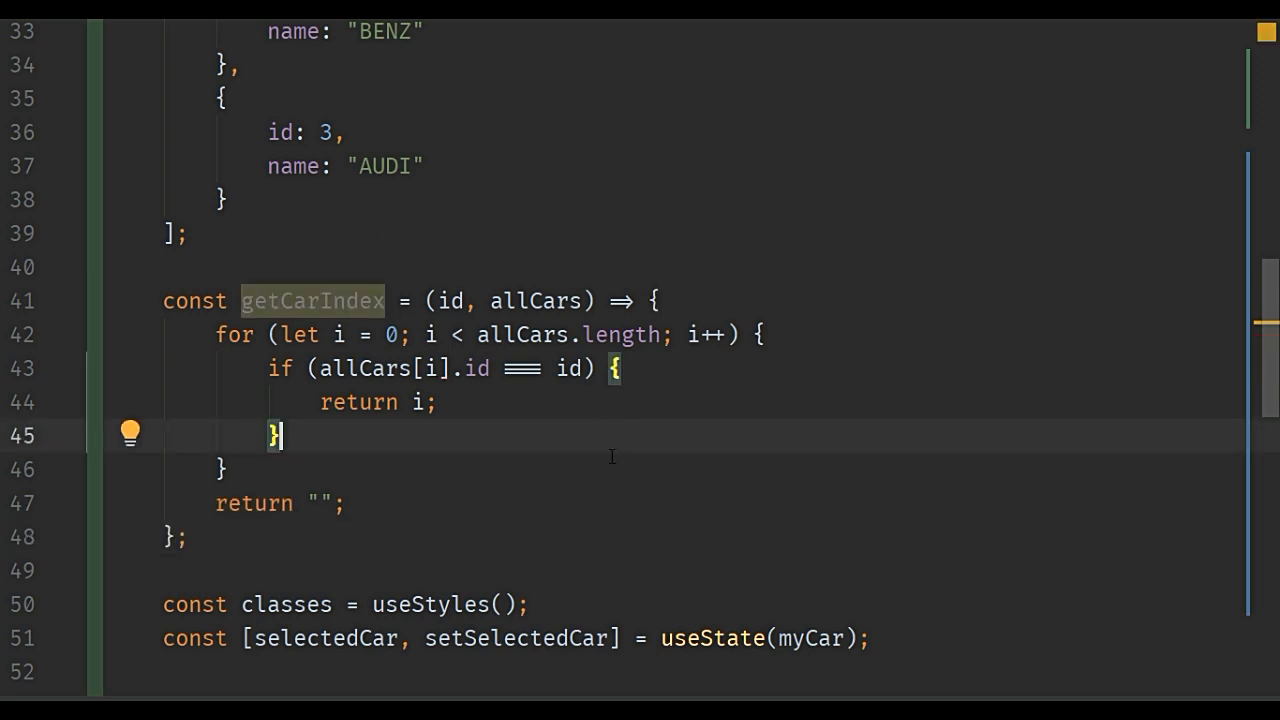
- Replace selectedCar in the Select's value prop with allCars[getCarIndex(selectedCar.id)]
{"action": "scroll", "scroll_direction": "down", "scroll_amount": 3}
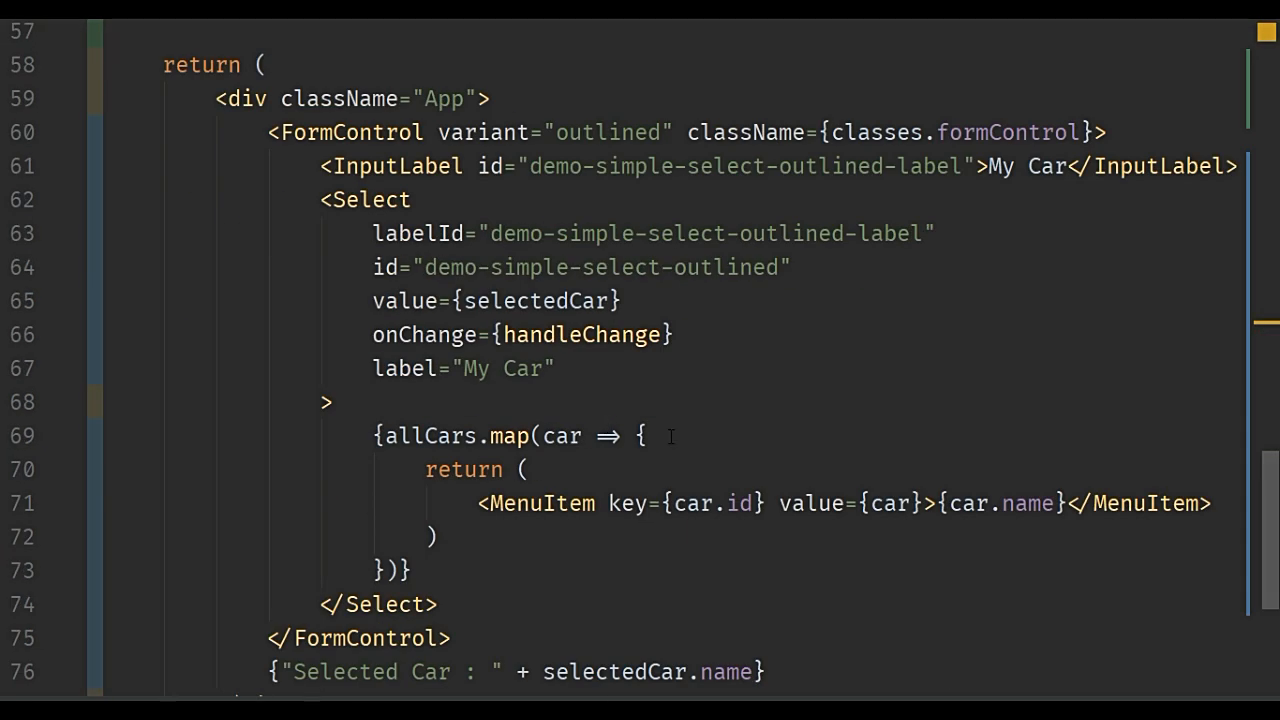
{"action": "double_click", "coordinate": [537, 301]}
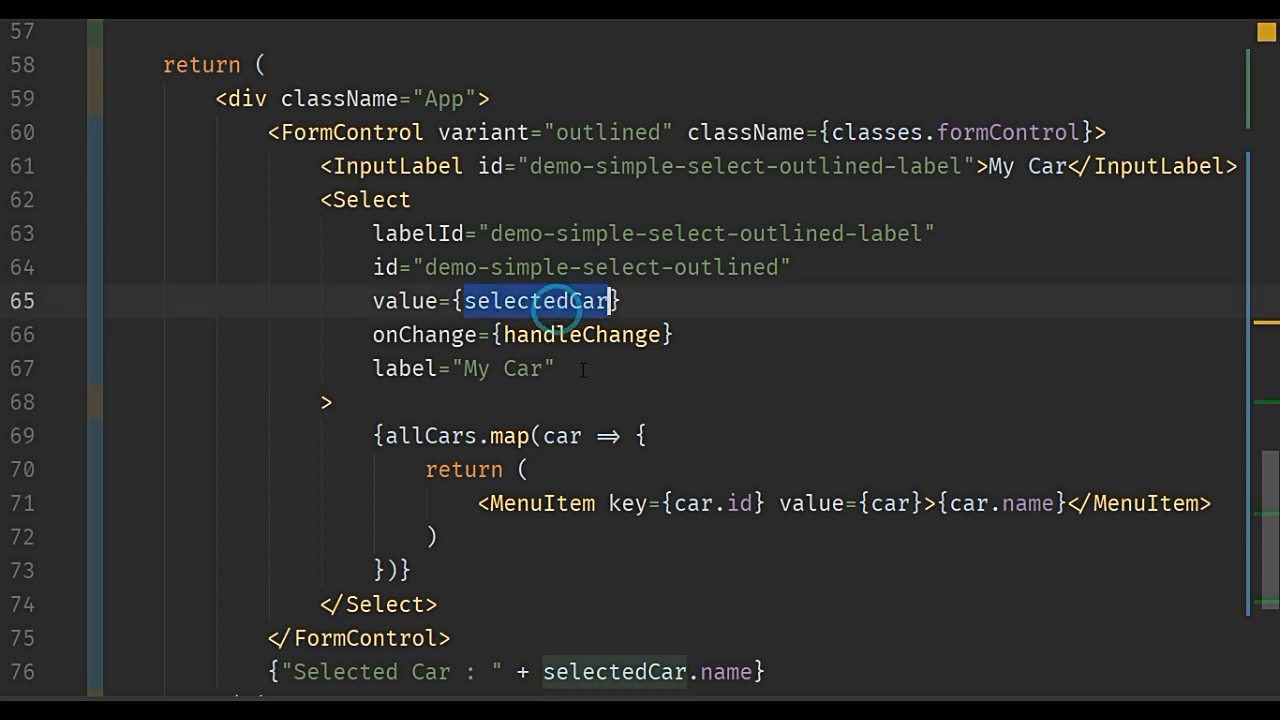
{"action": "type", "text": "car"}
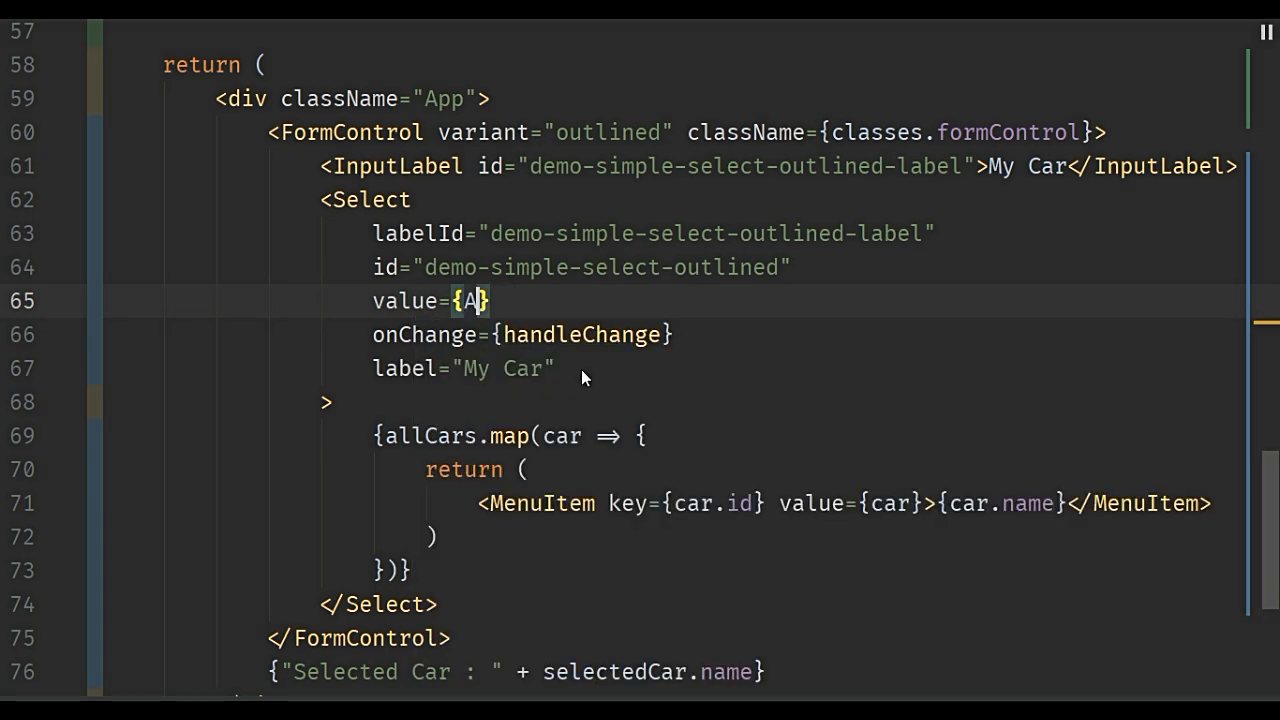
{"action": "type", "text": "llCars"}
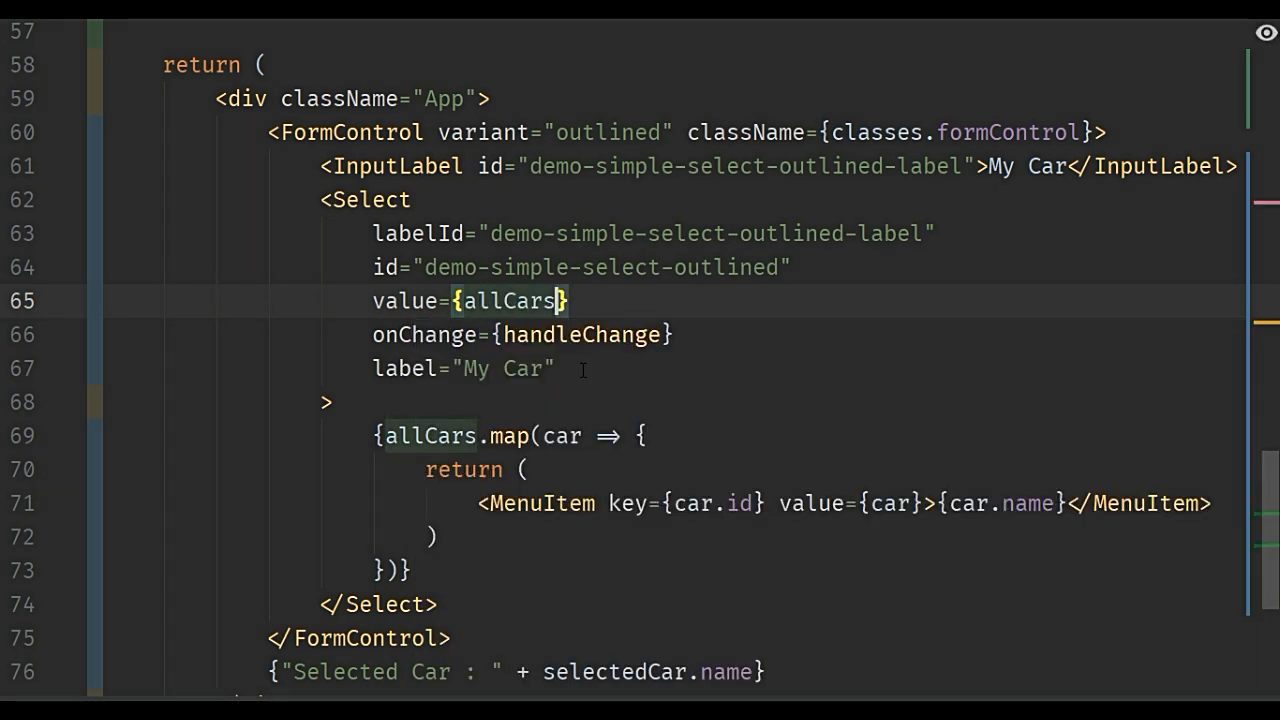
{"action": "type", "text": "[]"}
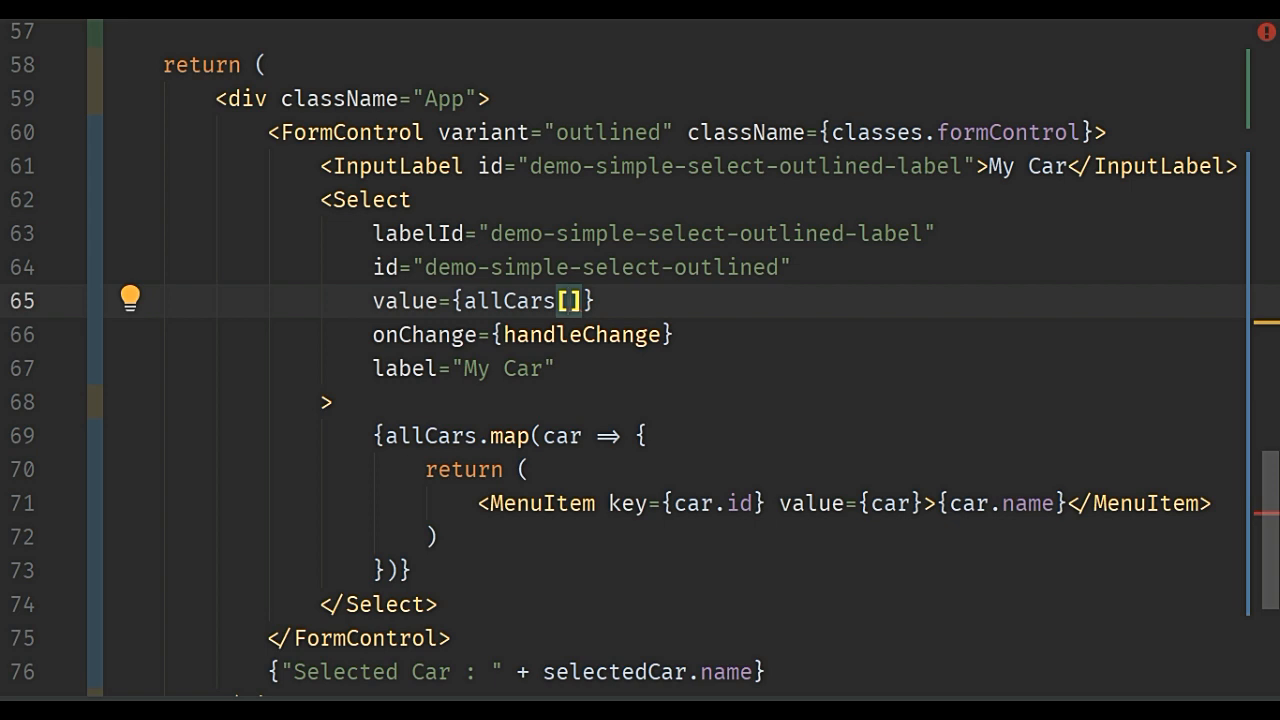
{"action": "type", "text": "get"}
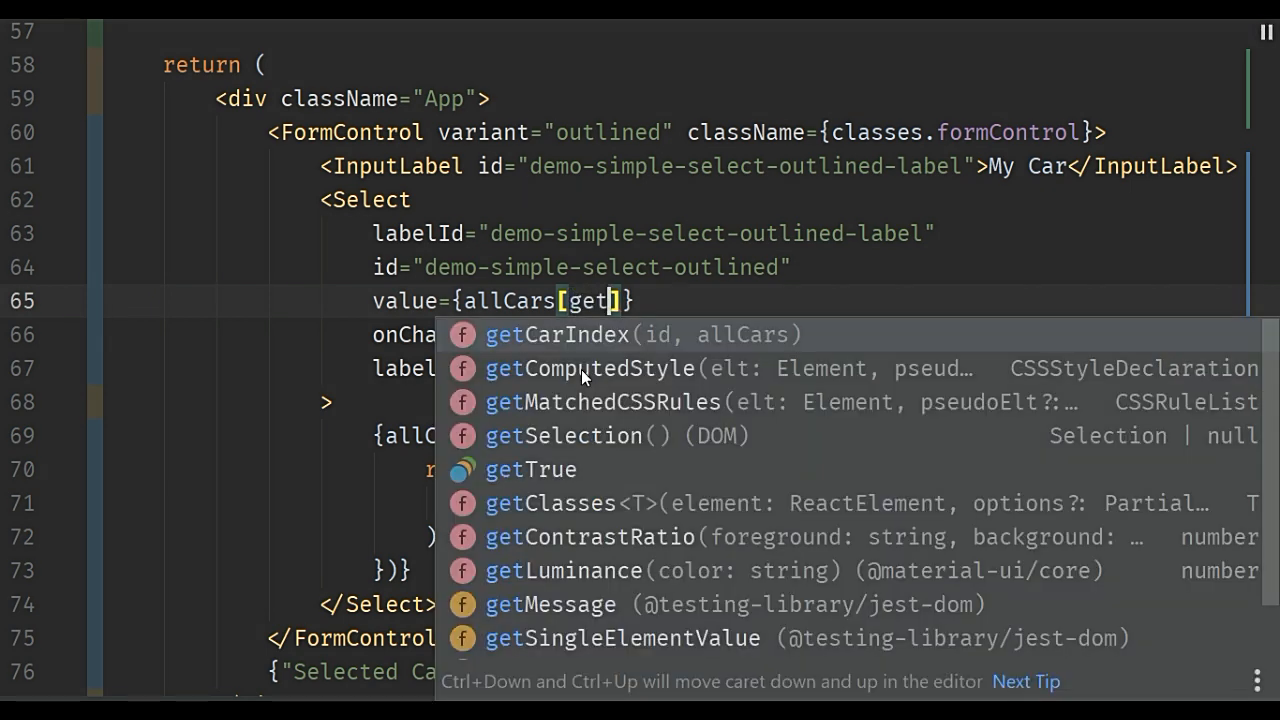
{"action": "left_click", "coordinate": [556, 334]}
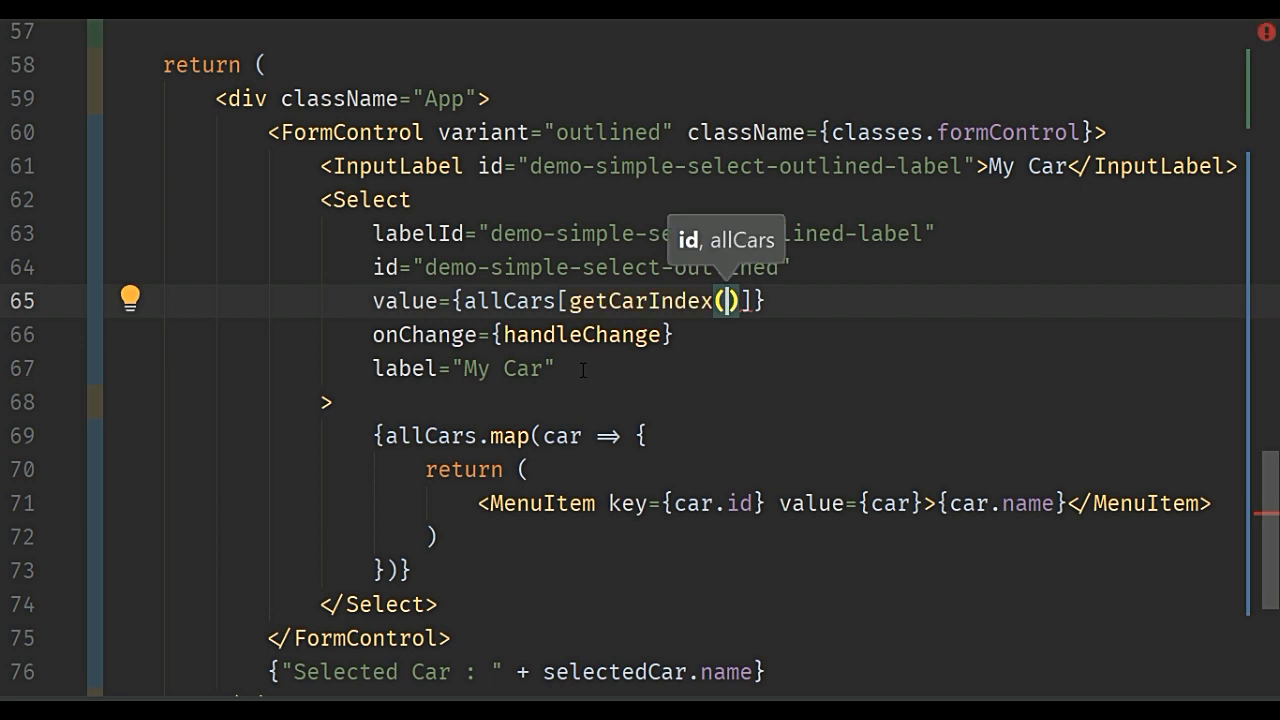
{"action": "type", "text": "selectedCar.id"}
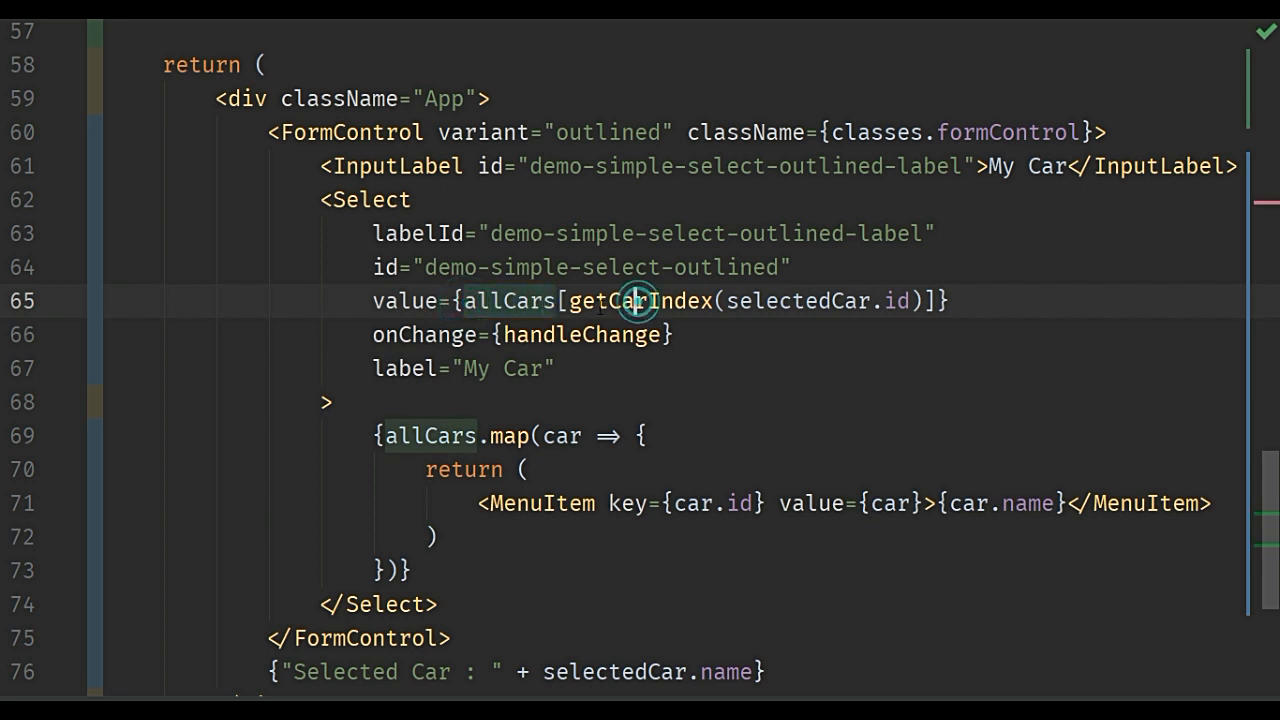
{"action": "left_click_drag", "start_coordinate": [588, 301], "coordinate": [910, 301]}
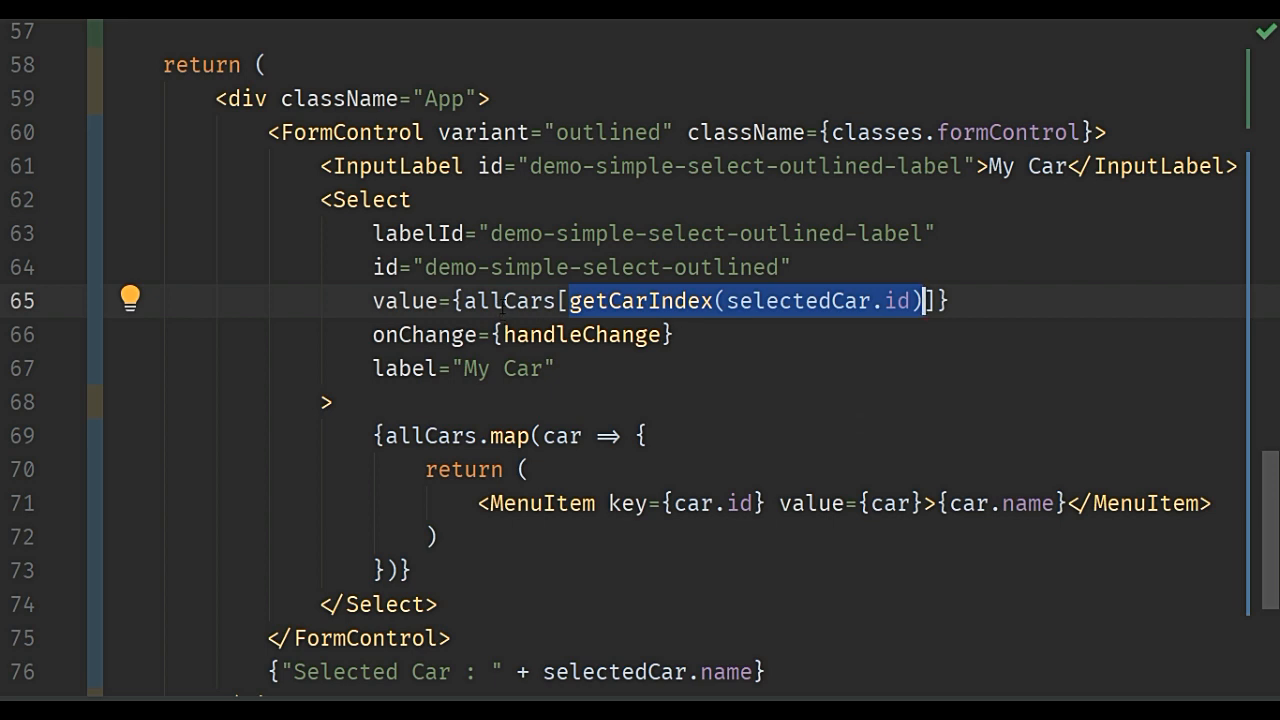
- Select the allCars name in the Select's value expression to inspect it
{"action": "left_click", "coordinate": [495, 301]}
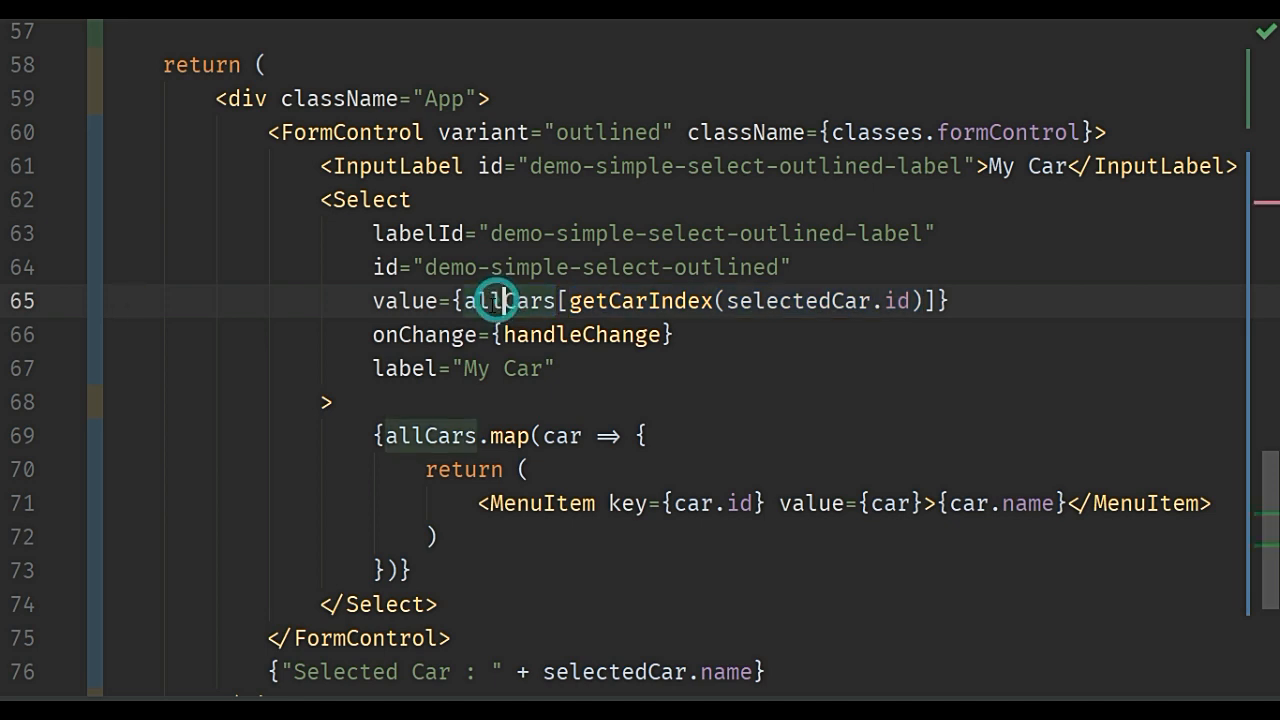
{"action": "double_click", "coordinate": [511, 301]}
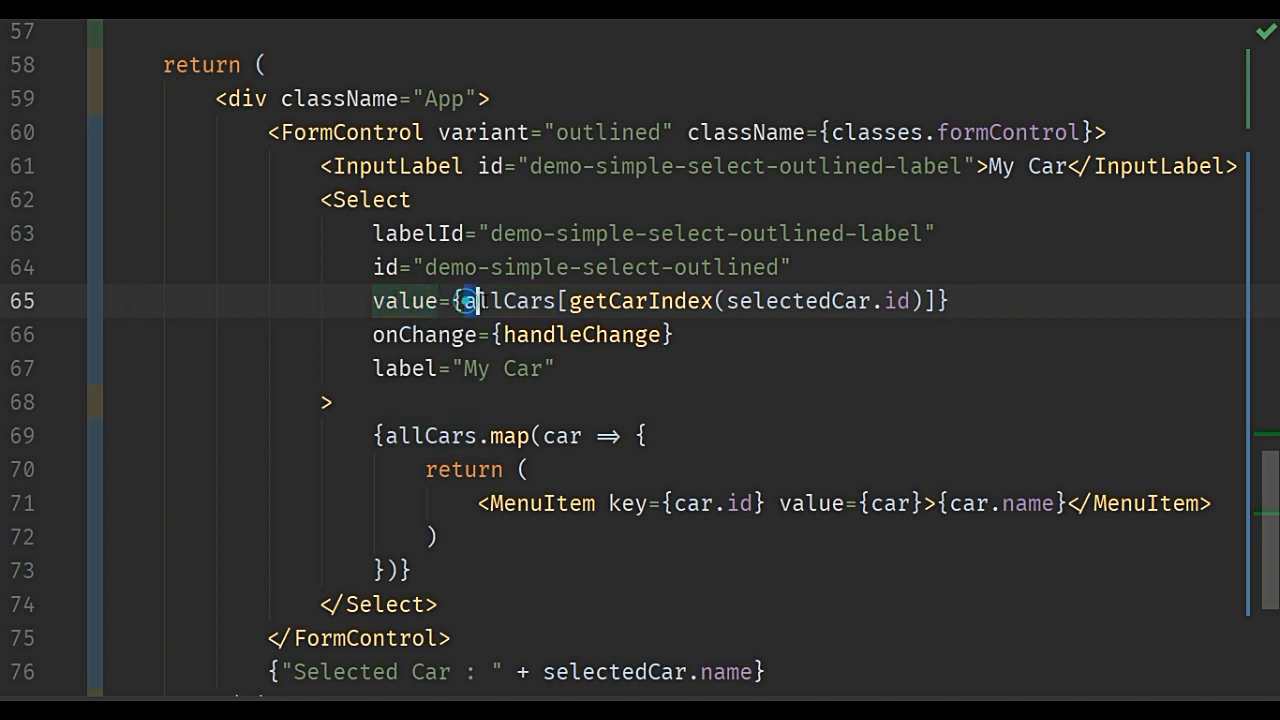
{"action": "double_click", "coordinate": [508, 301]}
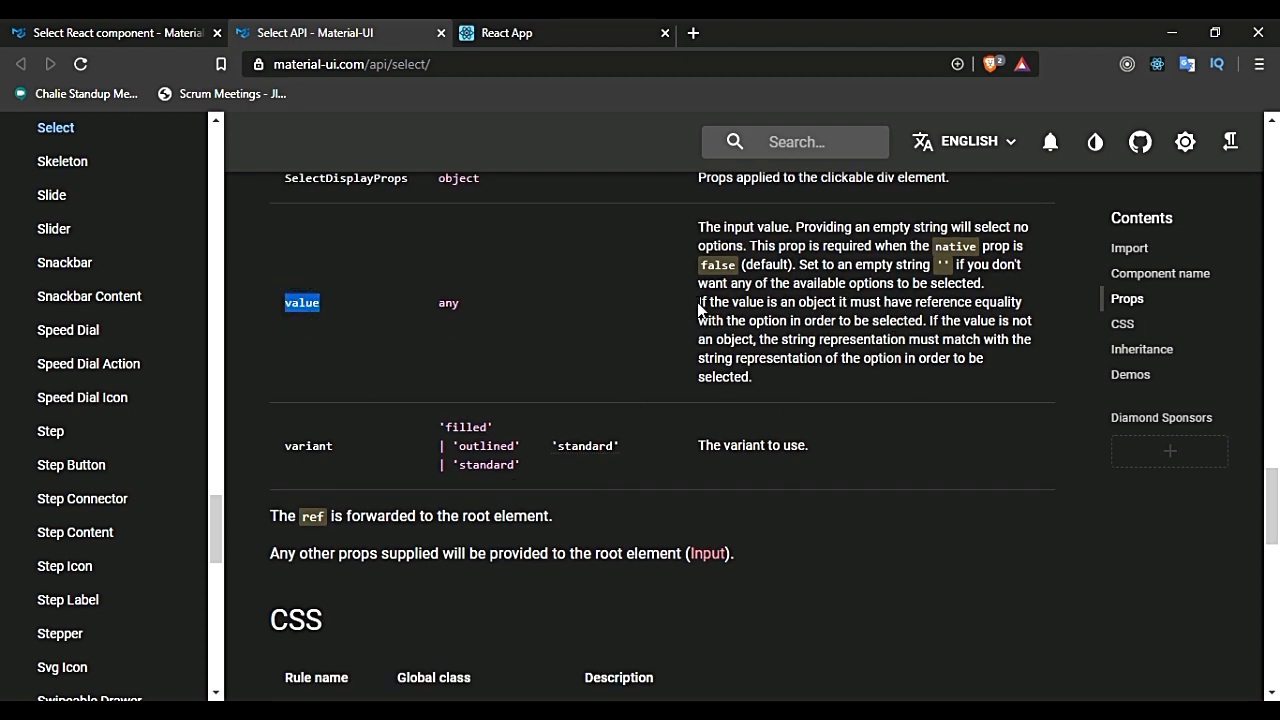
- Highlight the value prop description requiring reference equality for objects
{"action": "left_click_drag", "start_coordinate": [697, 301], "coordinate": [885, 301]}
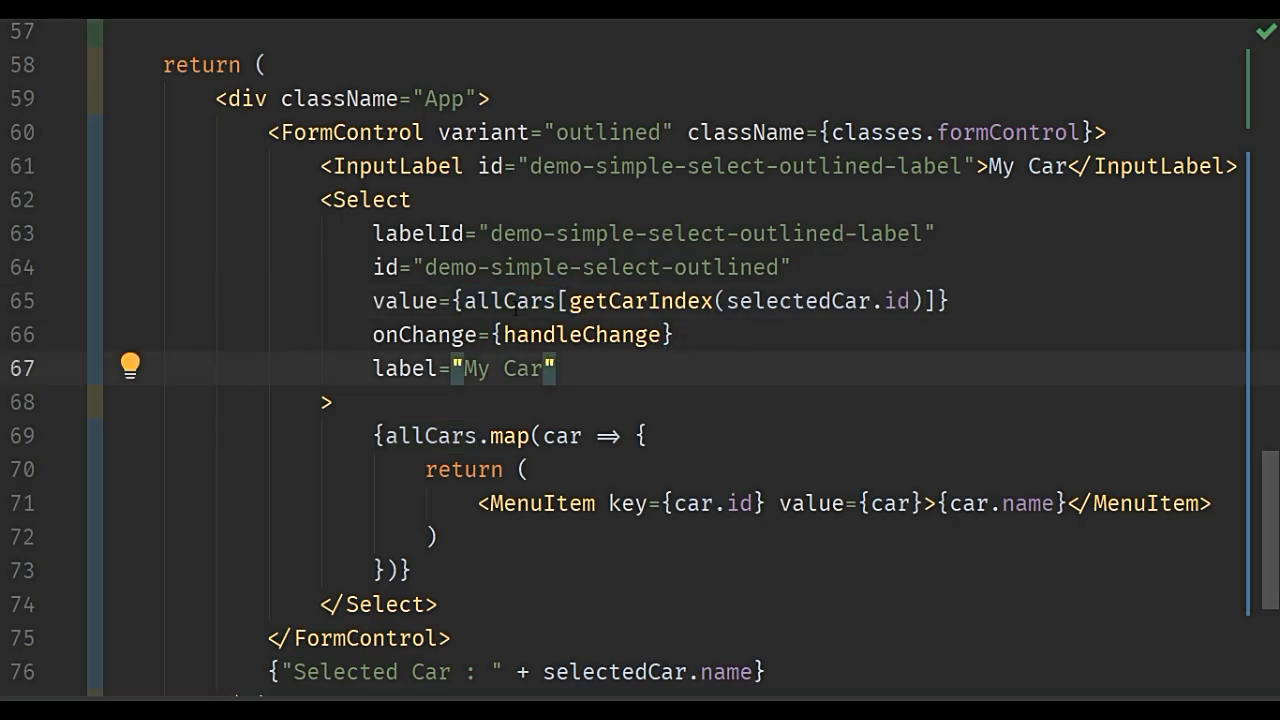
{"action": "double_click", "coordinate": [510, 301]}
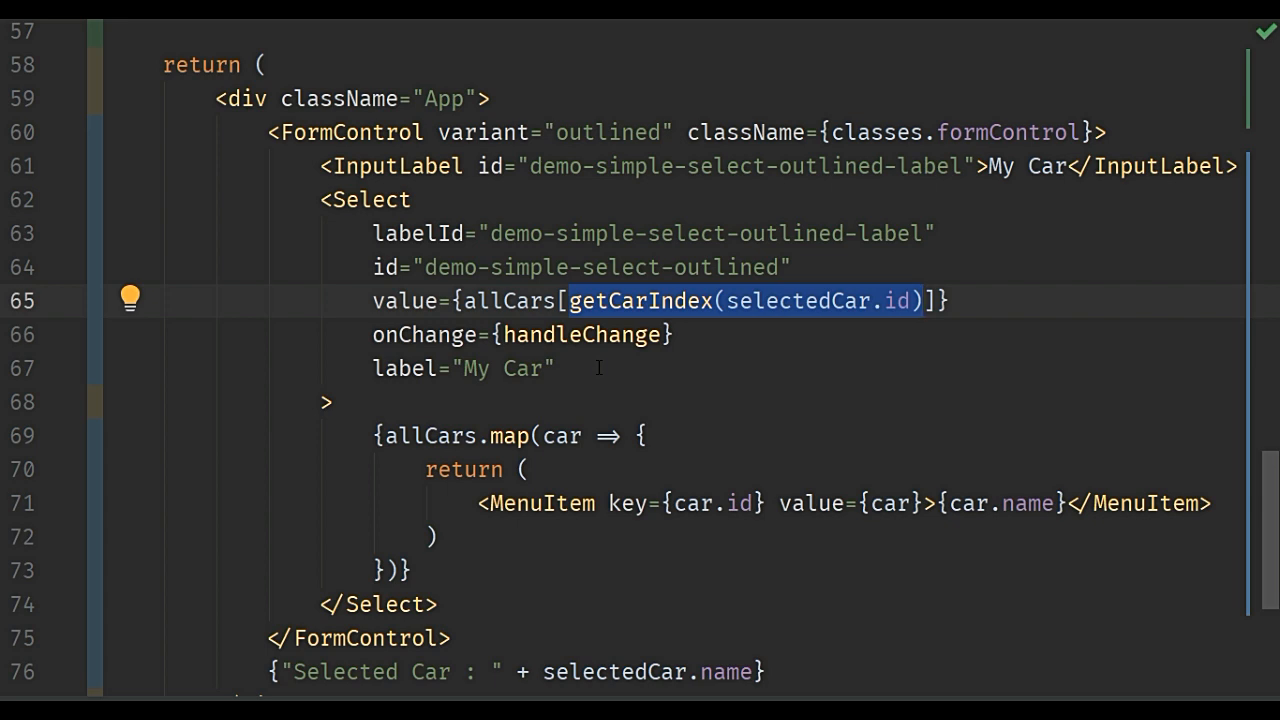
{"action": "double_click", "coordinate": [508, 301]}
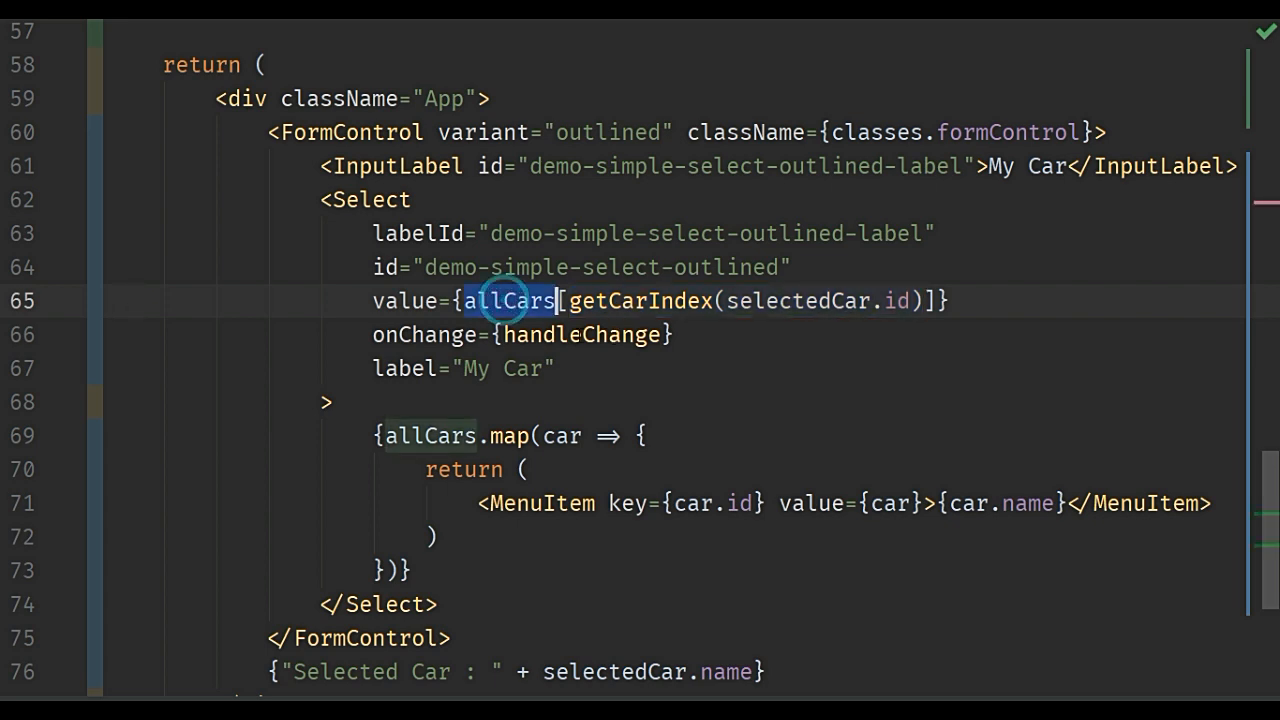
{"action": "key", "text": "Alt+Tab"}
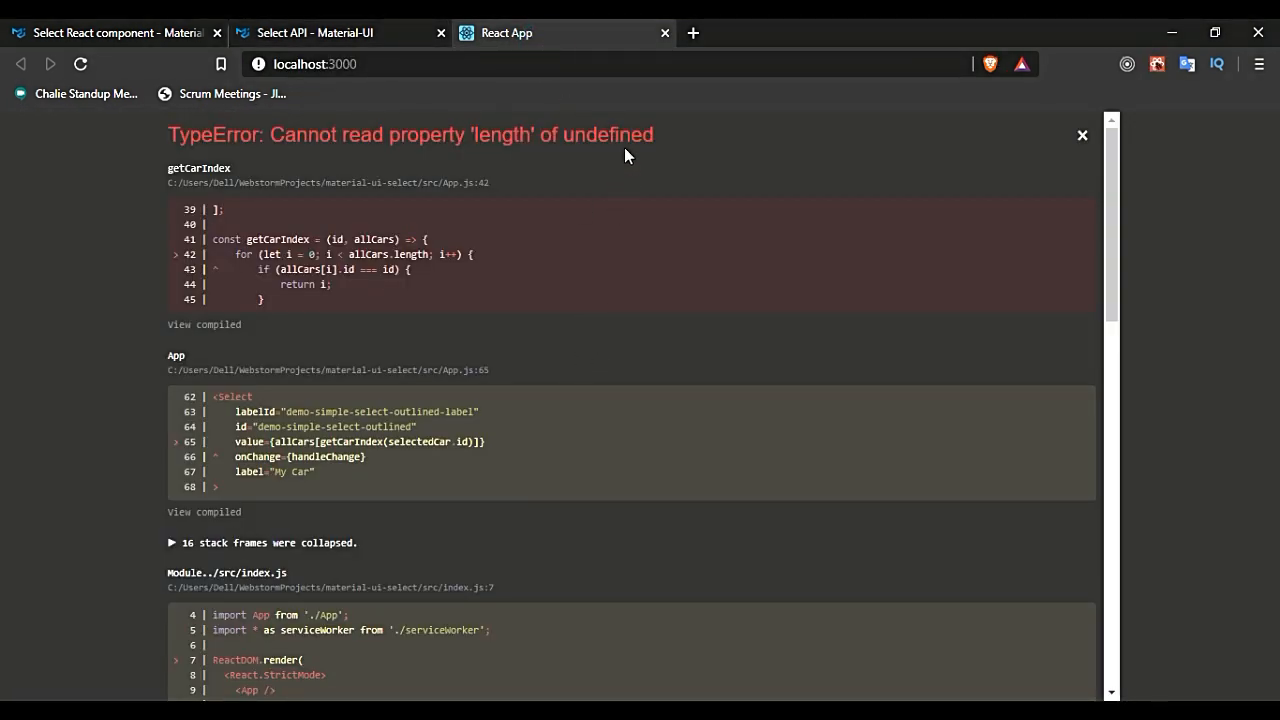
{"action": "key", "text": "alt+tab"}
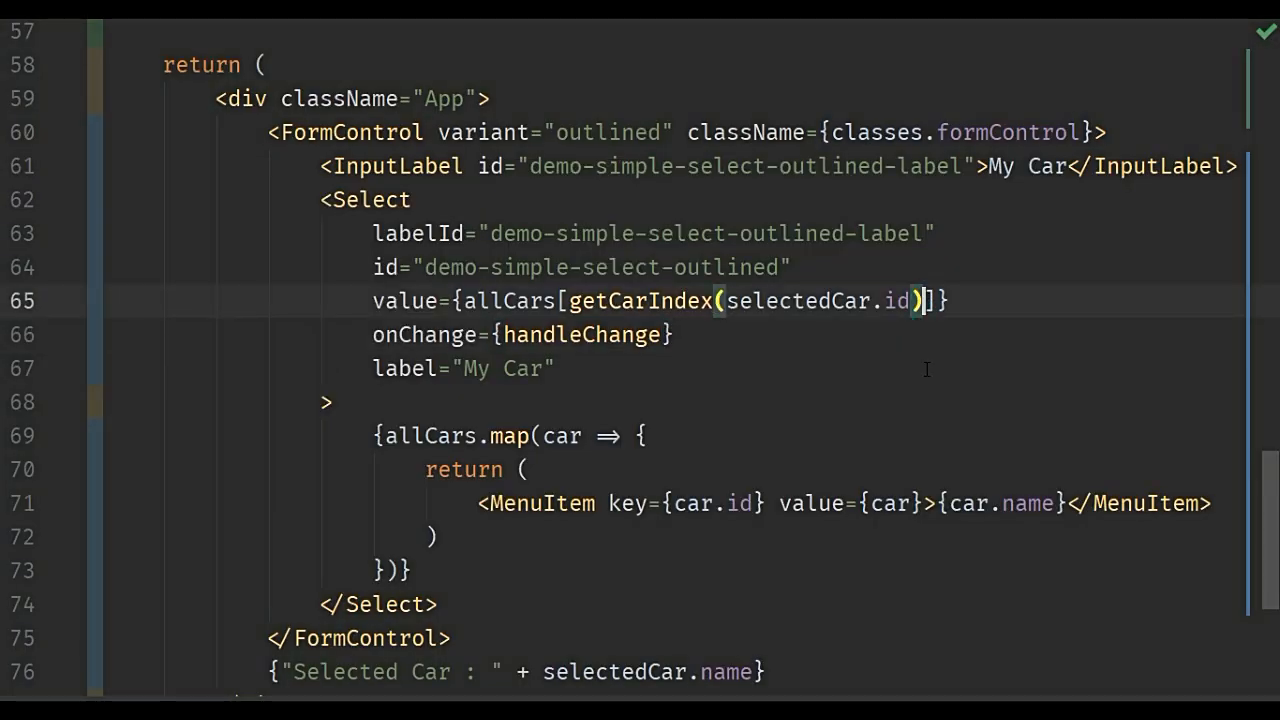
- Add ', allCars' as getCarIndex's second argument after selectedCar.id
{"action": "type", "text": ", allCars"}
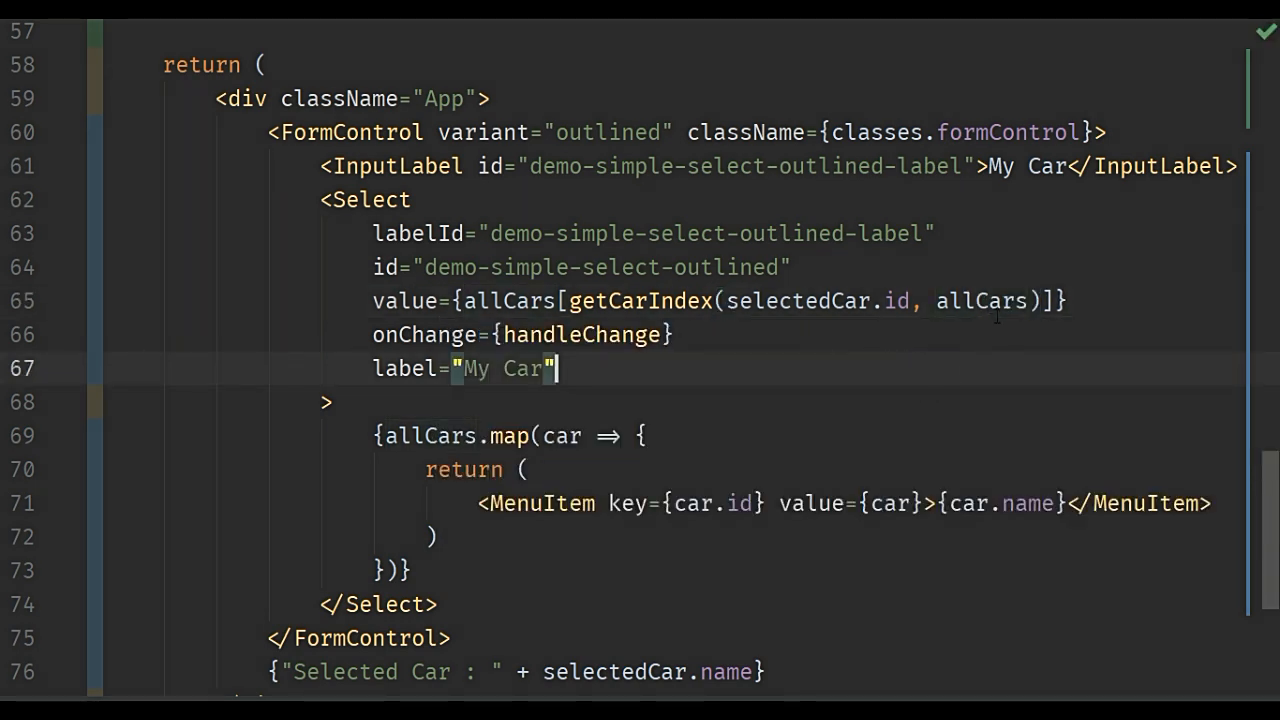
{"action": "double_click", "coordinate": [981, 301]}
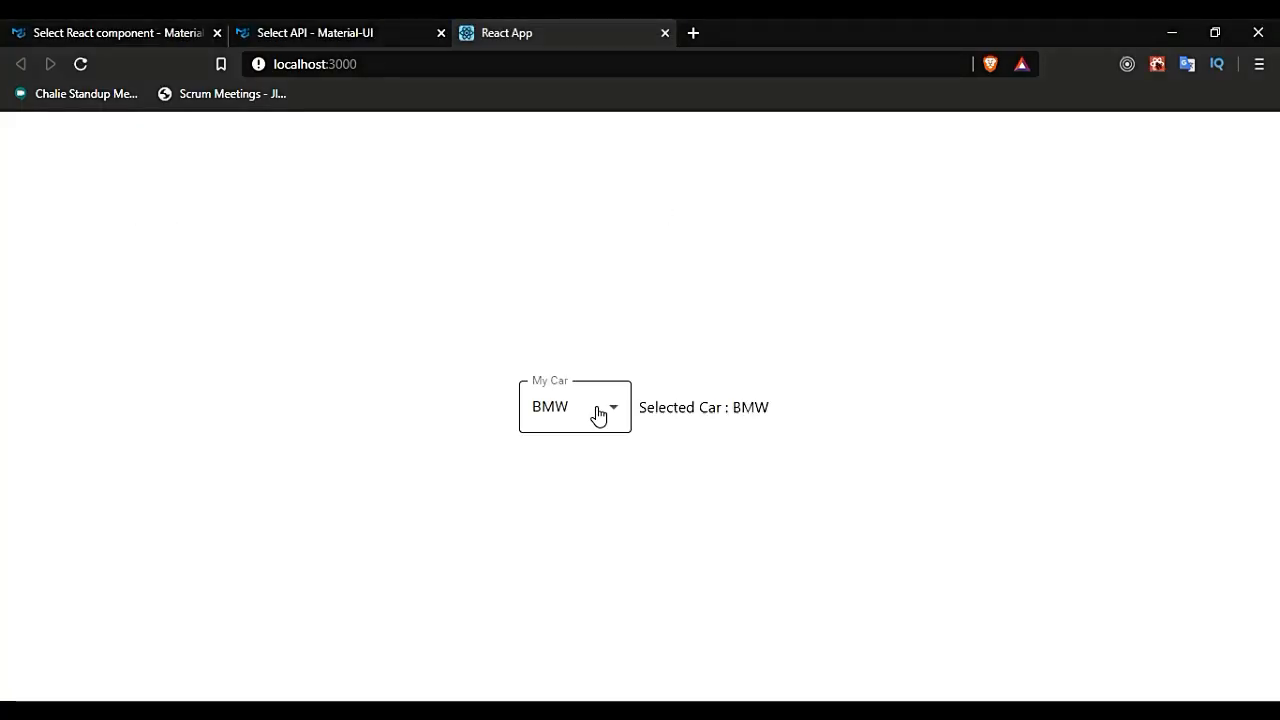
- Switch the My Car dropdown to AUDI, then back to BMW
{"action": "left_click", "coordinate": [575, 409]}
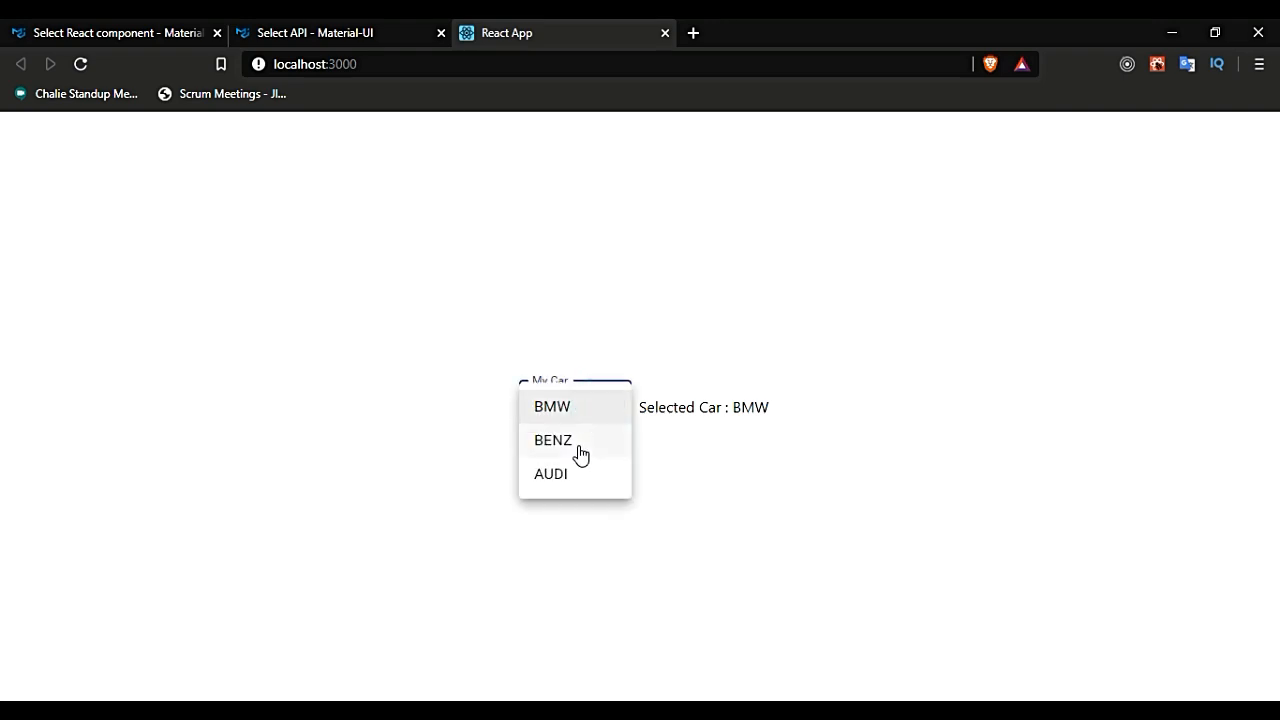
{"action": "left_click", "coordinate": [550, 474]}
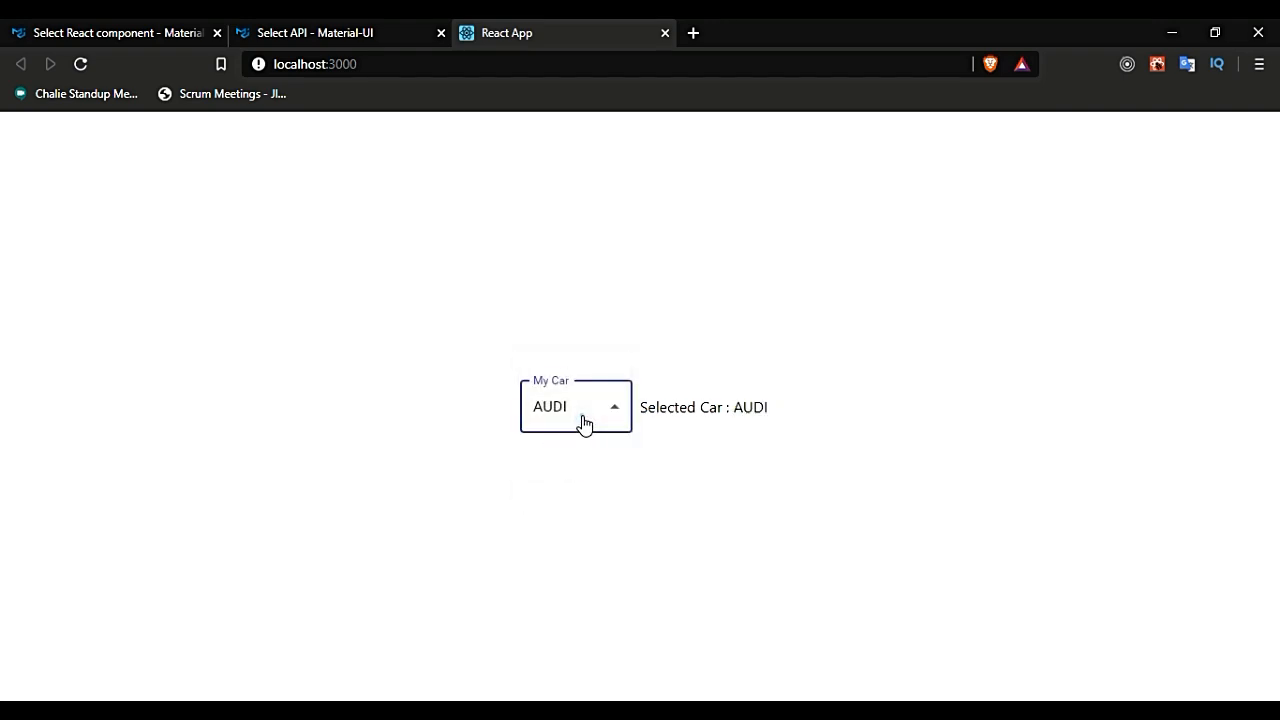
{"action": "left_click", "coordinate": [552, 406]}
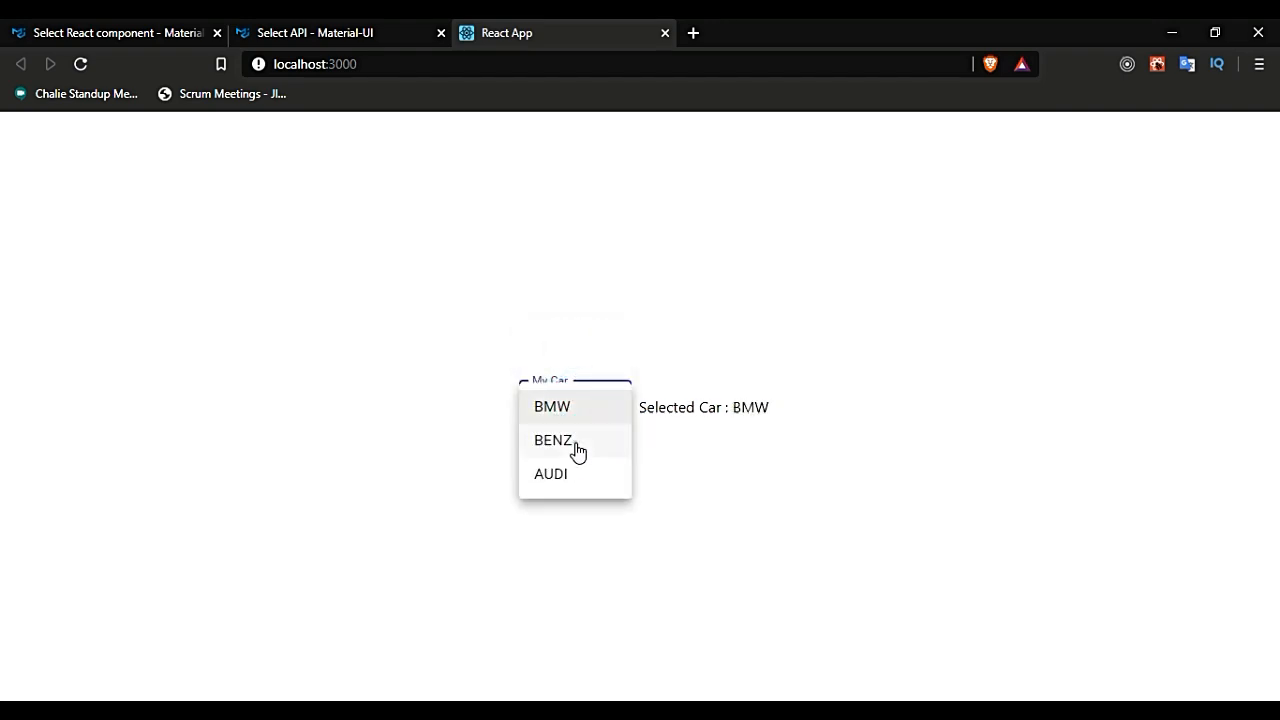
{"action": "left_click", "coordinate": [551, 474]}
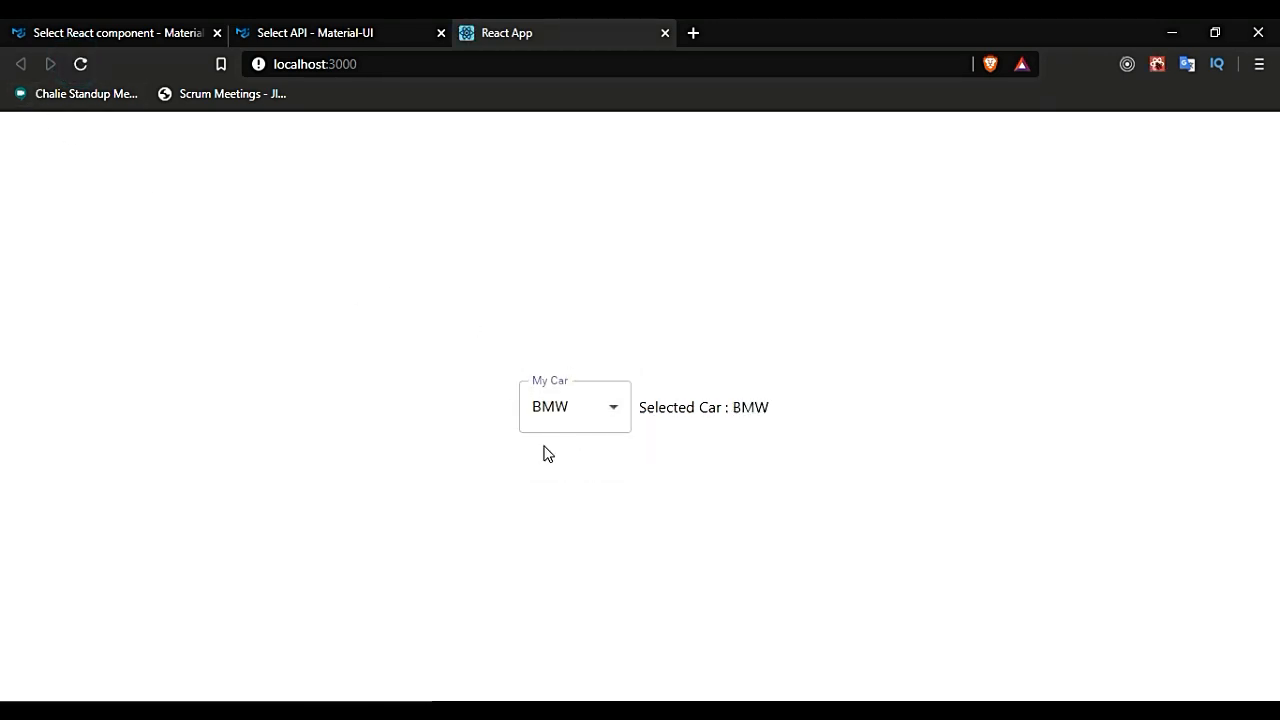
{"action": "mouse_move", "coordinate": [815, 266]}
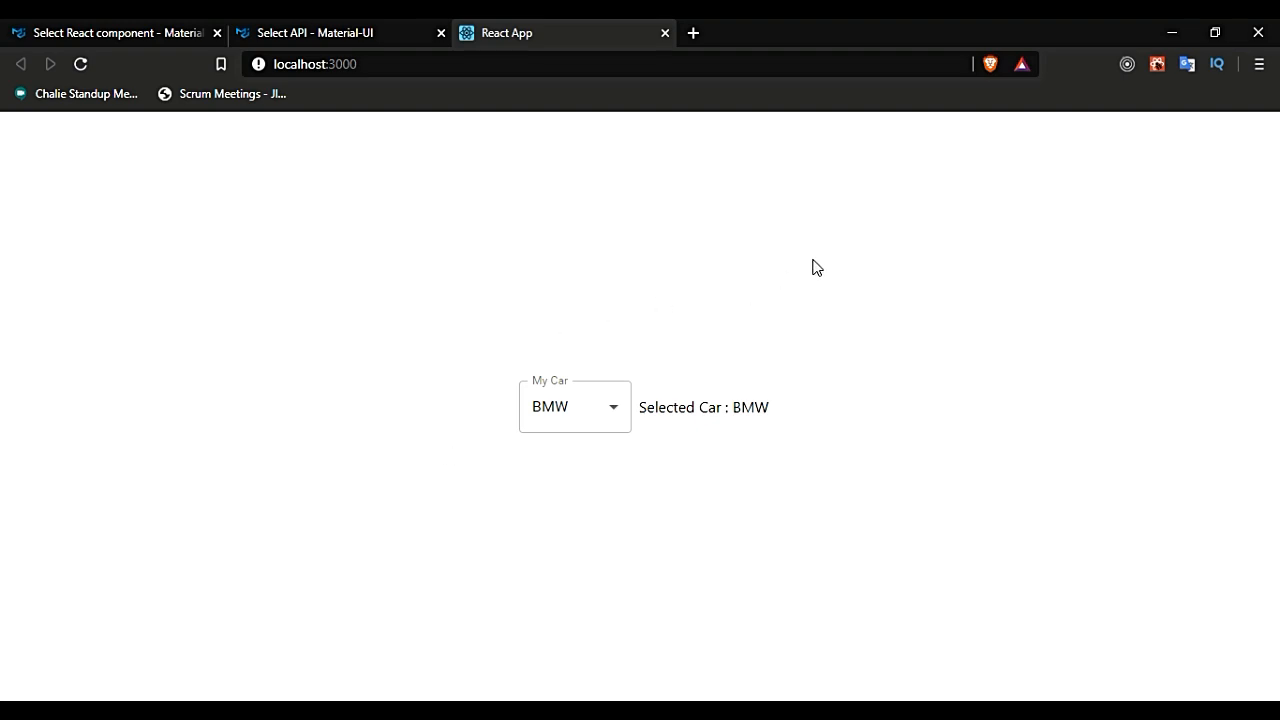
{"action": "mouse_move", "coordinate": [820, 265]}
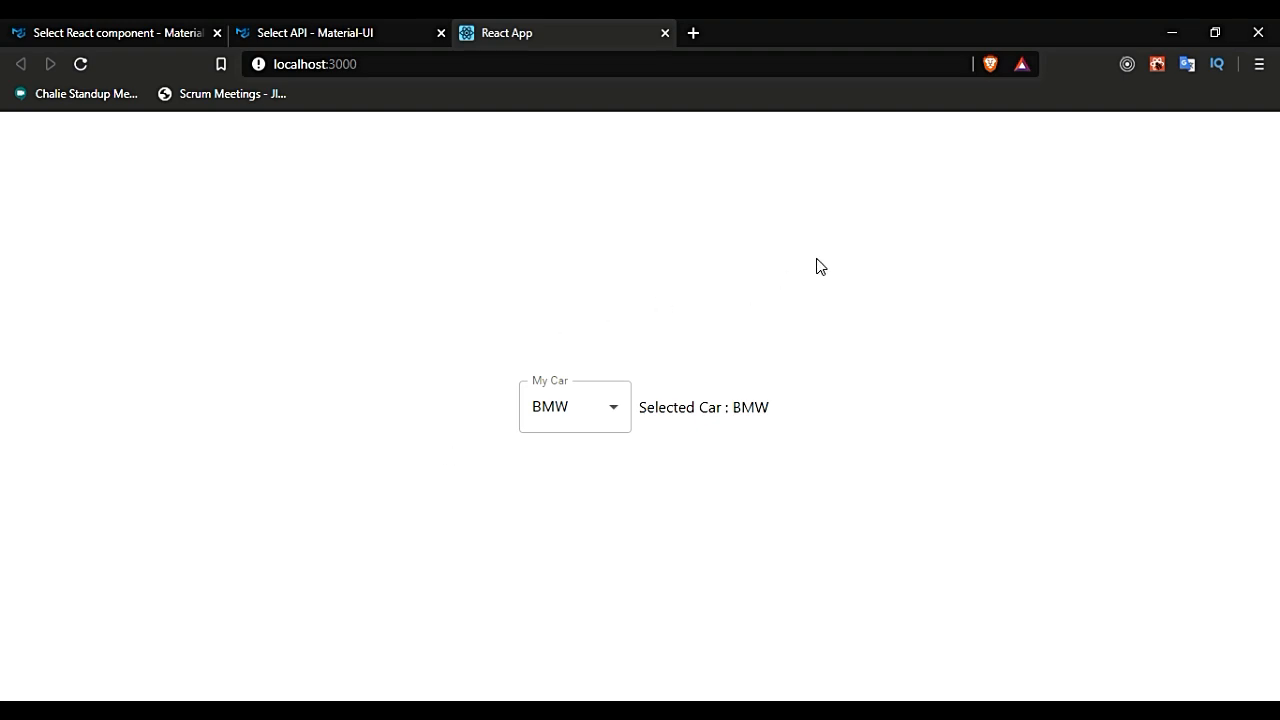